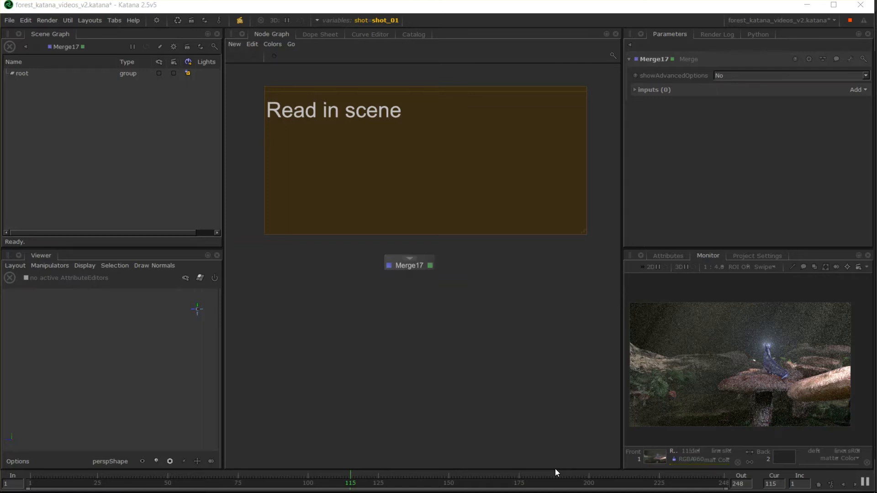
pyautogui.moveTo(328, 460)
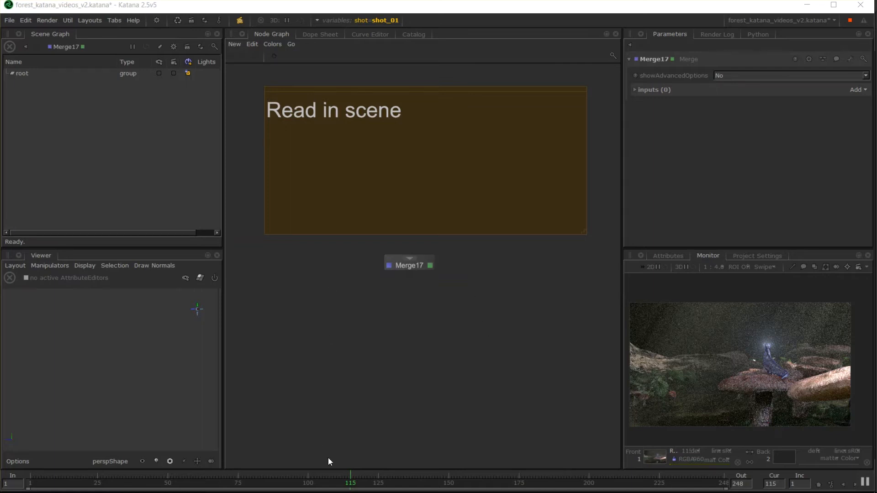
pyautogui.moveTo(388, 237)
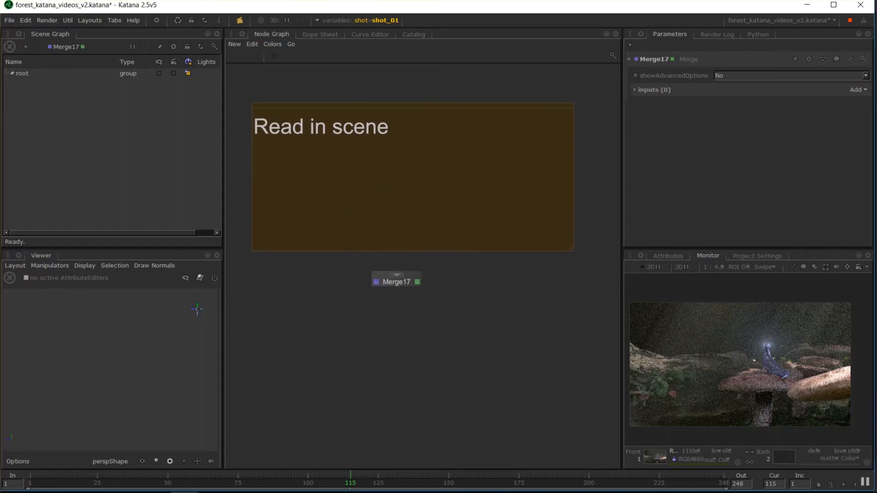
pyautogui.moveTo(355, 201)
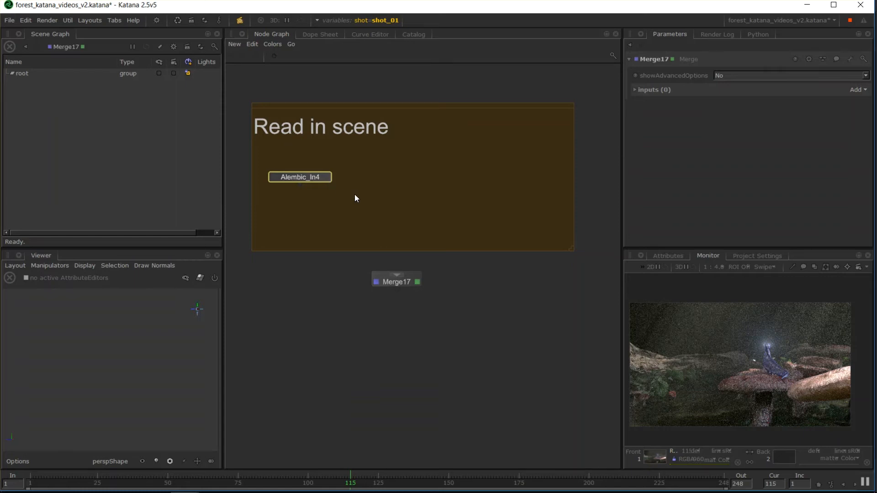
pyautogui.moveTo(399, 223)
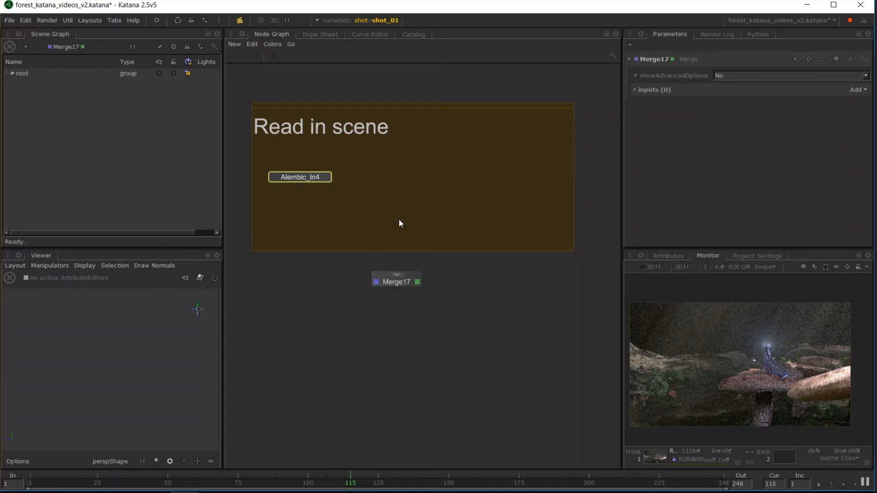
pyautogui.moveTo(782, 385)
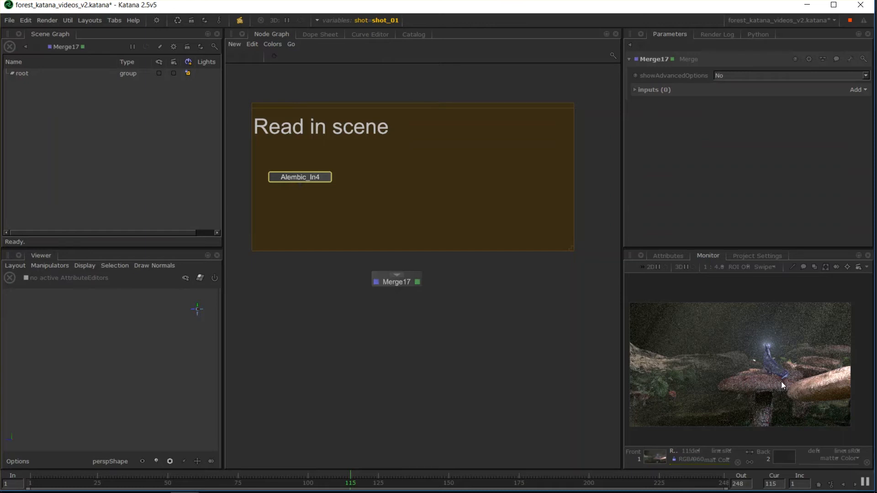
pyautogui.moveTo(405, 372)
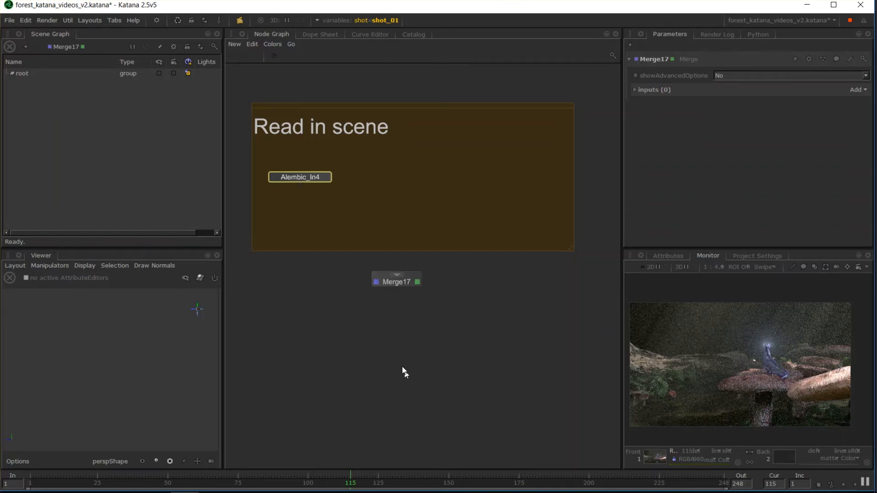
pyautogui.moveTo(401, 315)
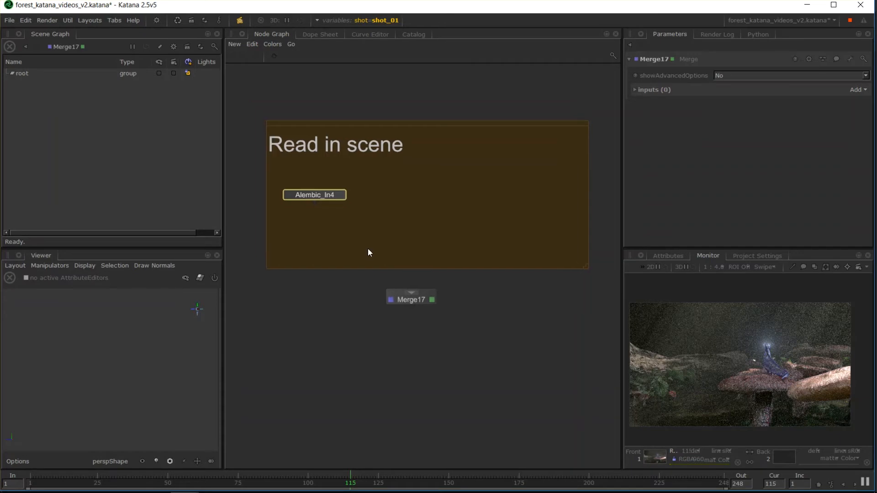
pyautogui.moveTo(445, 255)
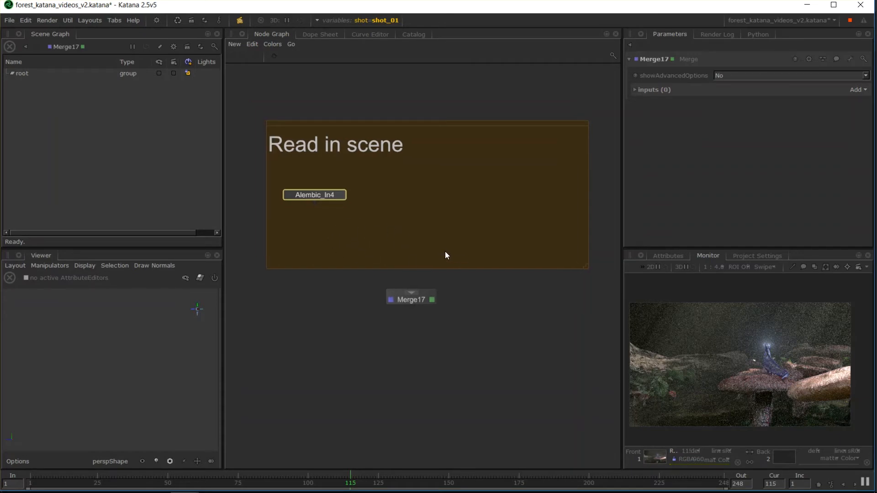
pyautogui.moveTo(453, 258)
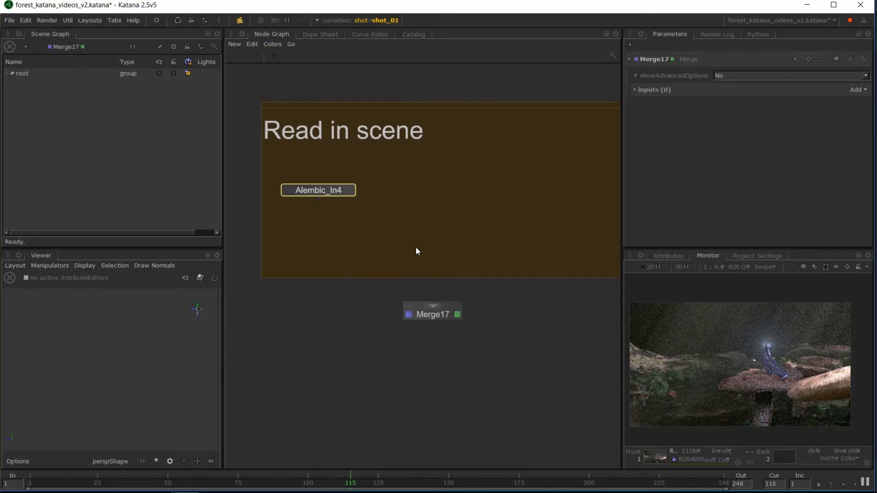
pyautogui.moveTo(416, 239)
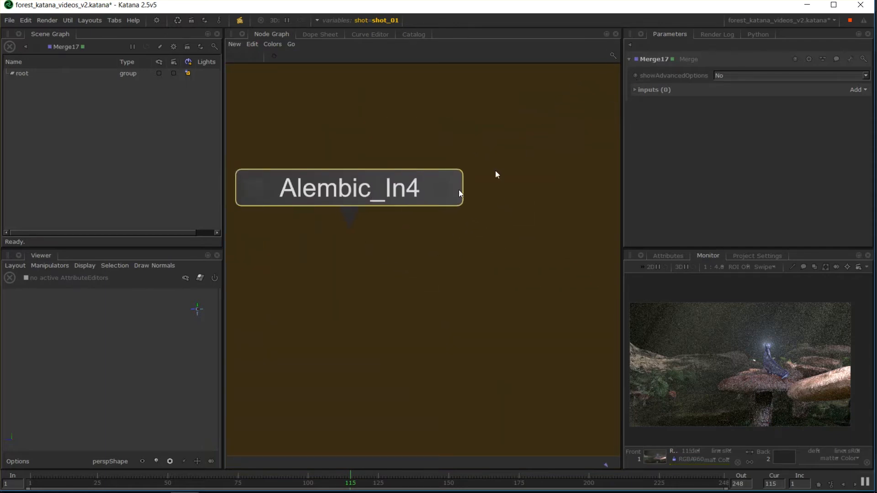
# Step: Point Alembic_In4's abcAsset to character_v2.abc from the maya/abc folder
pyautogui.click(350, 188)
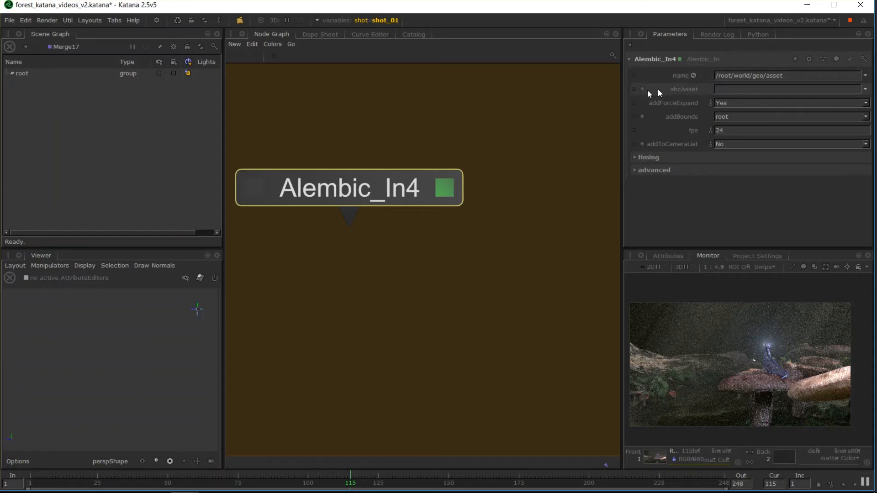
pyautogui.moveTo(709, 89)
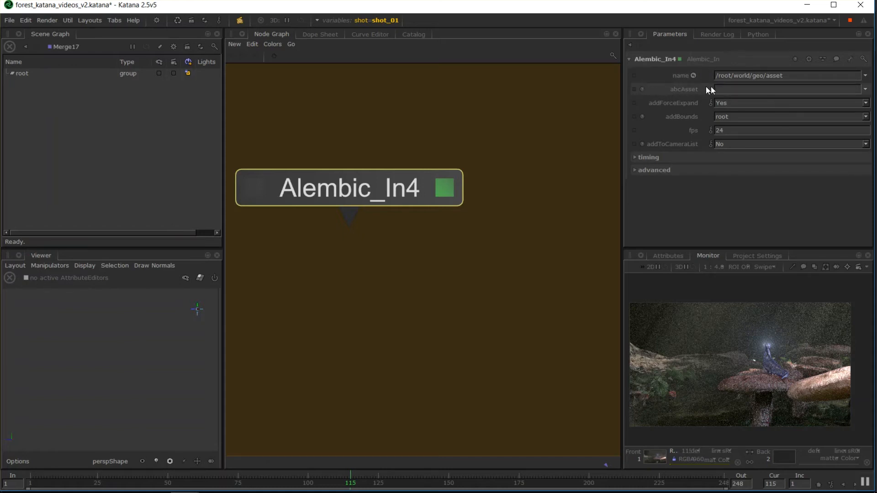
pyautogui.click(866, 89)
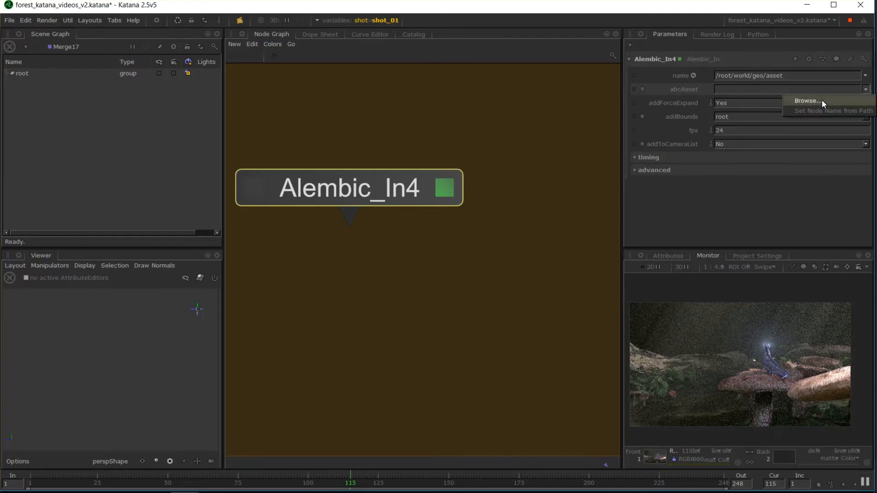
pyautogui.click(806, 101)
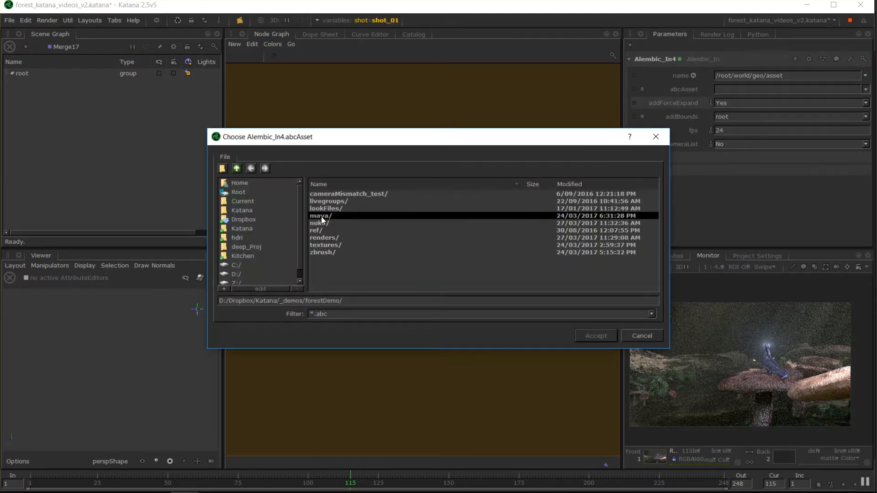
pyautogui.doubleClick(321, 216)
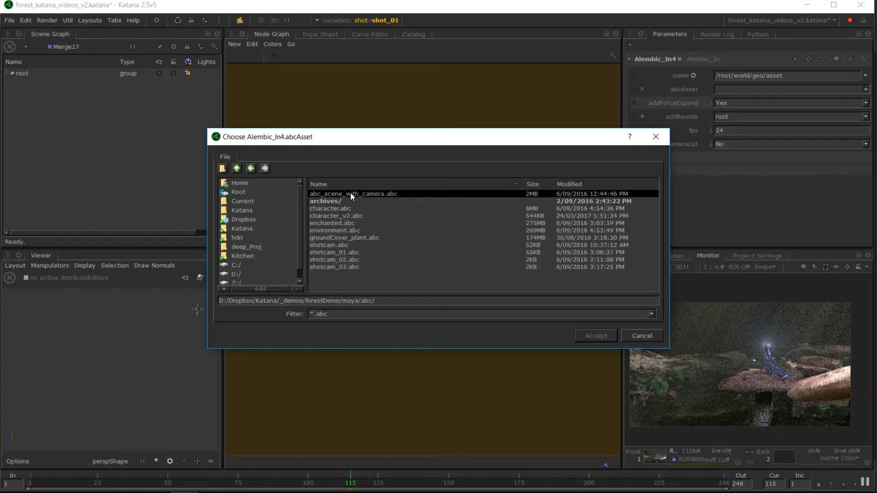
pyautogui.moveTo(372, 195)
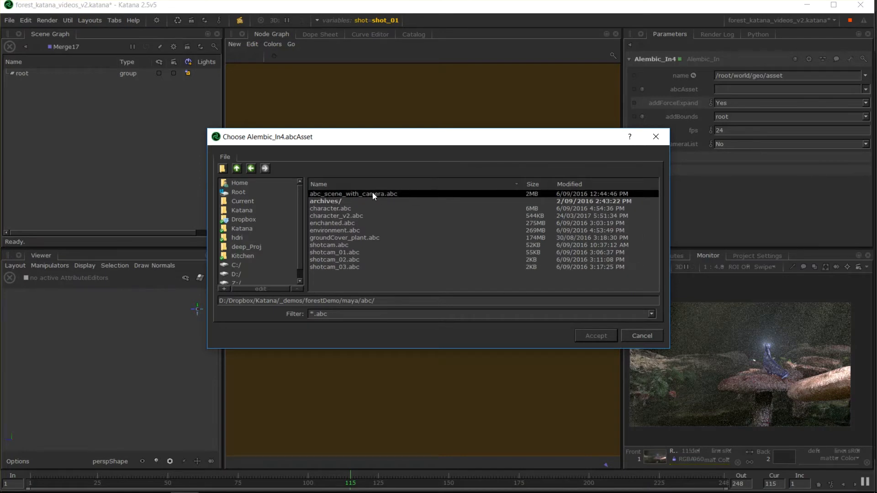
pyautogui.click(336, 216)
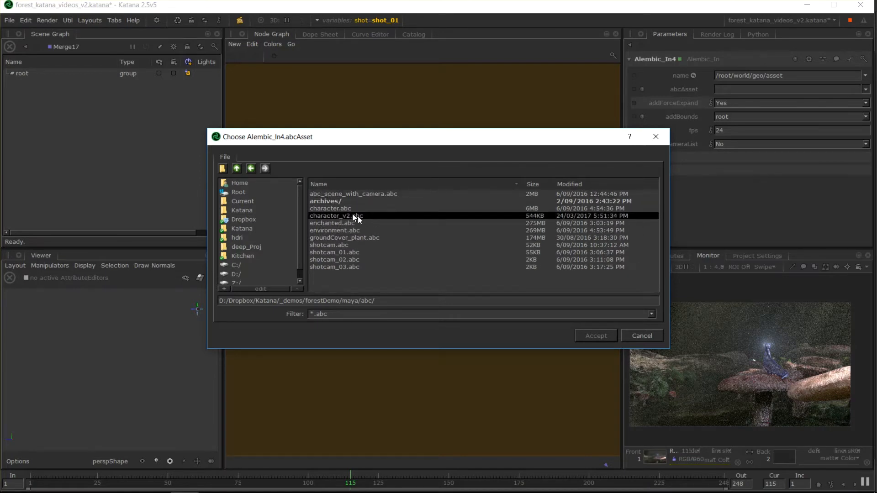
pyautogui.click(595, 335)
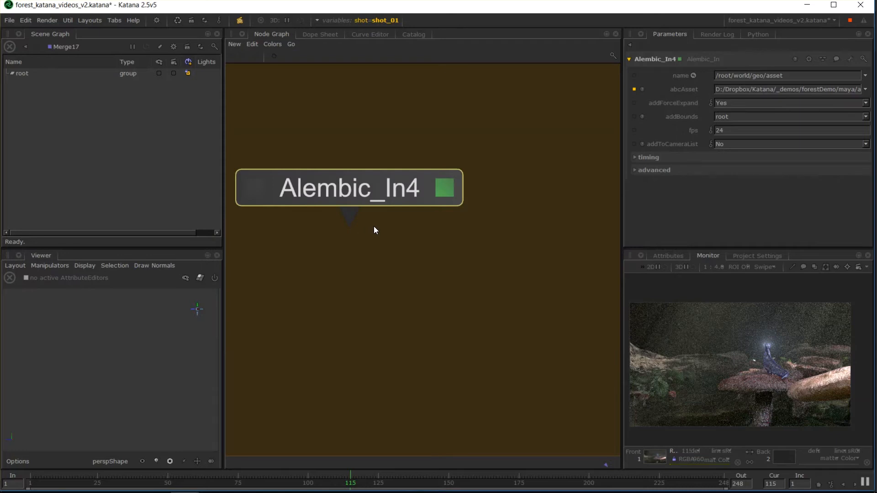
pyautogui.moveTo(654, 52)
pyautogui.write('char_in')
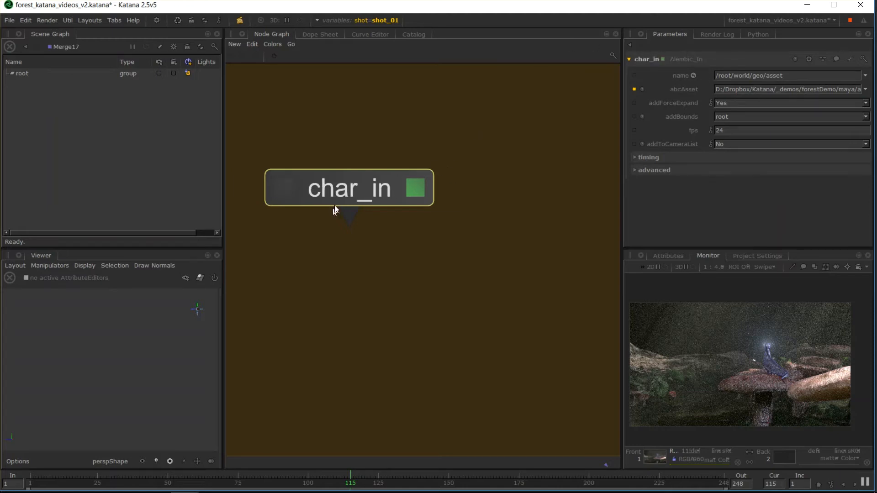
pyautogui.moveTo(355, 189)
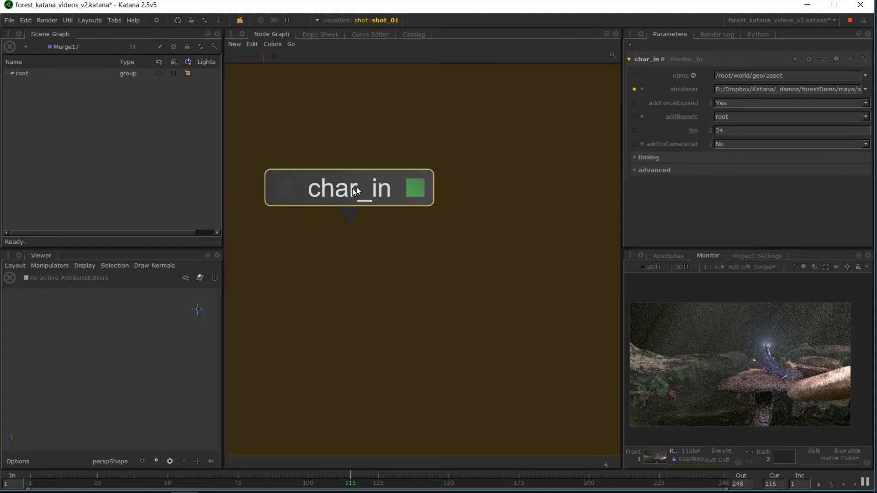
pyautogui.moveTo(273, 218)
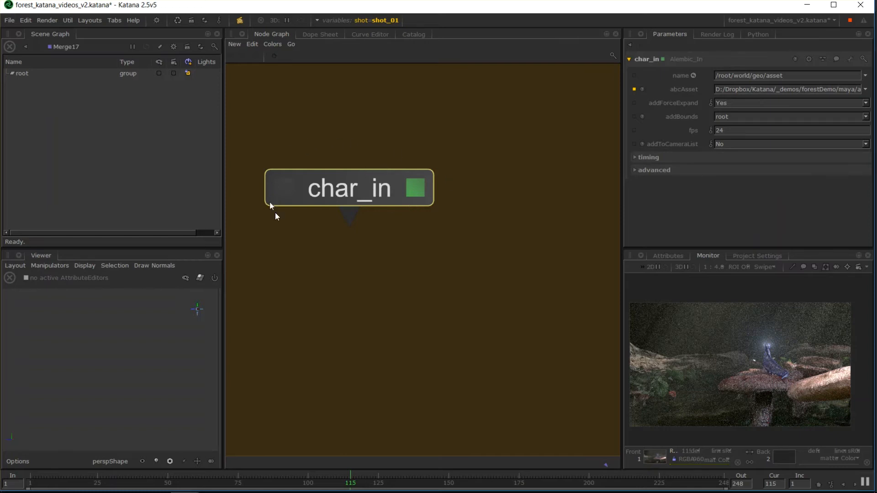
pyautogui.moveTo(362, 205)
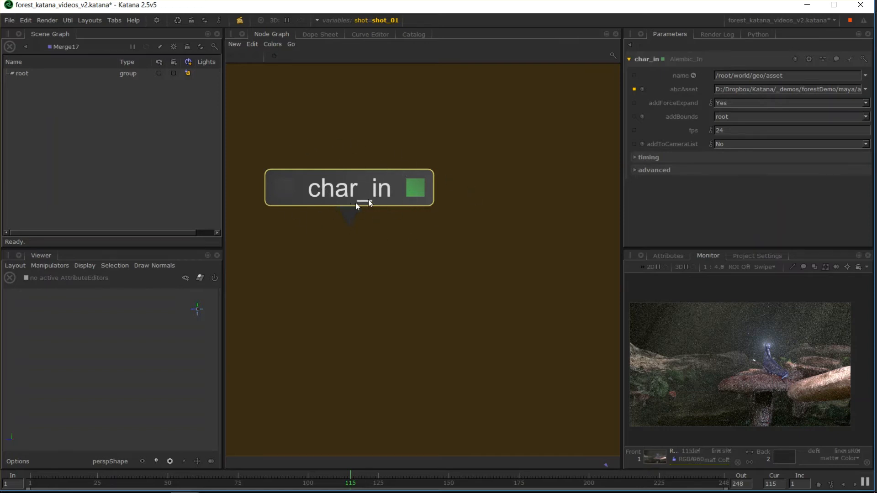
pyautogui.moveTo(400, 188)
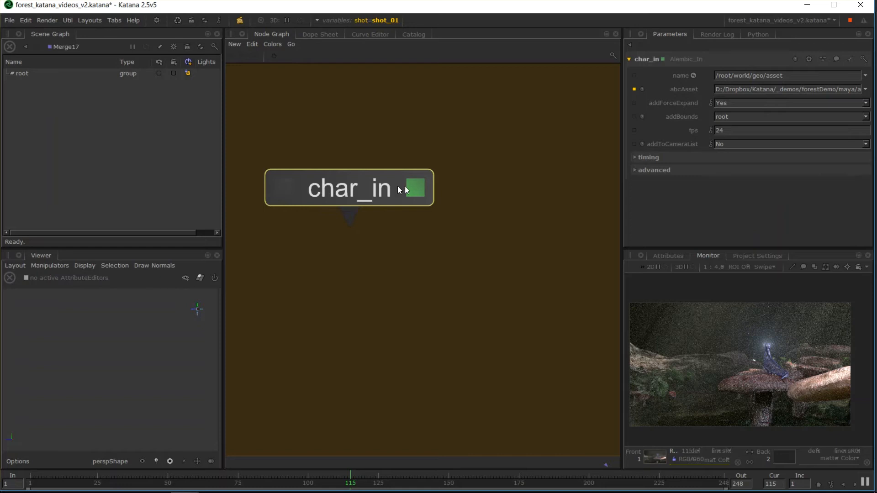
pyautogui.moveTo(333, 170)
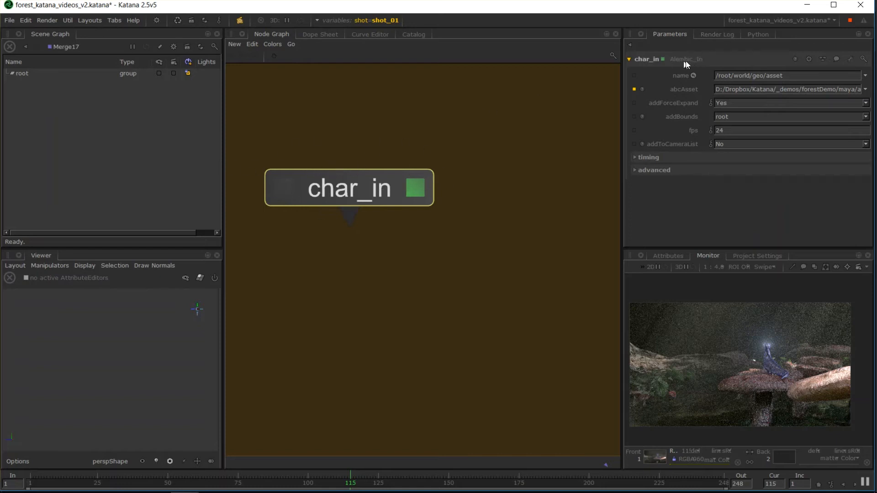
pyautogui.moveTo(350, 216)
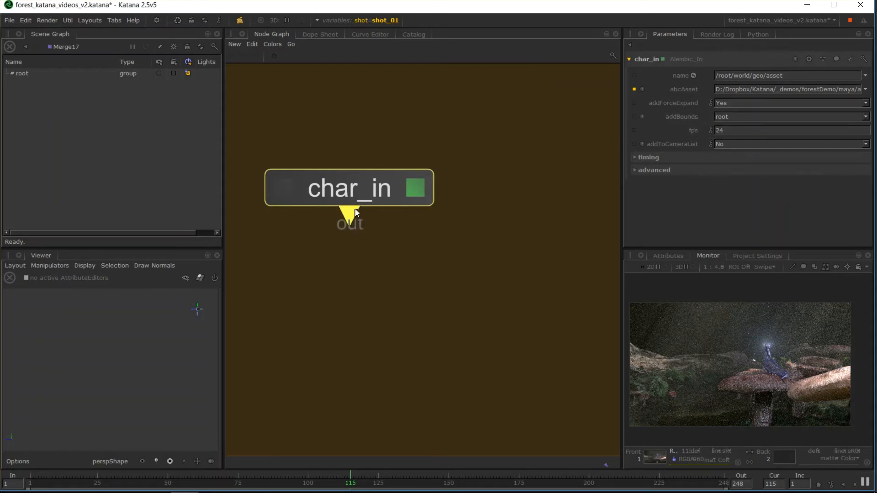
# Step: Rename the Alembic_In node to char_in in its Parameters
pyautogui.click(349, 188)
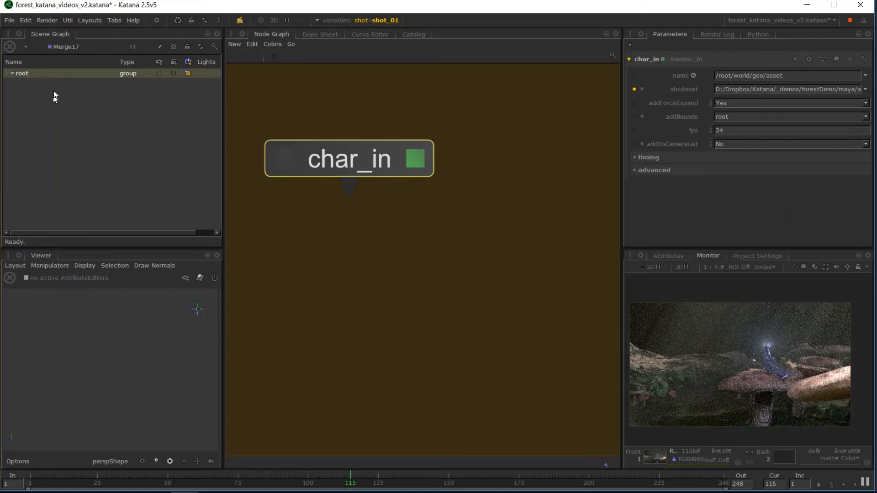
pyautogui.moveTo(86, 164)
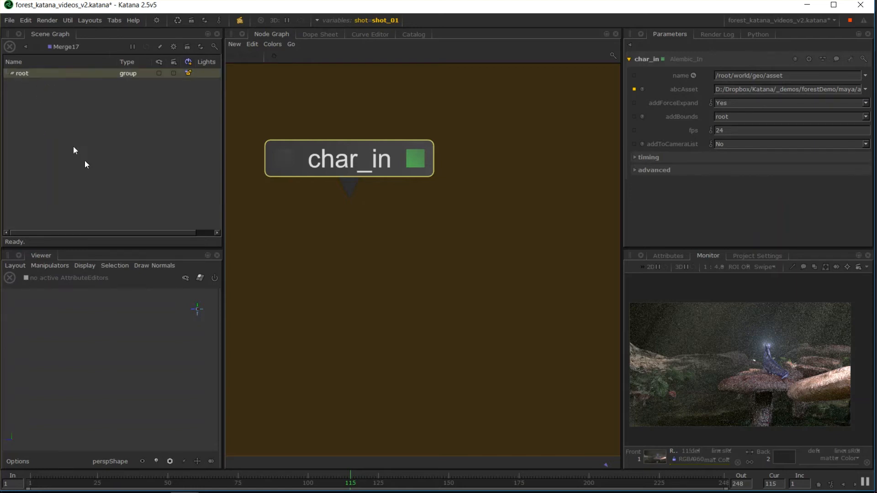
pyautogui.moveTo(149, 208)
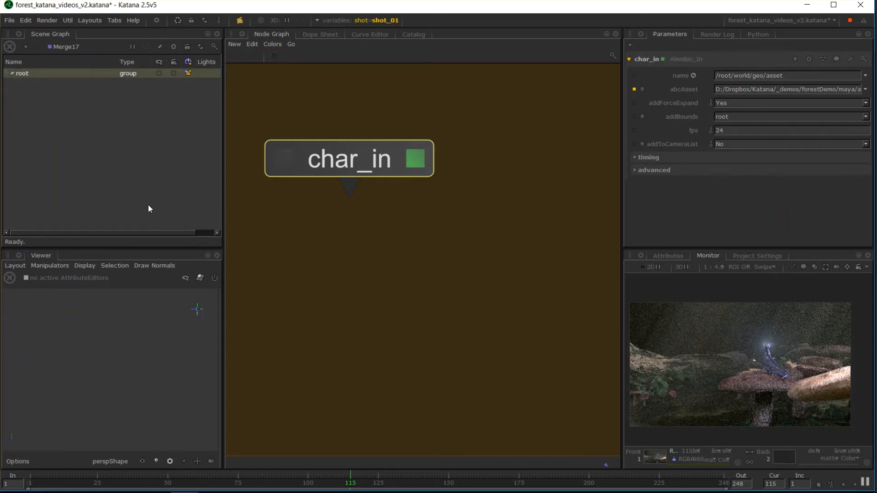
pyautogui.moveTo(348, 165)
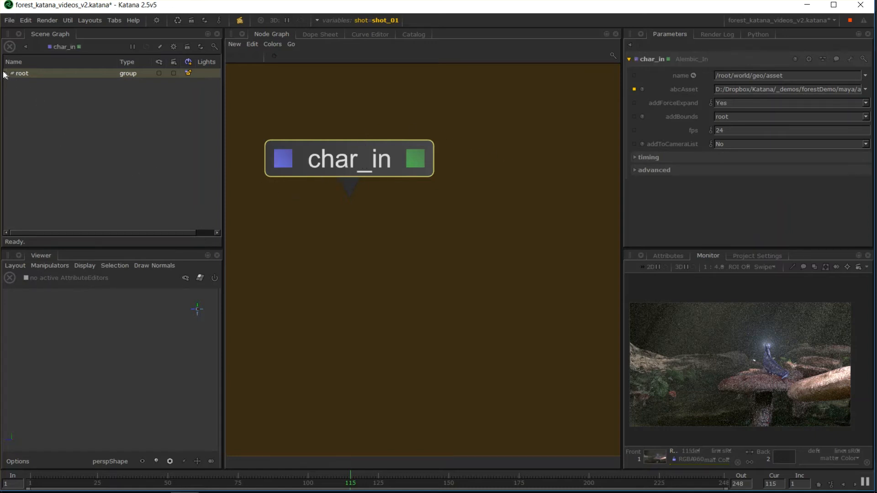
# Step: Expand root > world > geo > asset > grub to grubShape and show the grub in the viewer
pyautogui.click(6, 73)
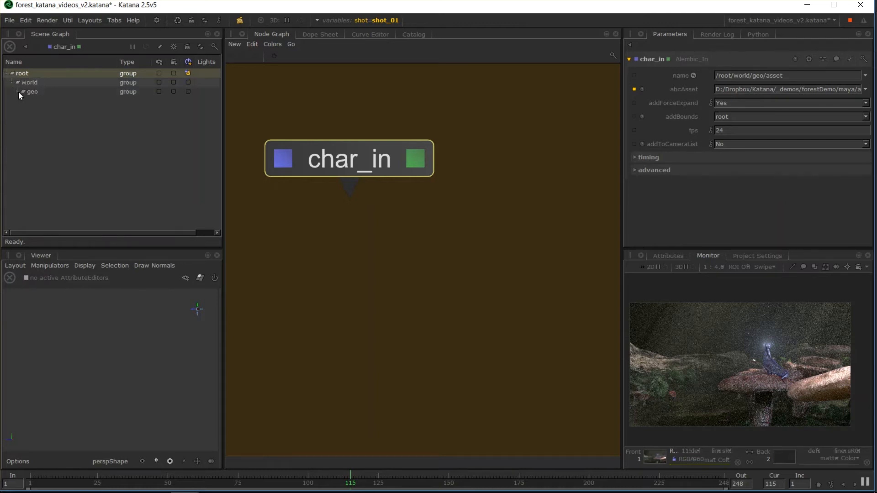
pyautogui.click(20, 92)
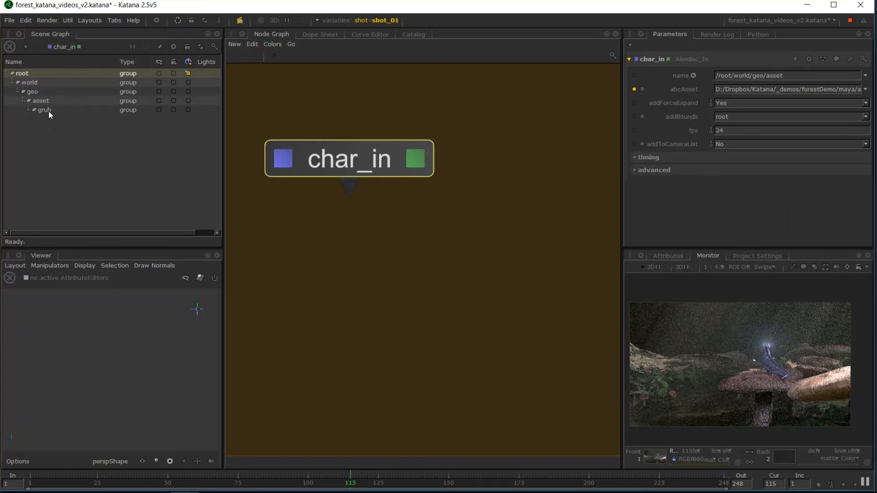
pyautogui.click(29, 110)
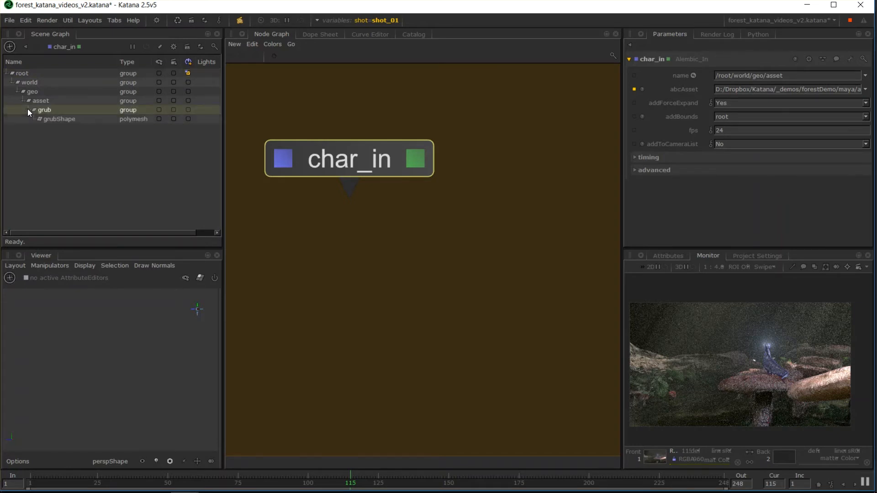
pyautogui.click(59, 119)
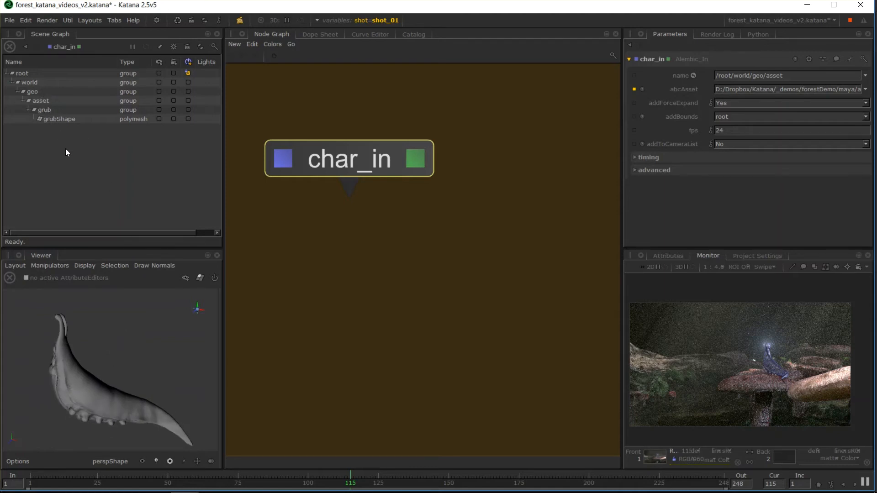
pyautogui.moveTo(522, 158)
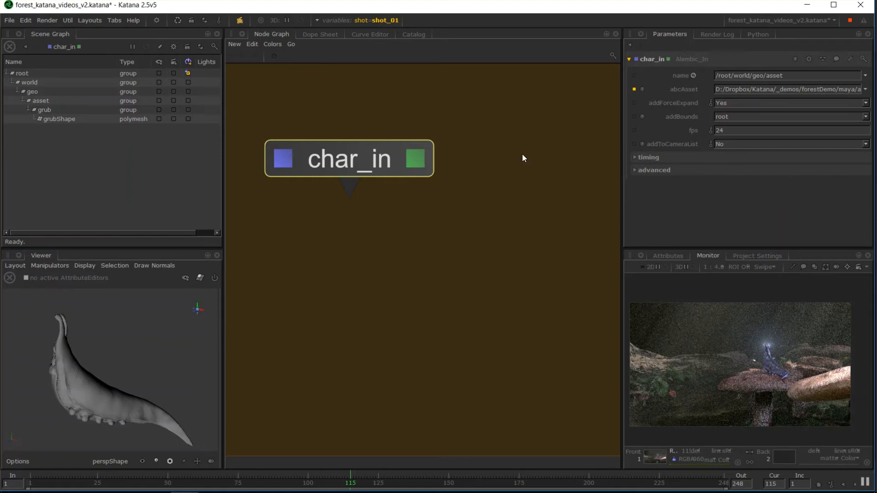
pyautogui.moveTo(446, 118)
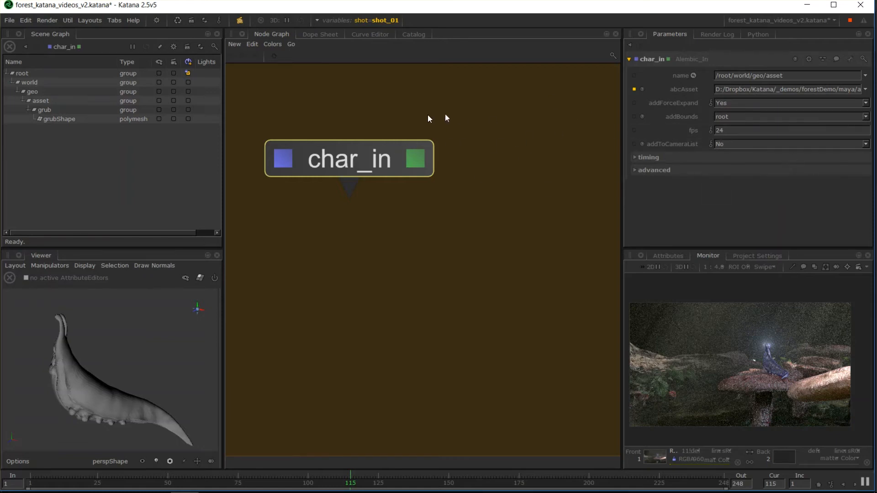
pyautogui.moveTo(74, 166)
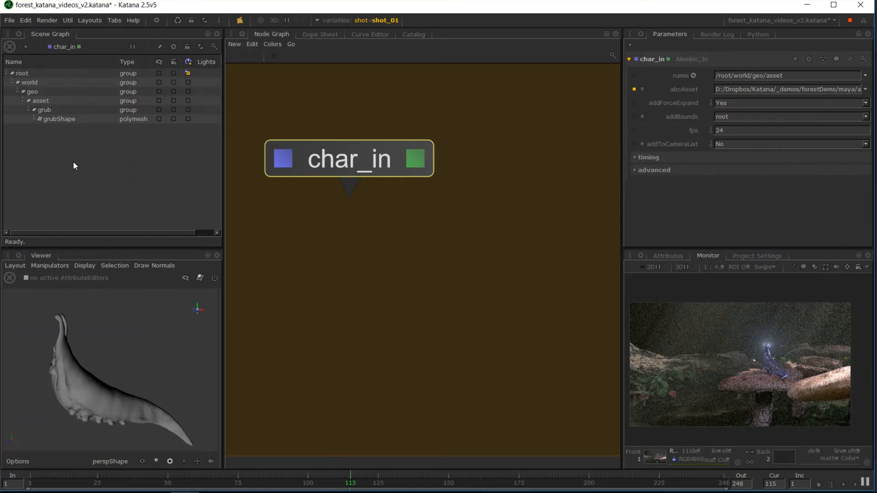
pyautogui.click(44, 110)
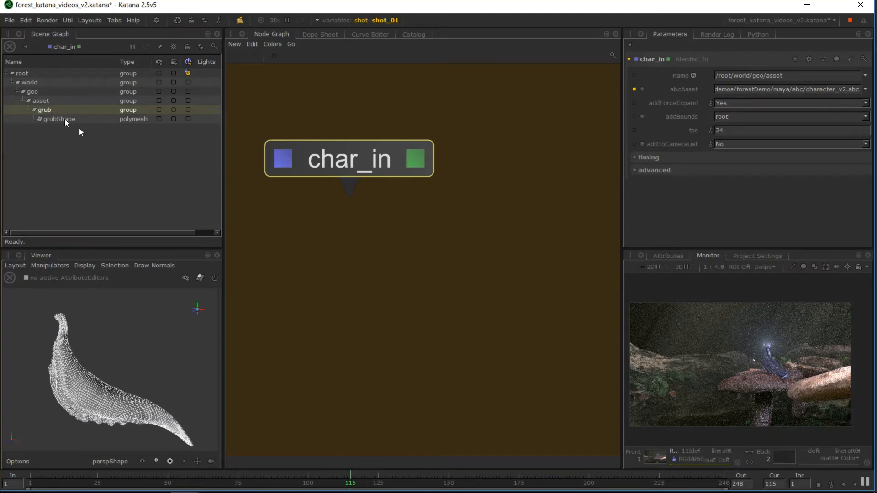
pyautogui.moveTo(48, 116)
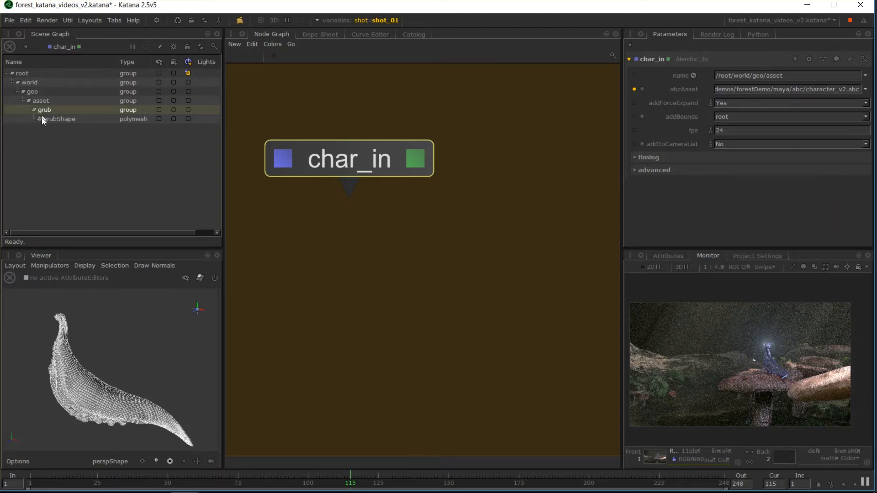
pyautogui.moveTo(721, 99)
pyautogui.write('character')
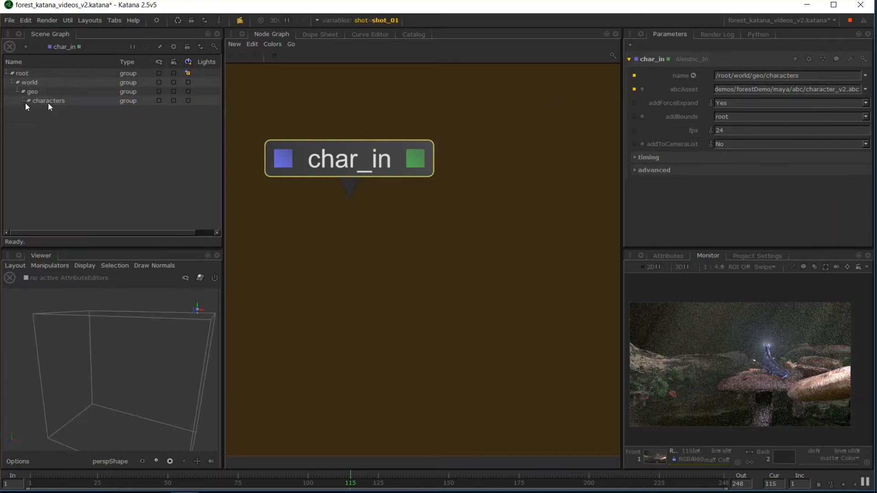
# Step: Expand /root/world/geo/characters down to grubShape so the grub shows again
pyautogui.click(26, 101)
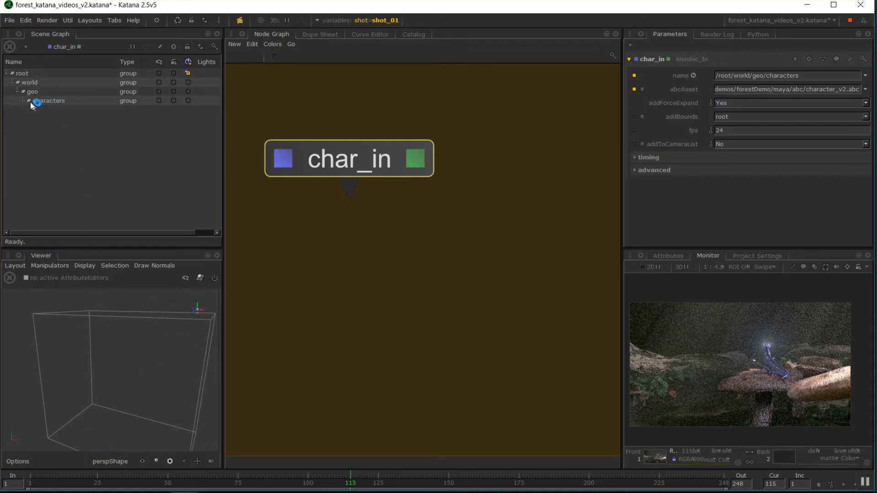
pyautogui.click(28, 100)
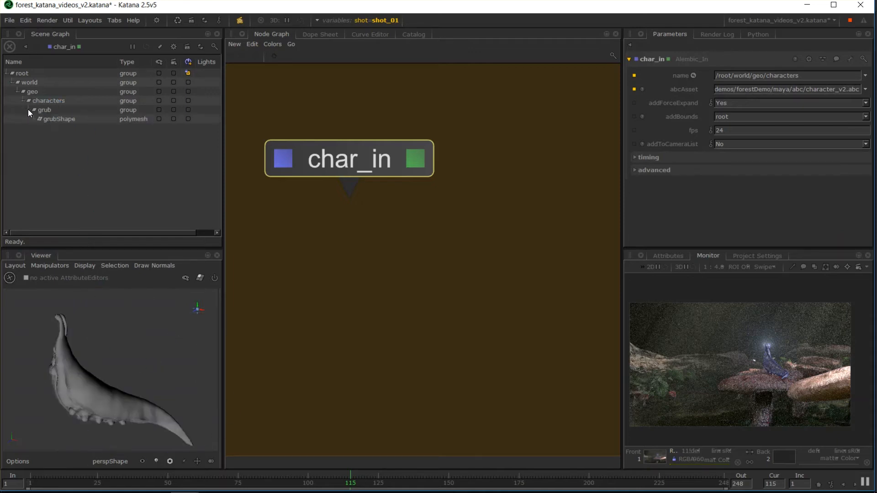
pyautogui.click(58, 119)
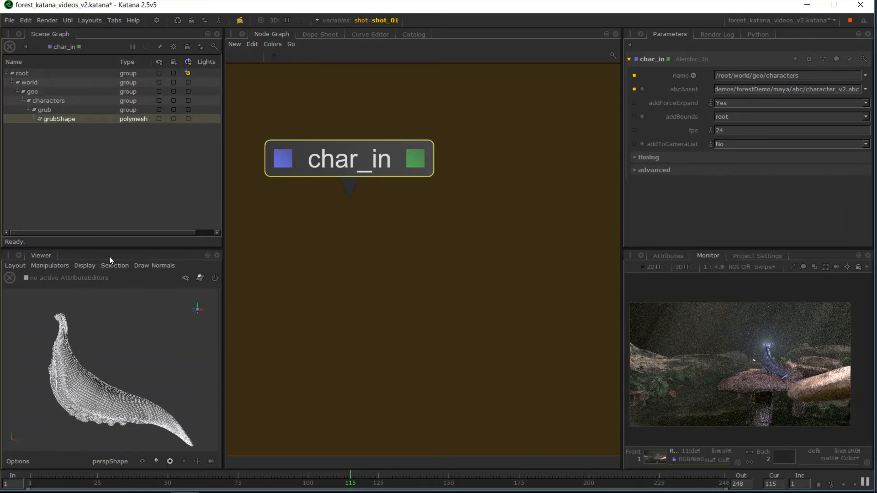
pyautogui.moveTo(203, 296)
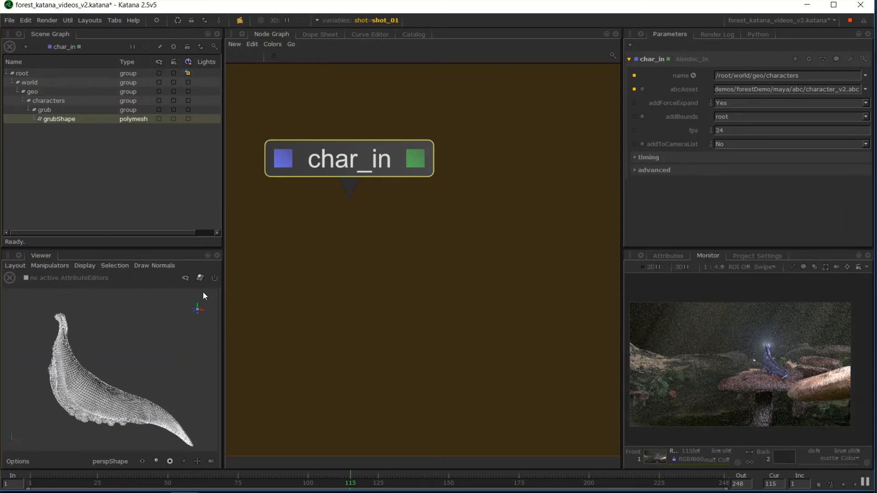
pyautogui.moveTo(347, 185)
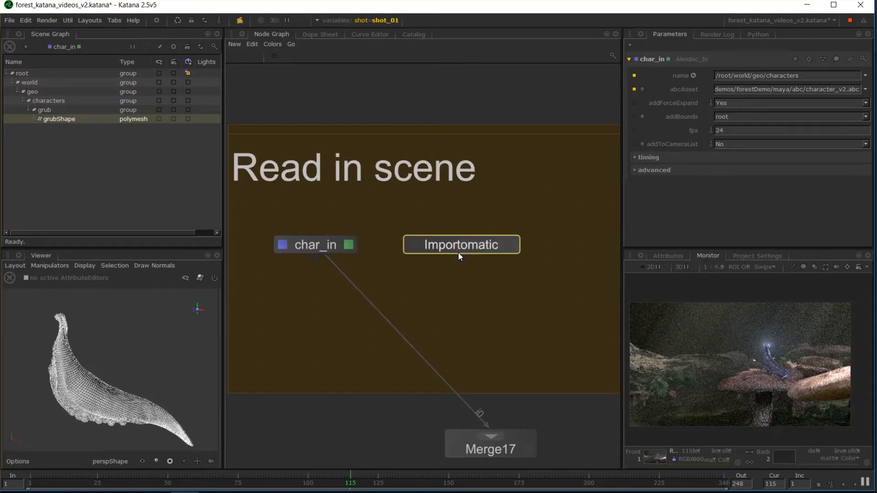
# Step: Show the Importomatic node's parameters with its default entry
pyautogui.click(460, 245)
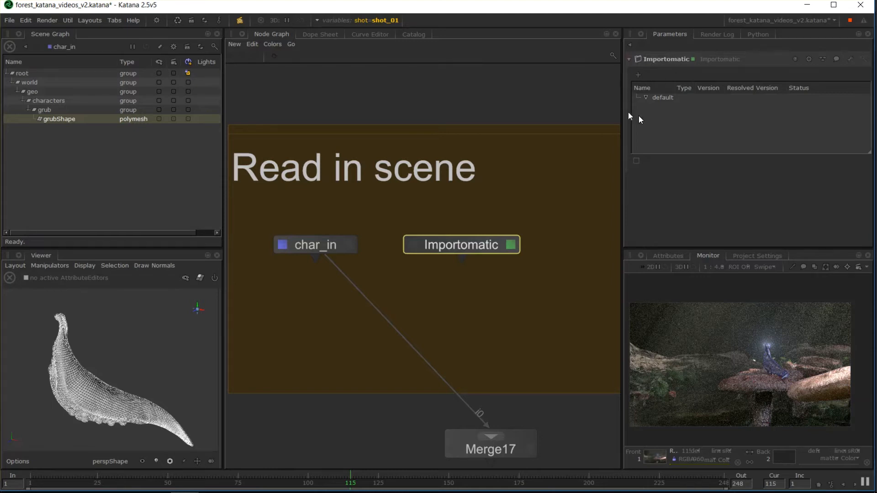
pyautogui.moveTo(723, 138)
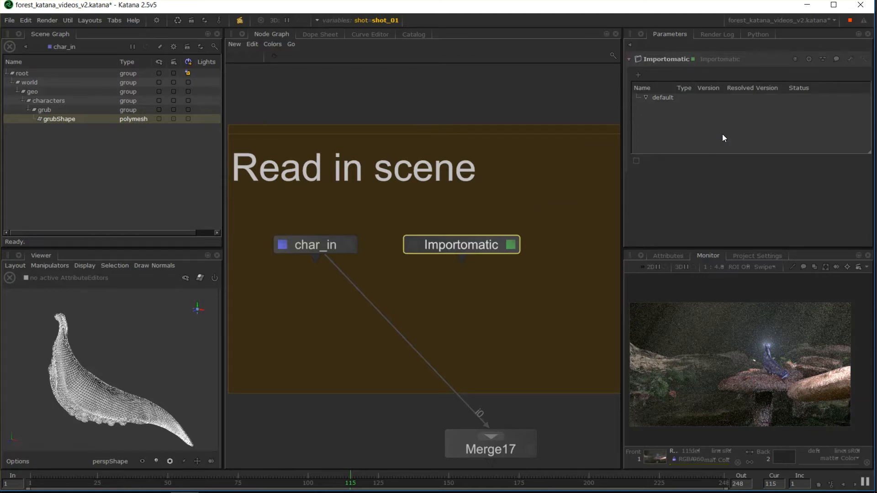
pyautogui.moveTo(447, 265)
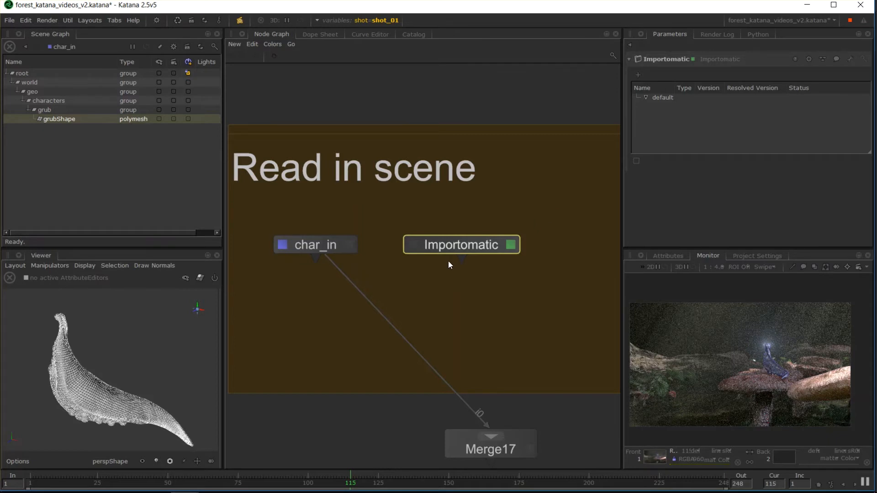
pyautogui.moveTo(478, 229)
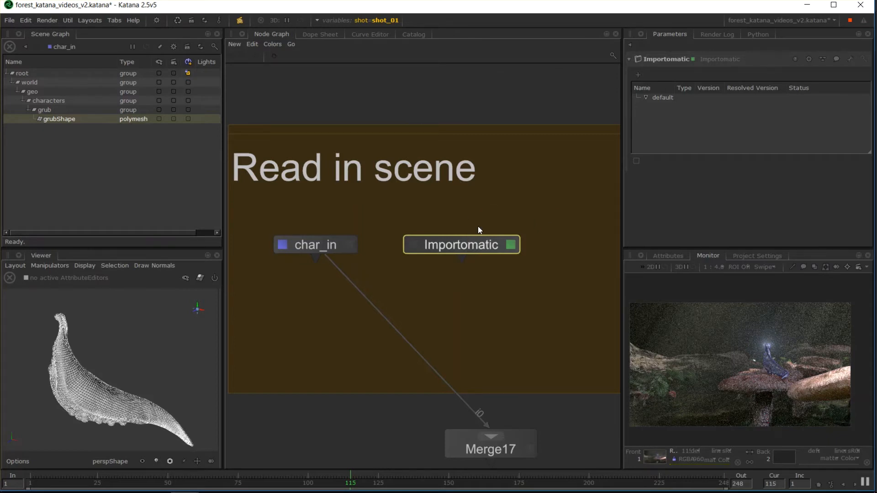
pyautogui.moveTo(615, 254)
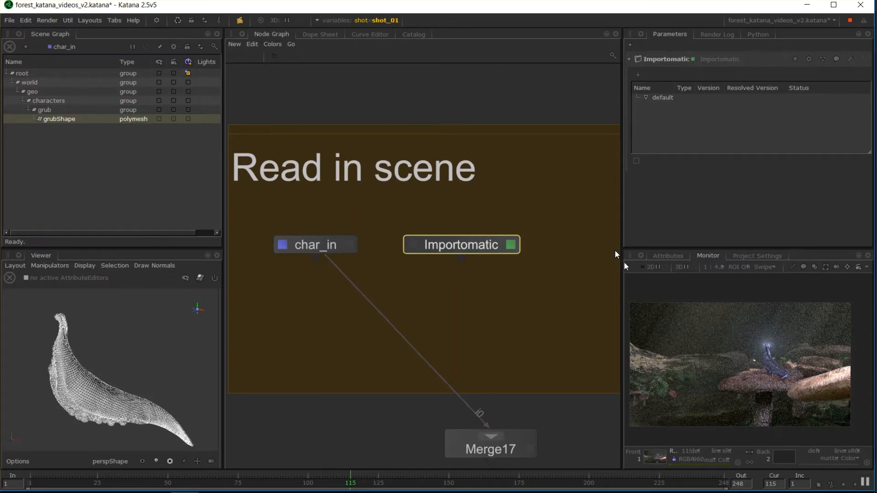
pyautogui.moveTo(509, 243)
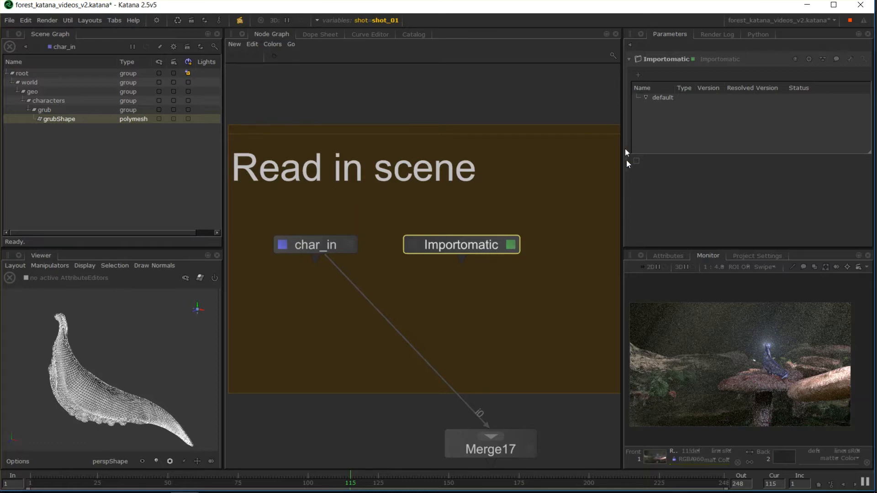
# Step: List the item types the Importomatic can add (Alembic, Casting Sheet, ScenegraphXml)
pyautogui.click(637, 74)
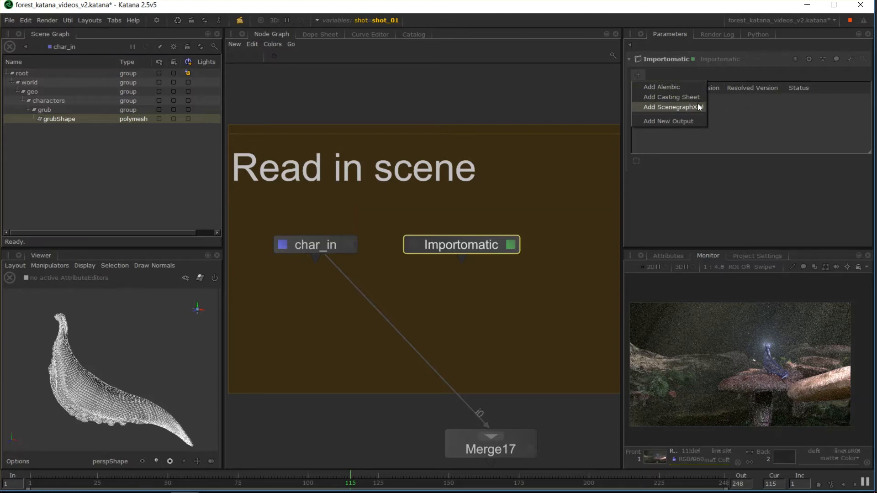
pyautogui.moveTo(671, 97)
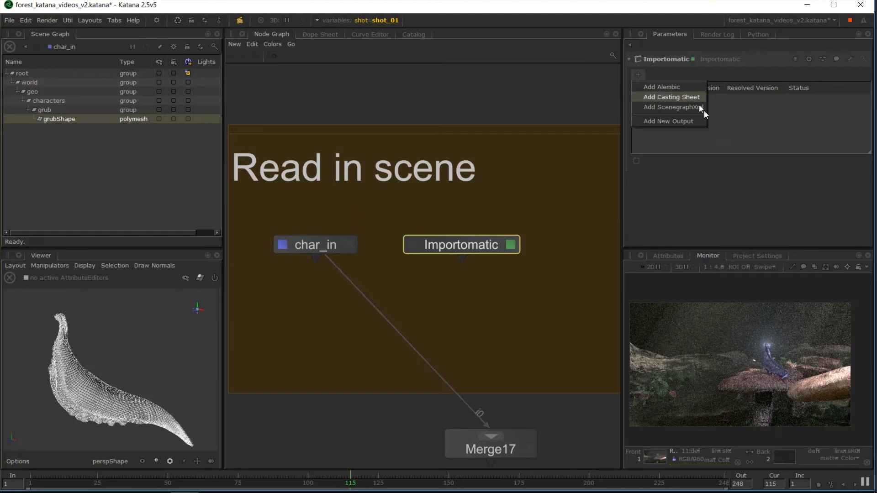
pyautogui.moveTo(693, 126)
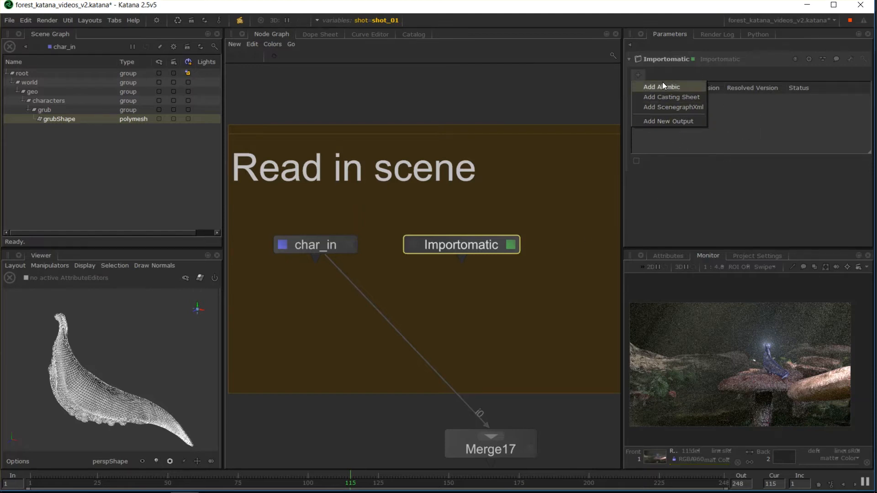
# Step: Add an Alembic entry to the Importomatic loading environment.abc as environment_abc
pyautogui.click(660, 87)
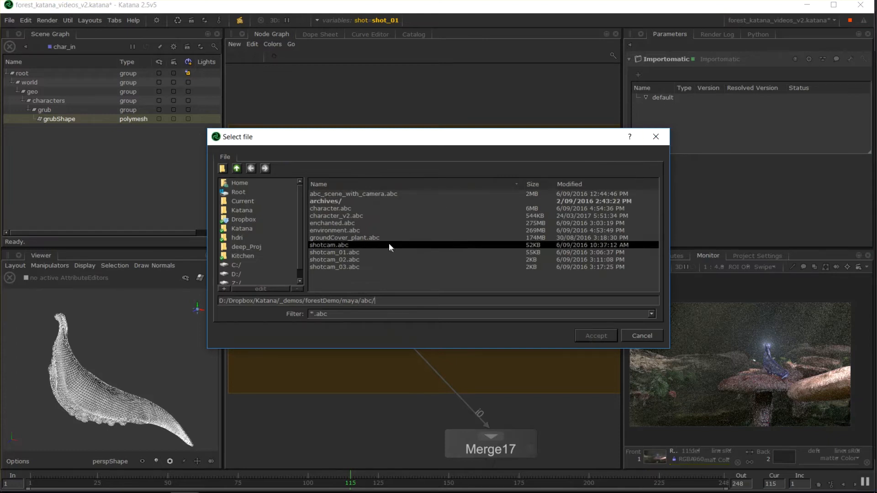
pyautogui.click(334, 259)
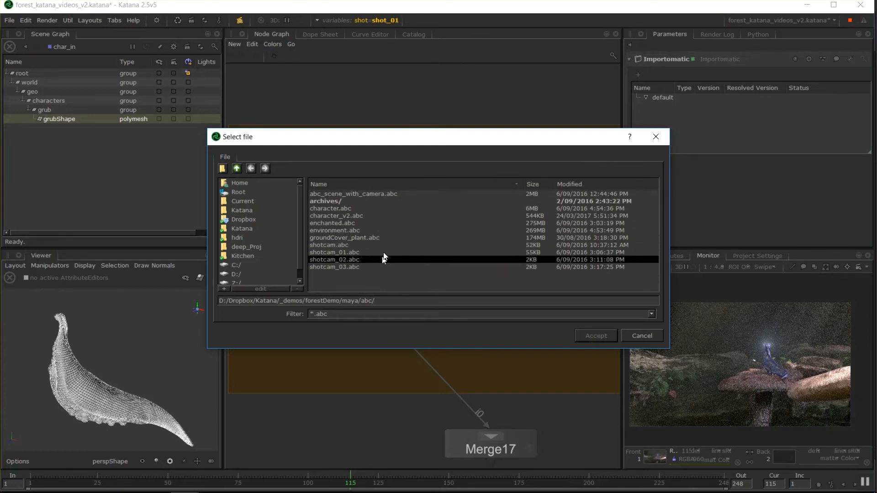
pyautogui.click(334, 252)
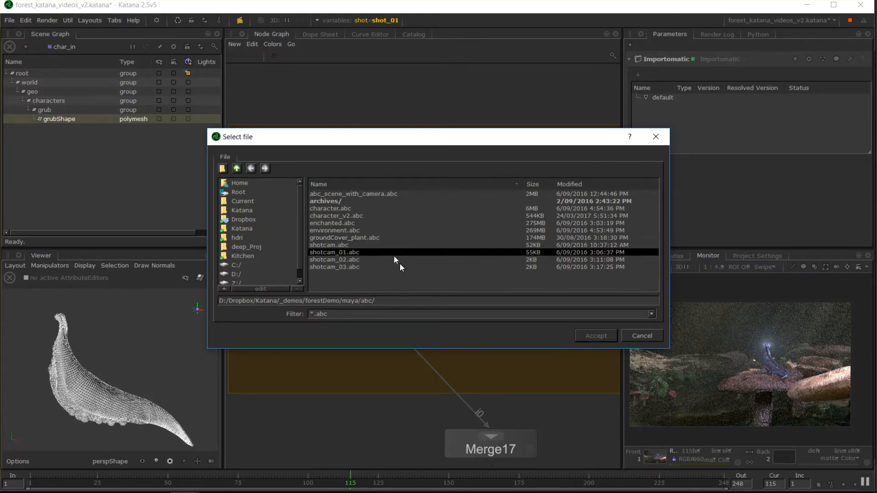
pyautogui.click(334, 230)
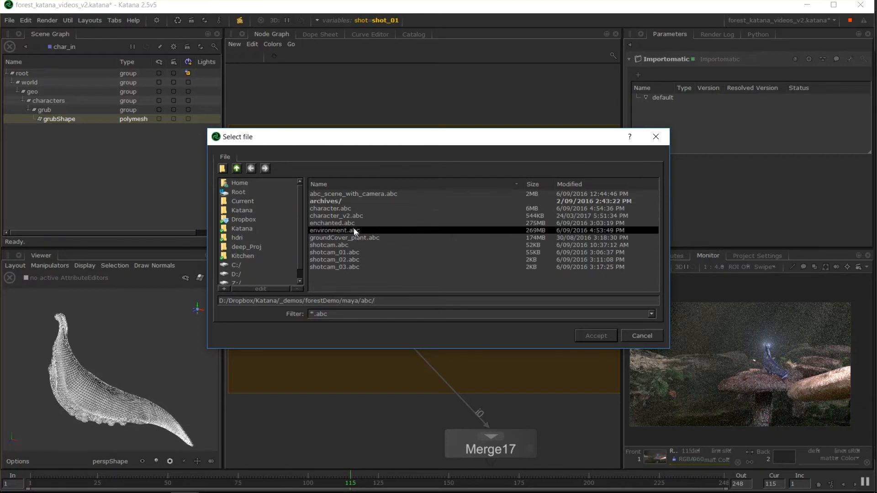
pyautogui.click(335, 230)
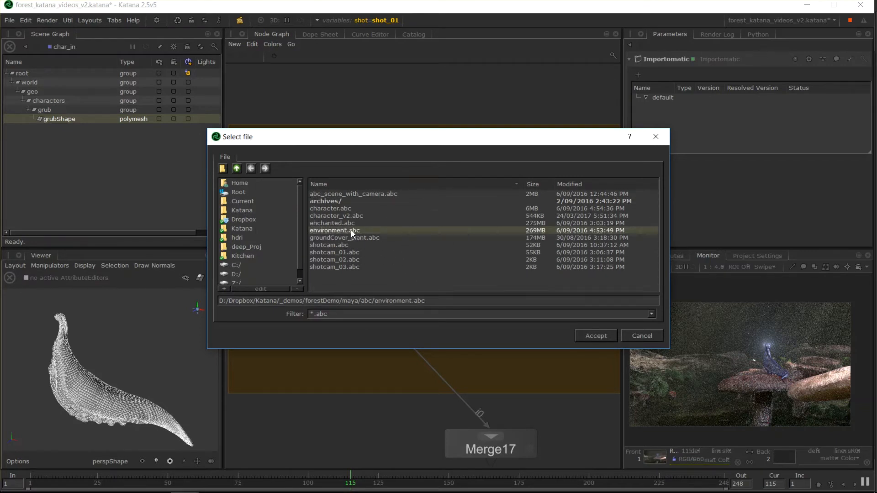
pyautogui.click(595, 335)
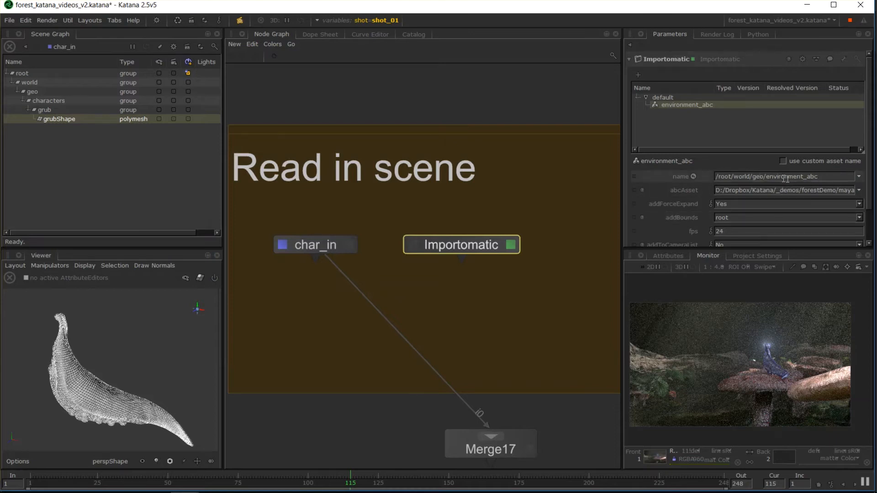
# Step: Set environment_abc's addToCameraList to Yes in the Importomatic parameters
pyautogui.doubleClick(793, 176)
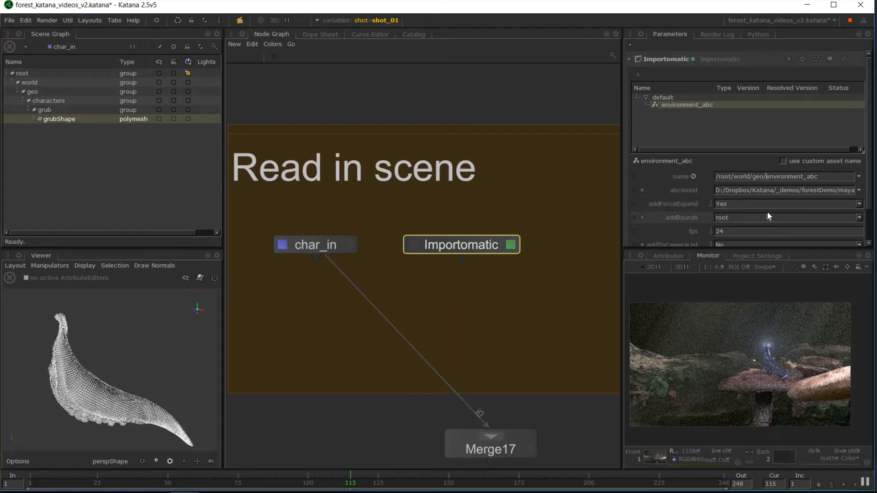
pyautogui.scroll(-3)
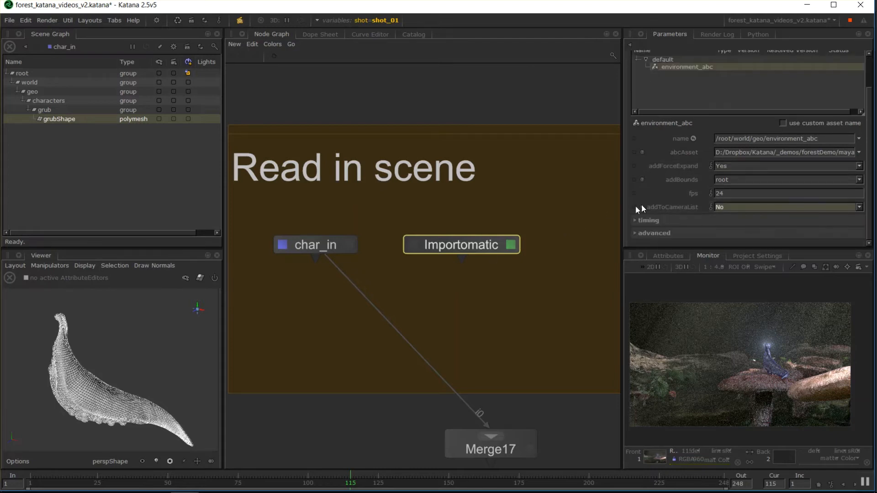
pyautogui.click(315, 245)
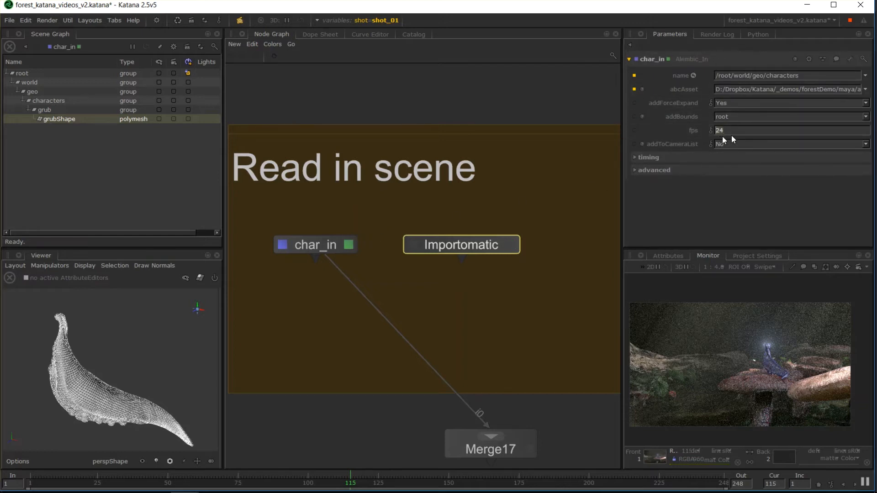
pyautogui.click(782, 129)
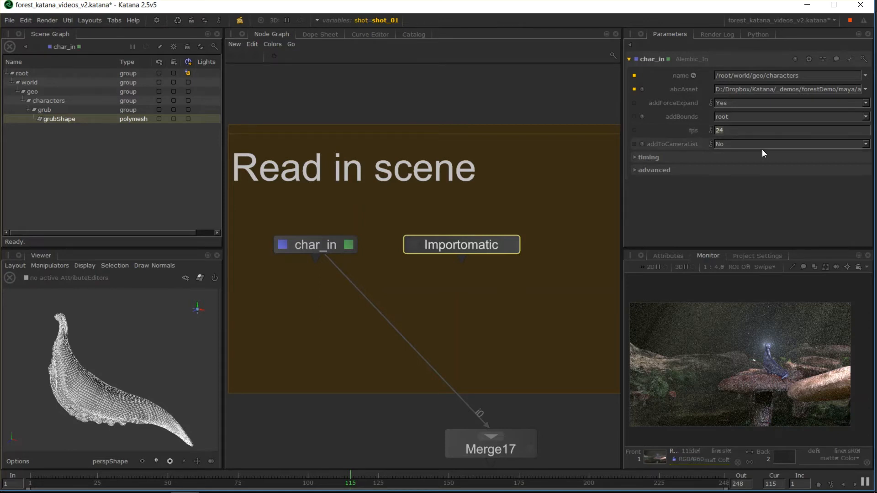
pyautogui.click(788, 144)
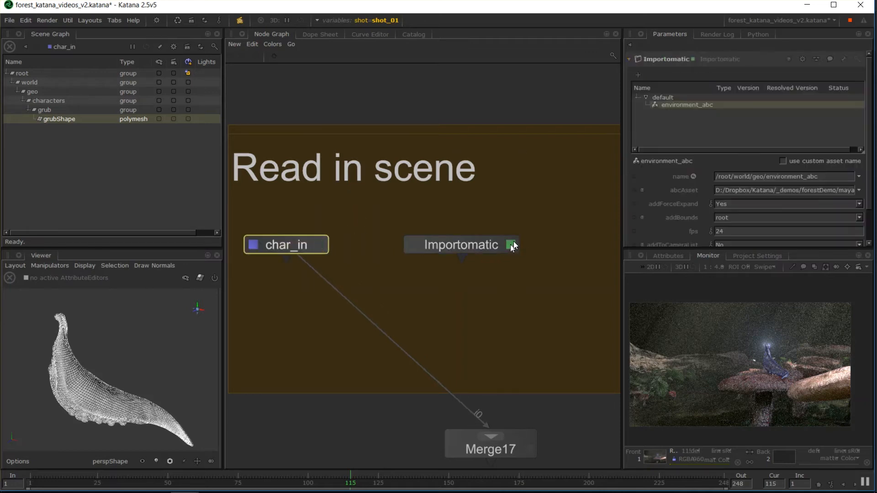
pyautogui.scroll(-3)
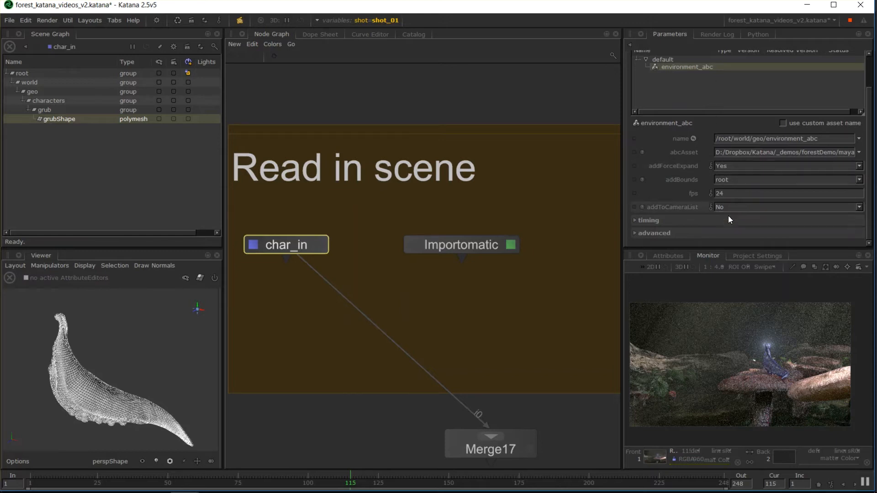
pyautogui.click(786, 208)
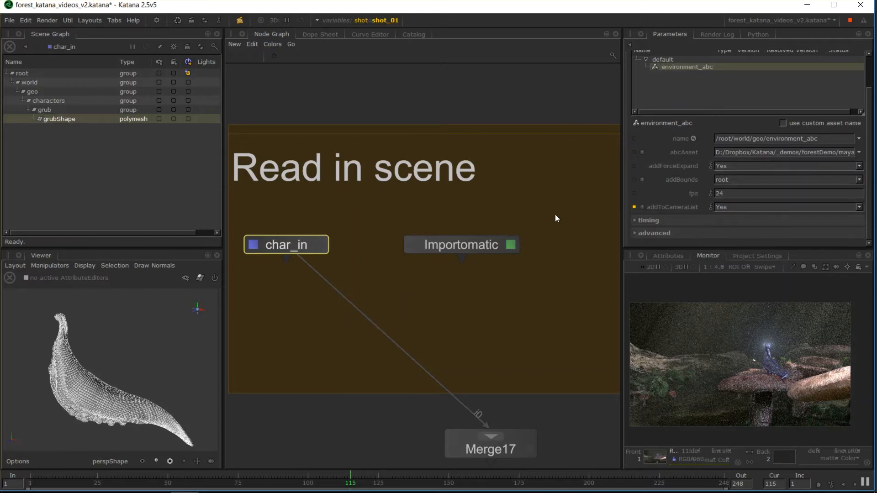
pyautogui.moveTo(416, 241)
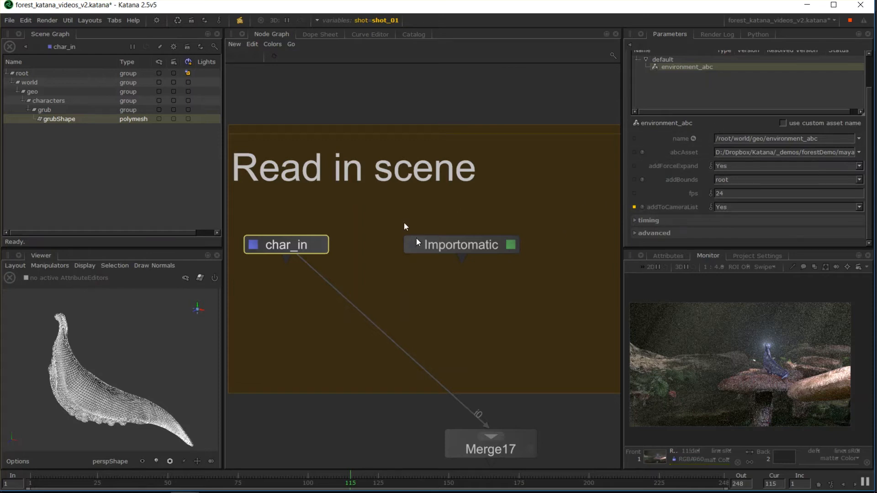
pyautogui.moveTo(44, 99)
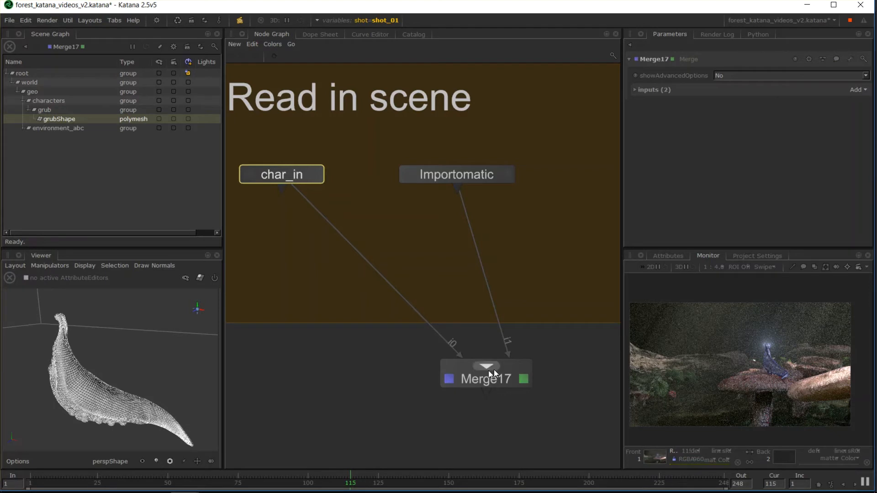
pyautogui.moveTo(488, 189)
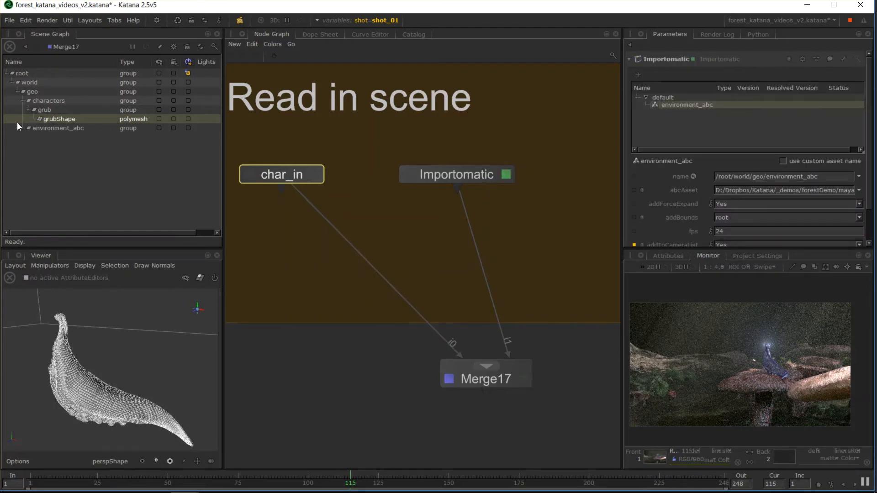
# Step: Expand environment_abc to show its terrain, mushrooms, log and trees groups
pyautogui.click(29, 127)
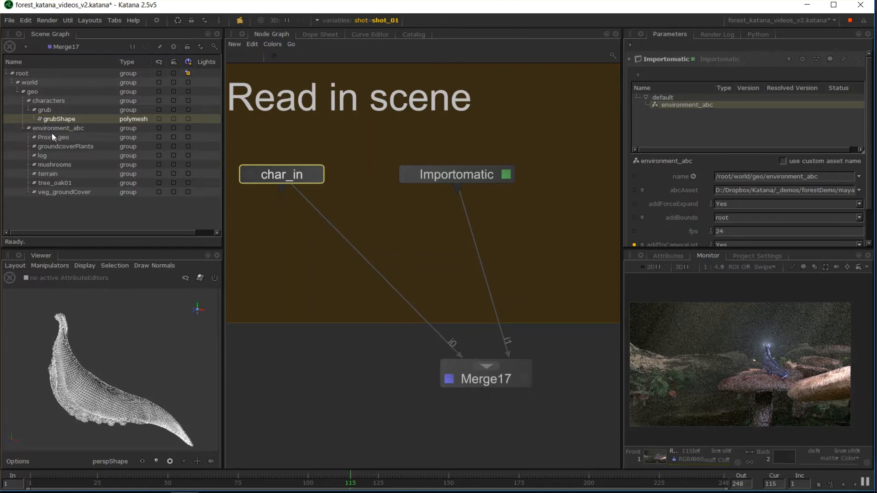
pyautogui.moveTo(477, 431)
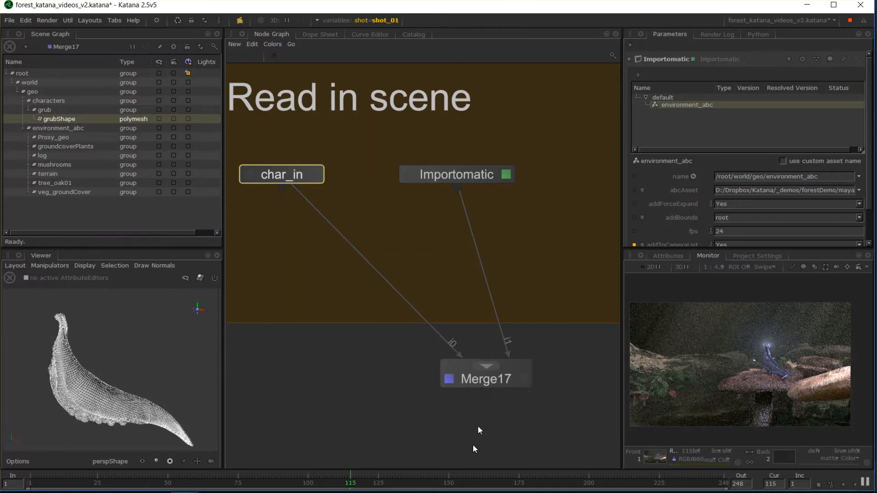
pyautogui.moveTo(485, 374); pyautogui.dragTo(369, 286)
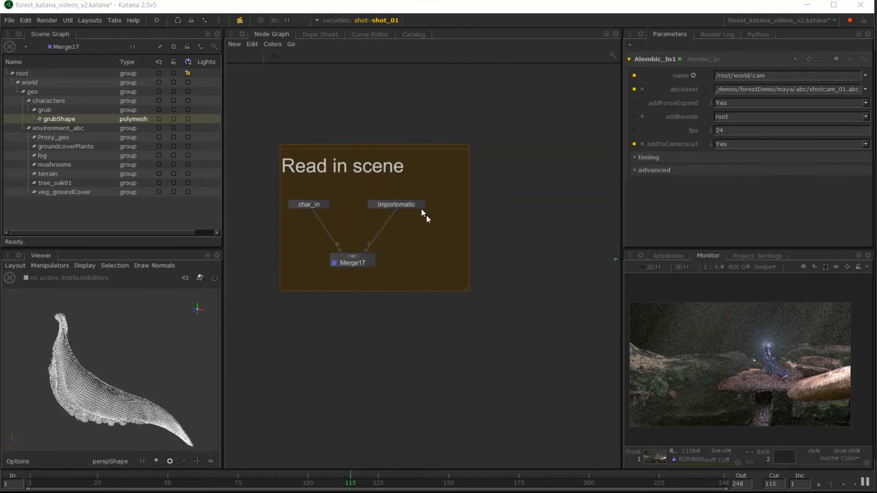
pyautogui.moveTo(496, 220)
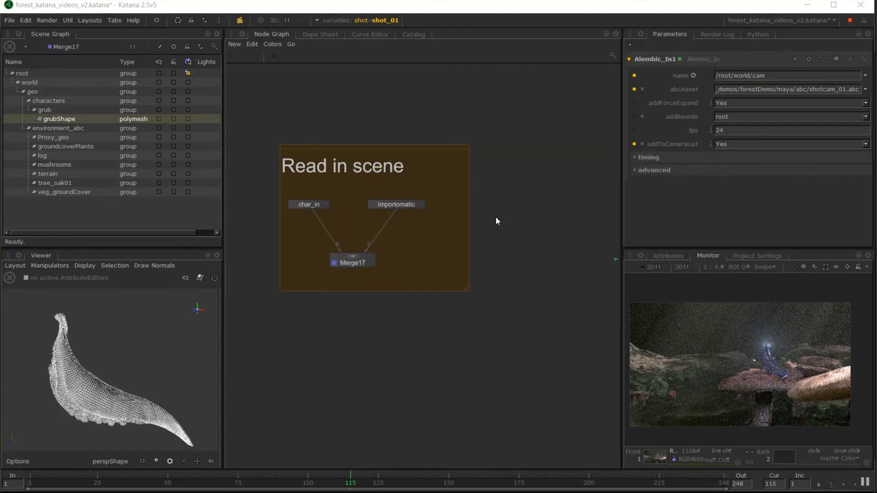
# Step: Review the Importomatic's add menu without adding anything
pyautogui.click(395, 204)
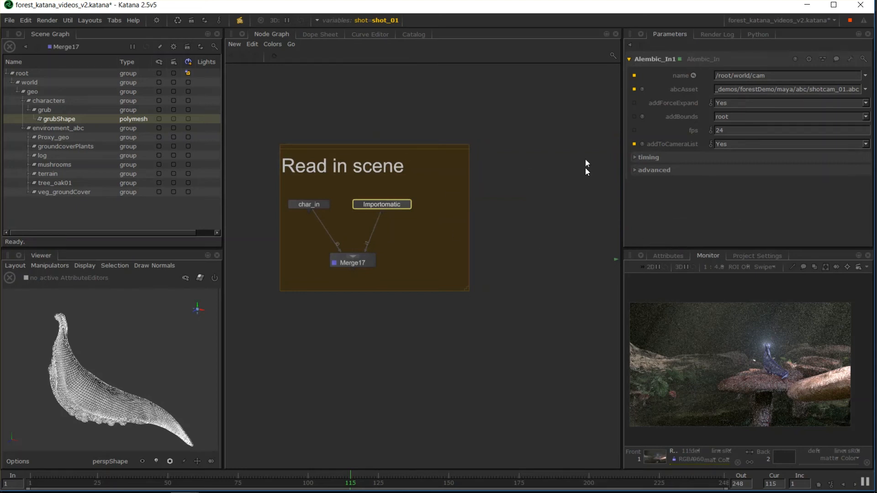
pyautogui.moveTo(547, 202)
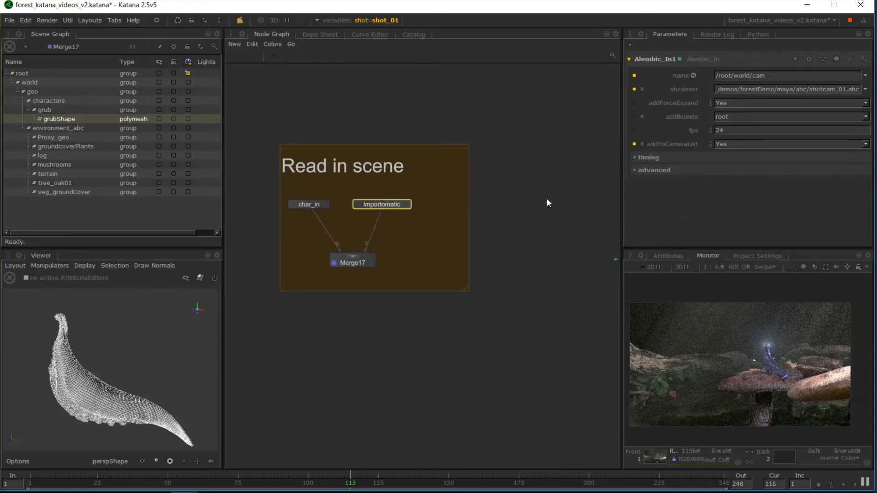
pyautogui.click(380, 204)
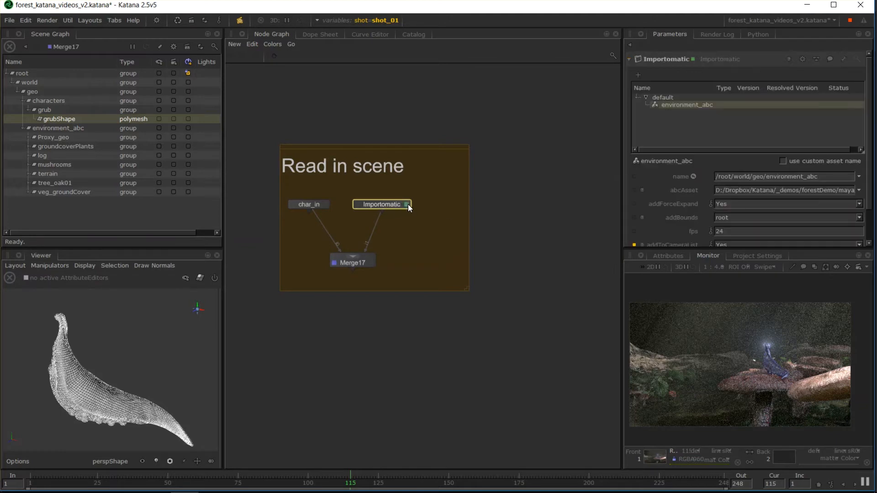
pyautogui.click(636, 74)
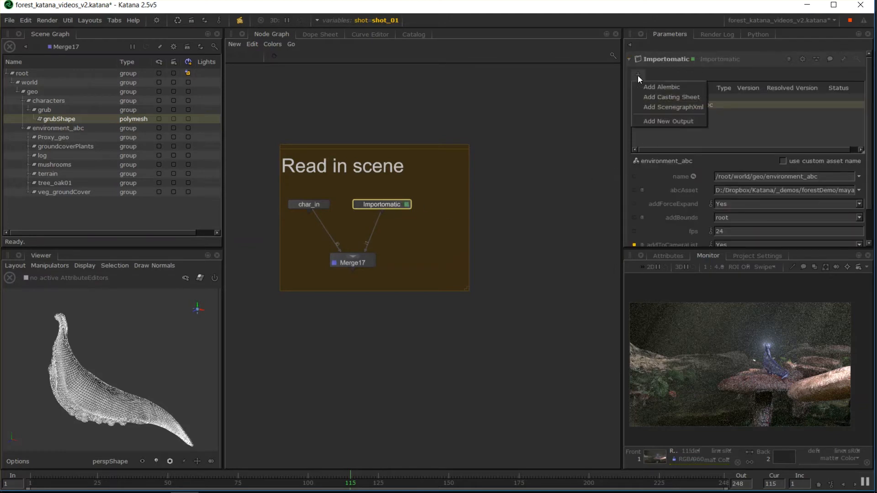
pyautogui.click(662, 87)
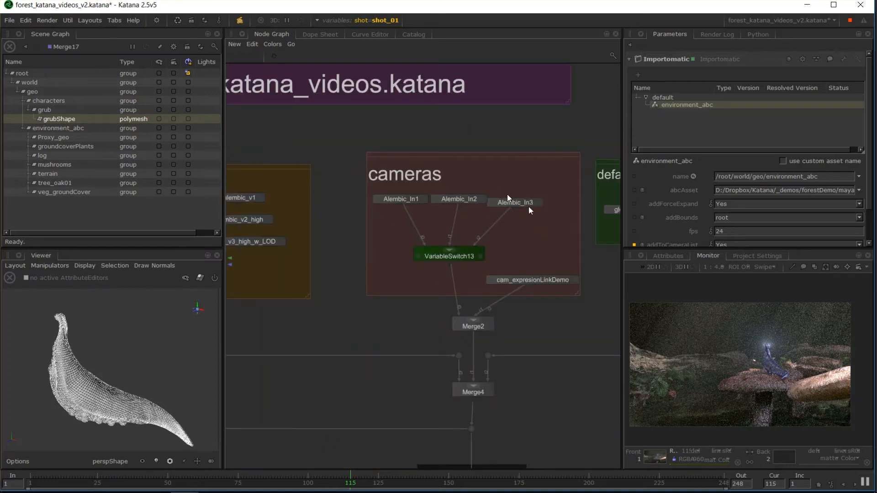
# Step: Look over the Alembic_In2 and Alembic_In3 camera nodes' parameters
pyautogui.click(514, 201)
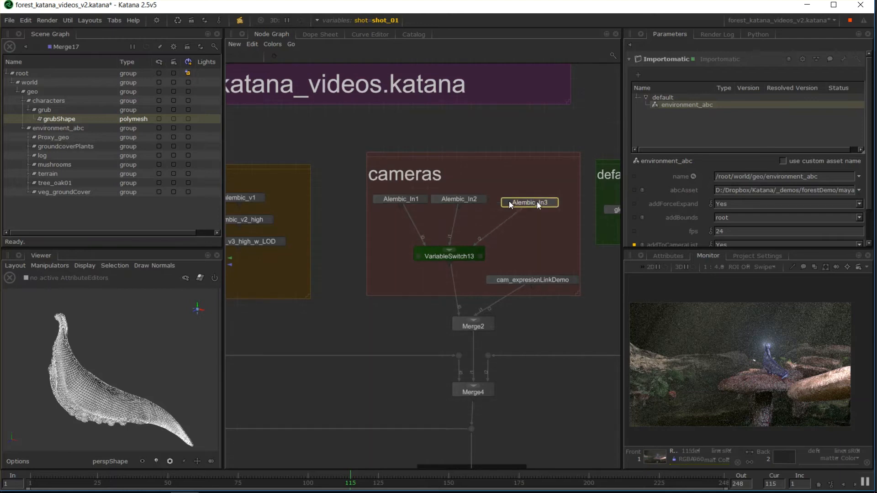
pyautogui.click(400, 198)
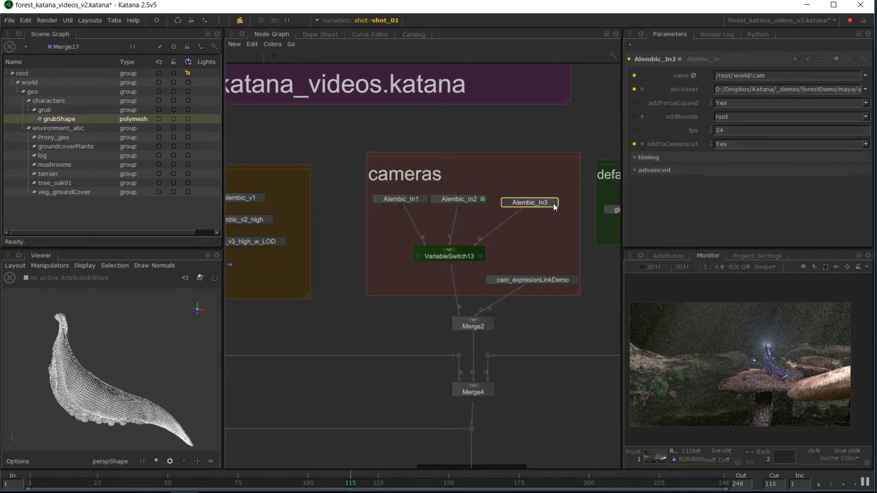
pyautogui.click(529, 202)
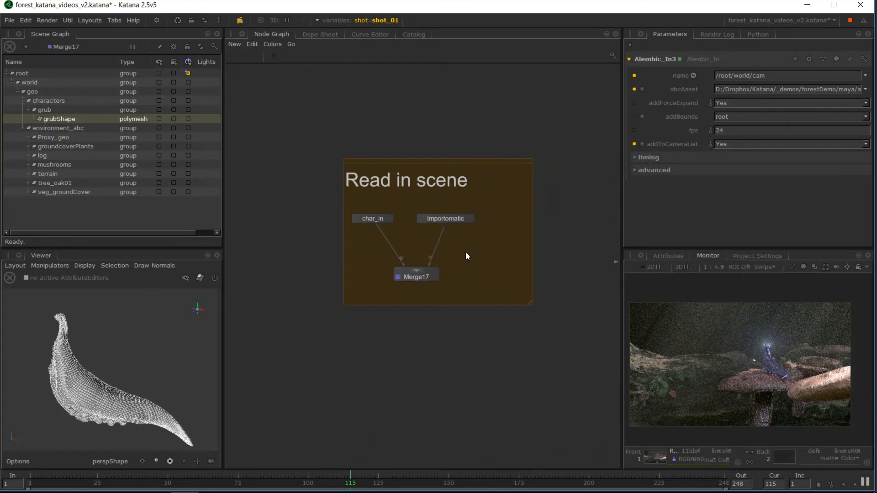
pyautogui.moveTo(77, 219)
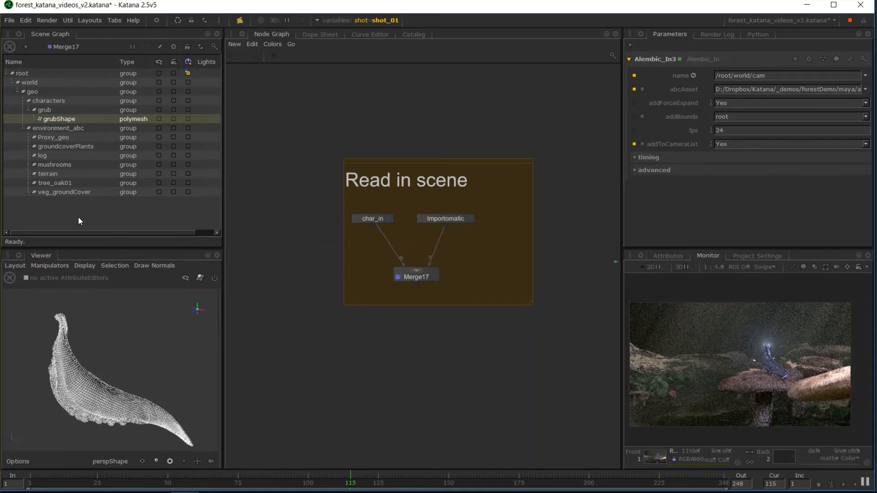
pyautogui.moveTo(456, 176)
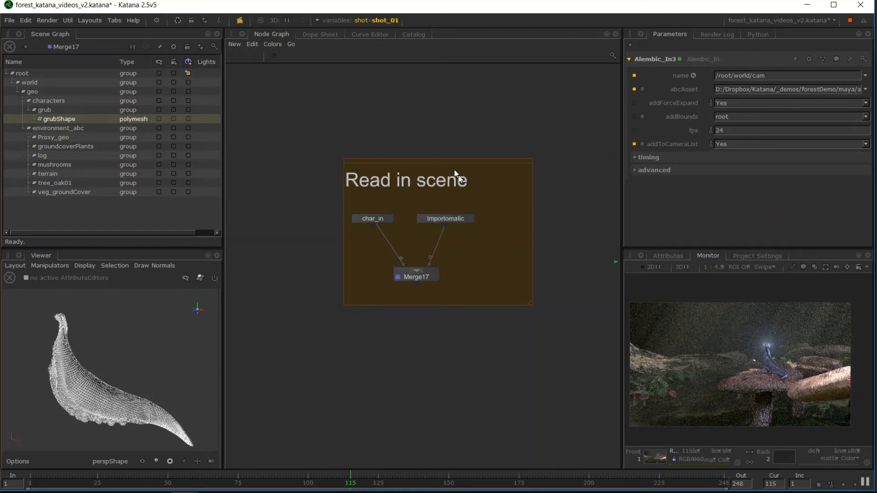
pyautogui.moveTo(44, 148)
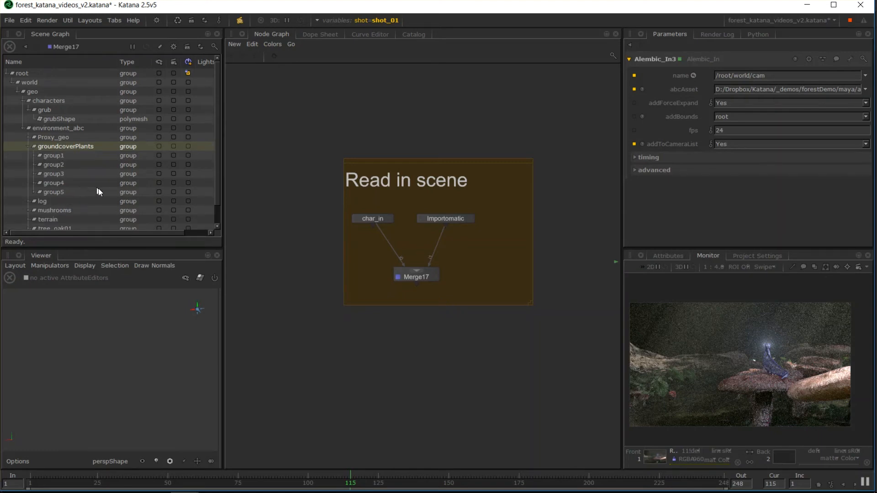
pyautogui.click(22, 73)
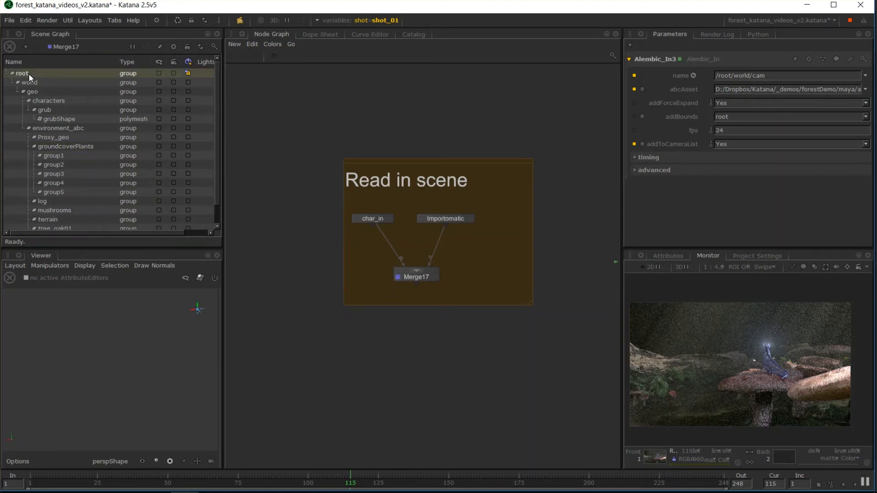
pyautogui.click(5, 73)
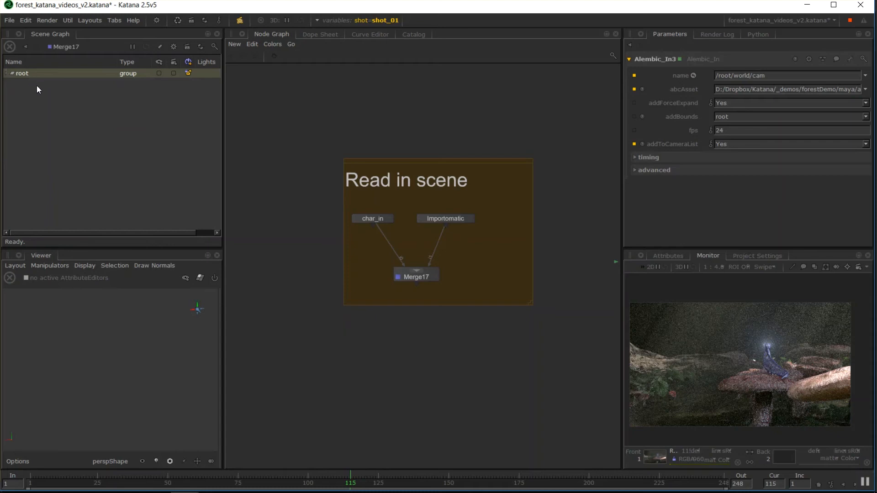
pyautogui.moveTo(50, 141)
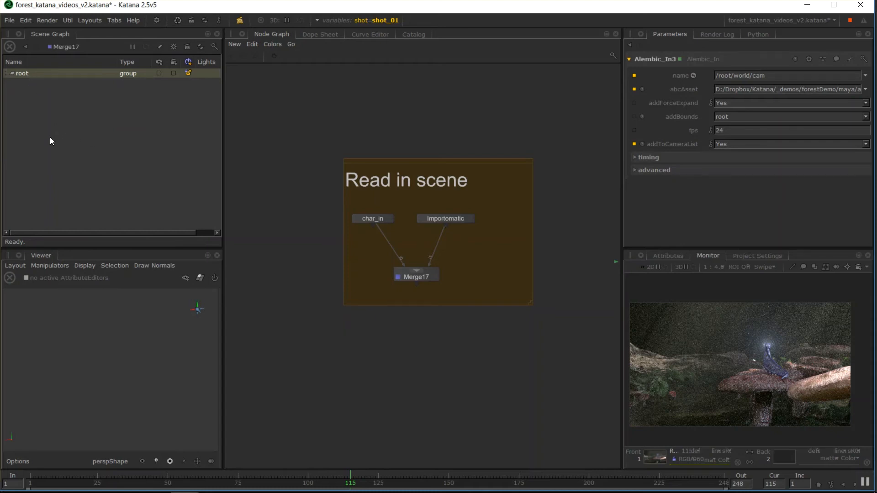
pyautogui.moveTo(112, 414)
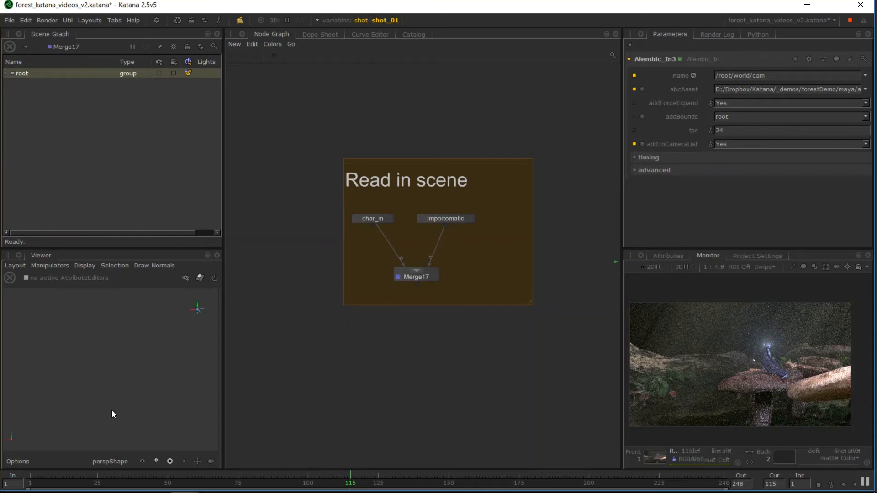
pyautogui.moveTo(29, 138)
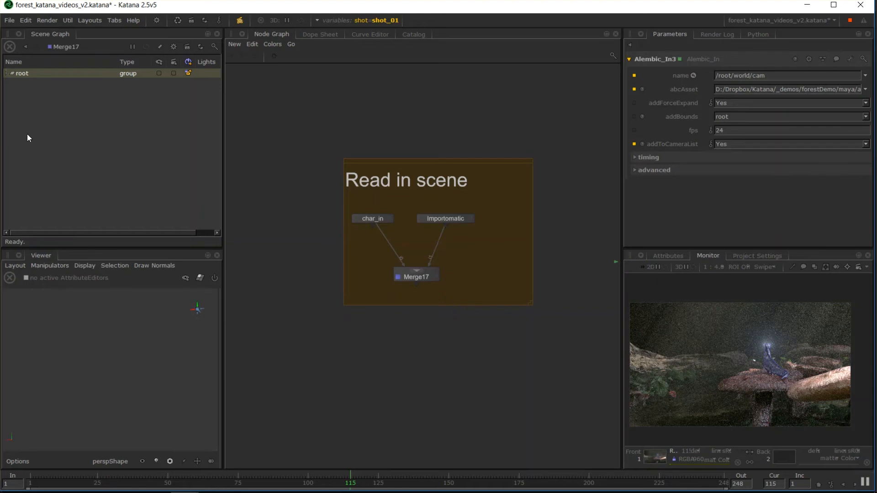
pyautogui.moveTo(44, 91)
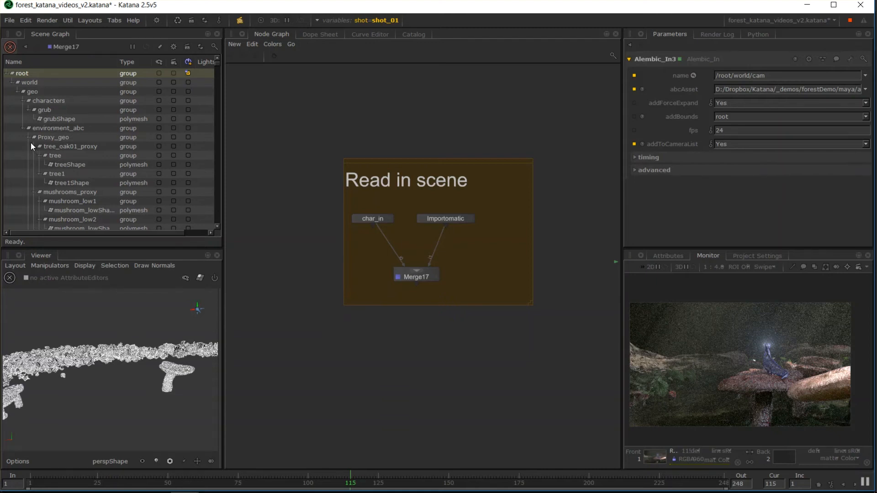
pyautogui.moveTo(39, 145)
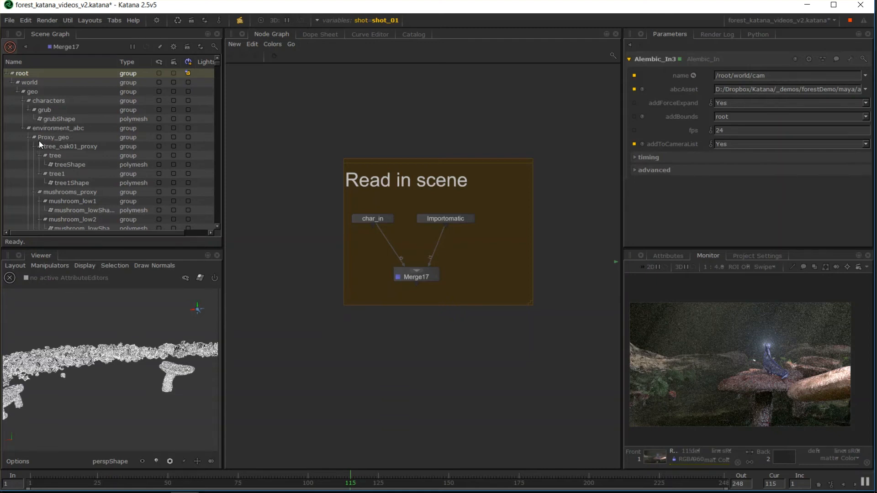
pyautogui.moveTo(83, 207)
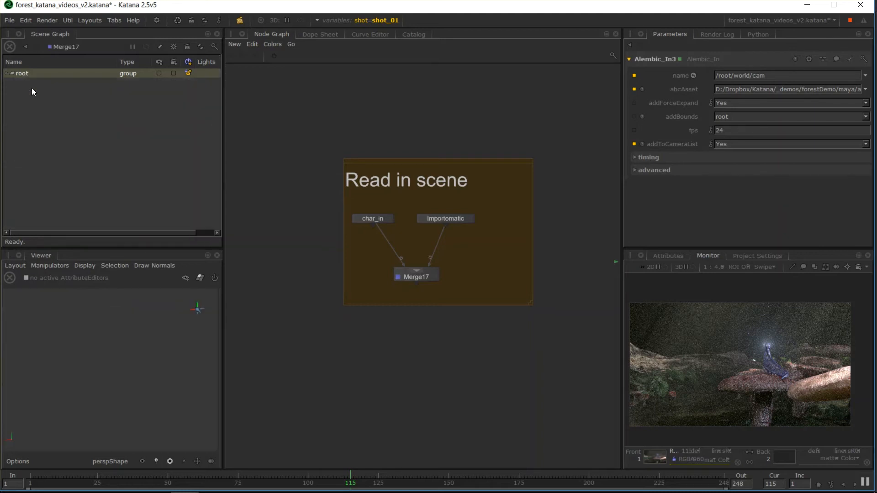
pyautogui.moveTo(233, 97)
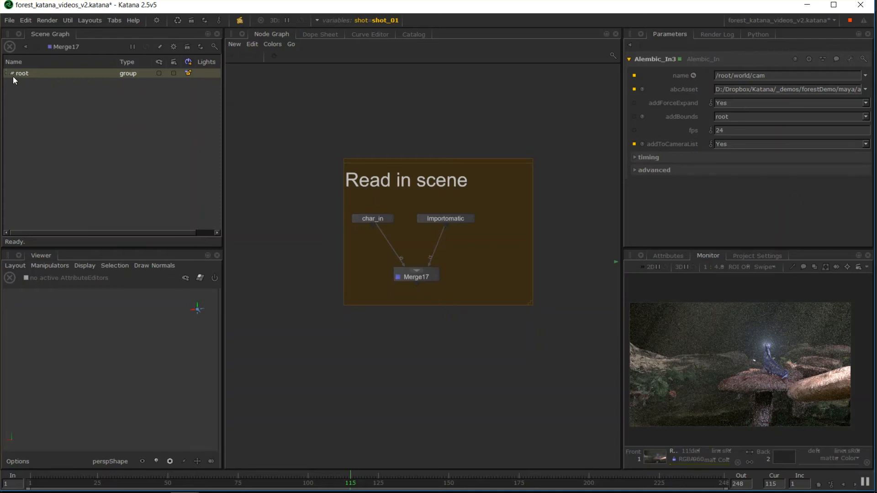
# Step: Expand root > world > geo > environment_abc and fully expand Proxy_geo to show its proxy trees and mushrooms
pyautogui.click(5, 73)
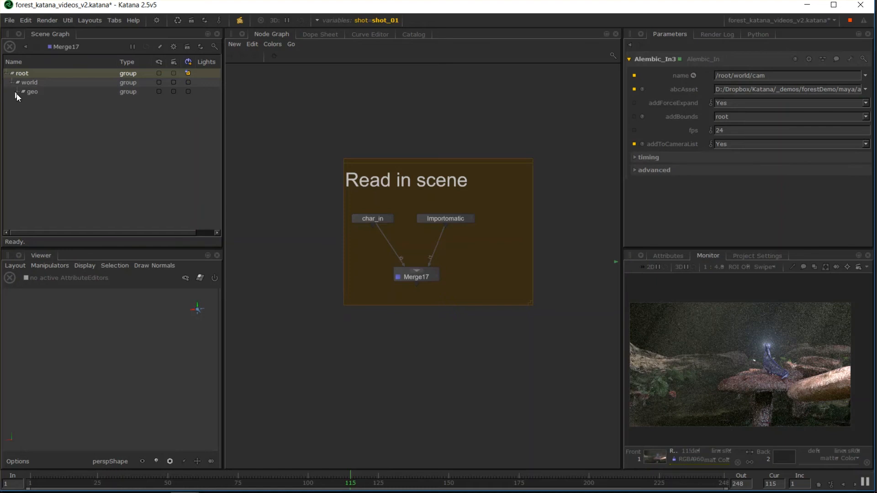
pyautogui.click(22, 91)
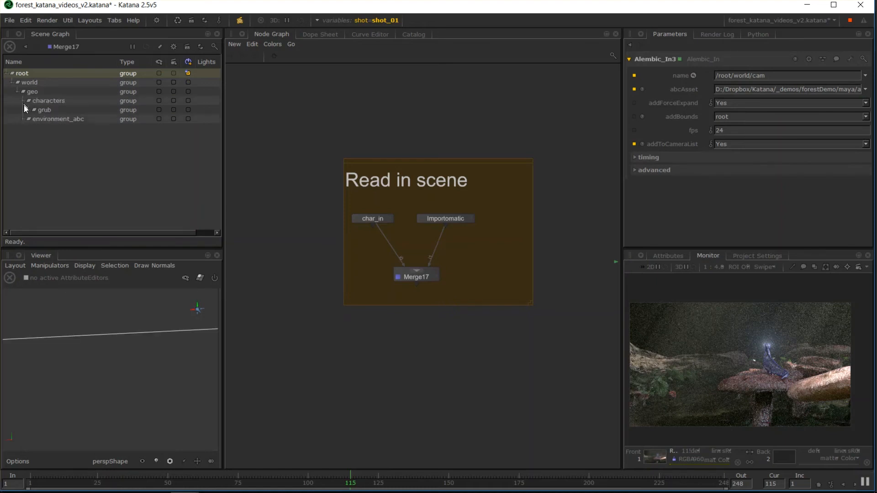
pyautogui.click(35, 110)
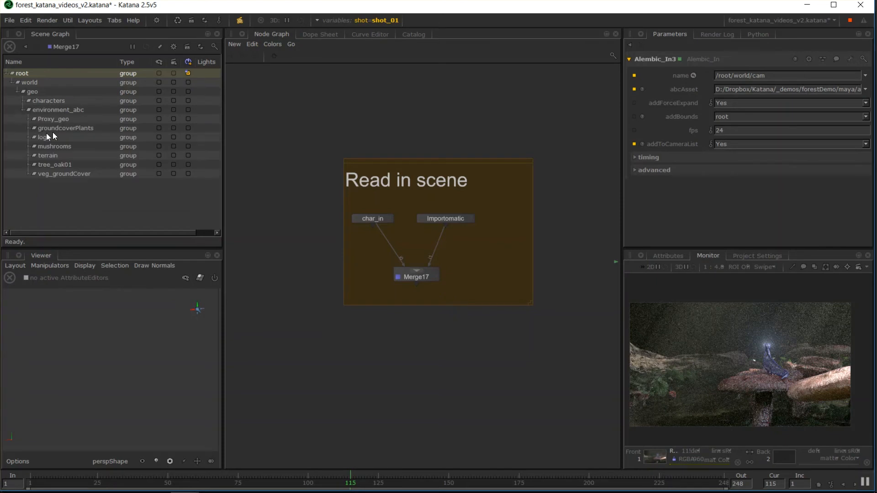
pyautogui.click(53, 119)
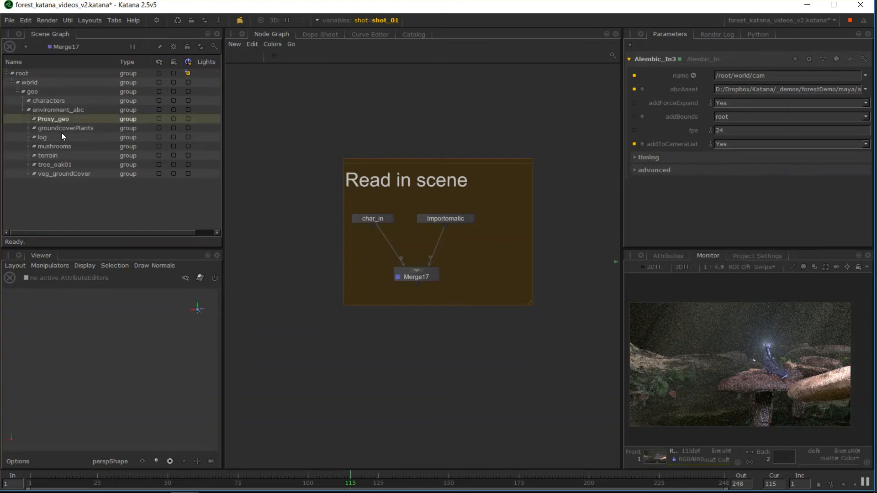
pyautogui.moveTo(71, 121)
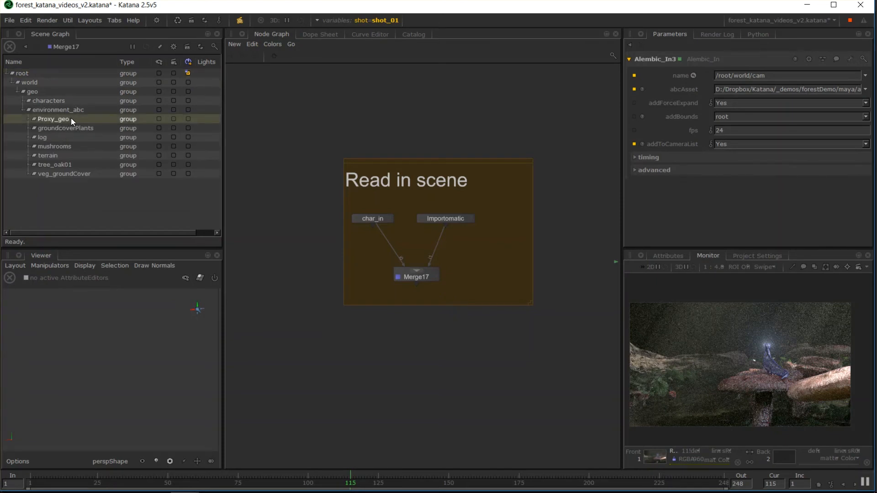
pyautogui.click(28, 119)
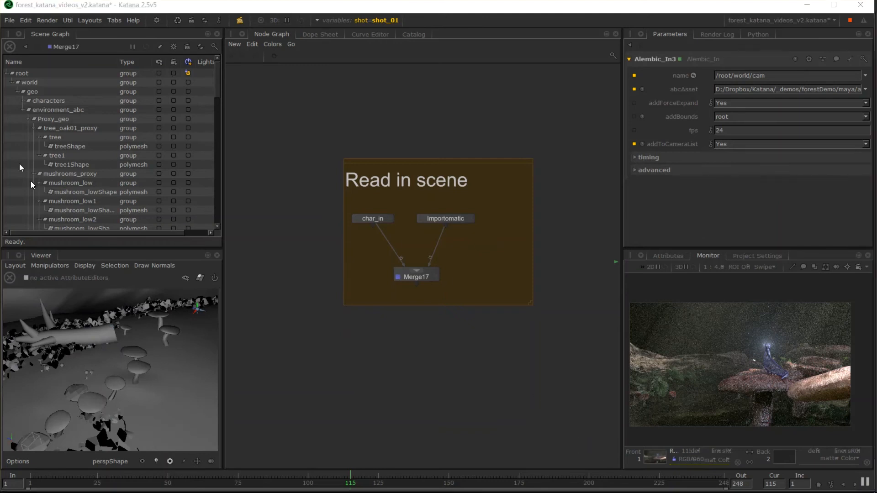
pyautogui.moveTo(112, 219)
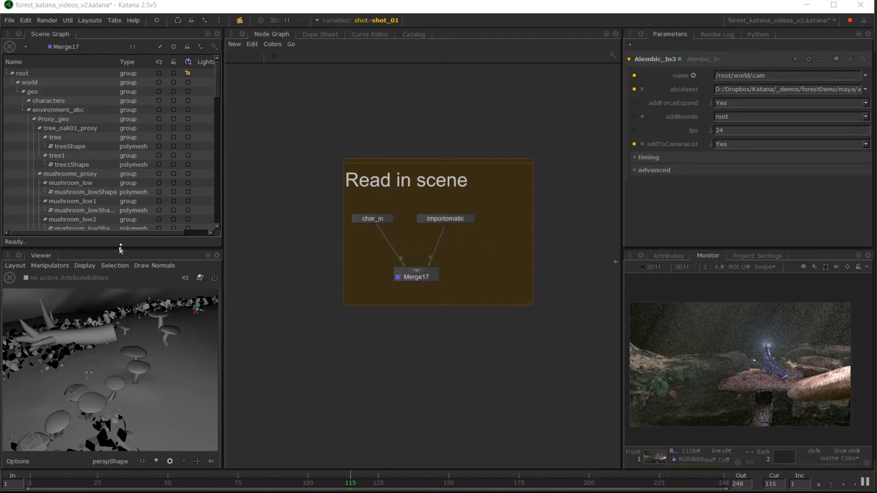
pyautogui.moveTo(132, 361)
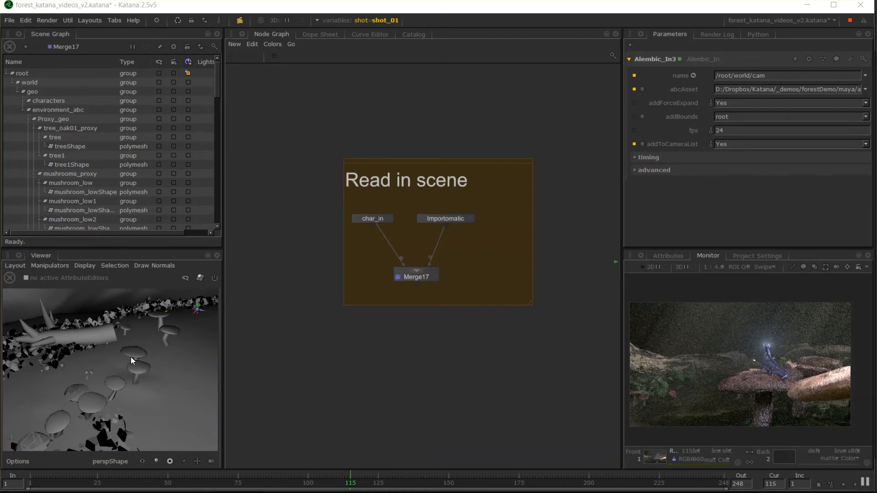
pyautogui.moveTo(139, 364)
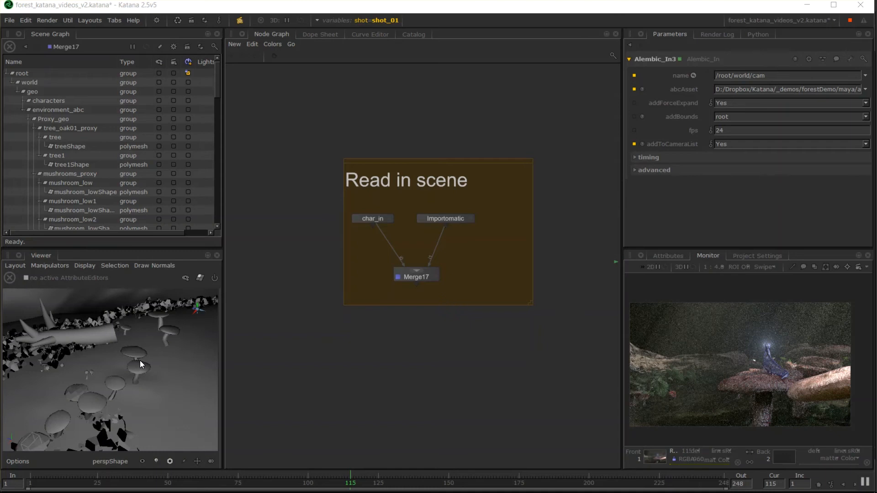
pyautogui.moveTo(21, 180)
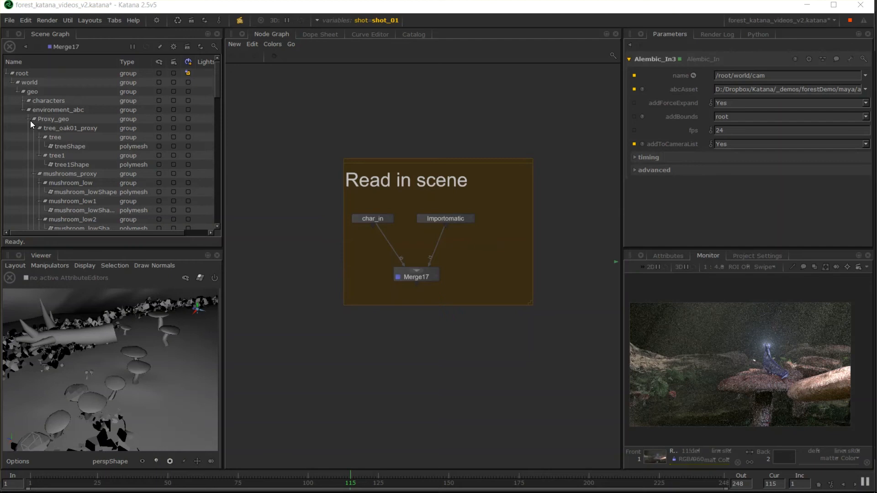
pyautogui.moveTo(74, 157)
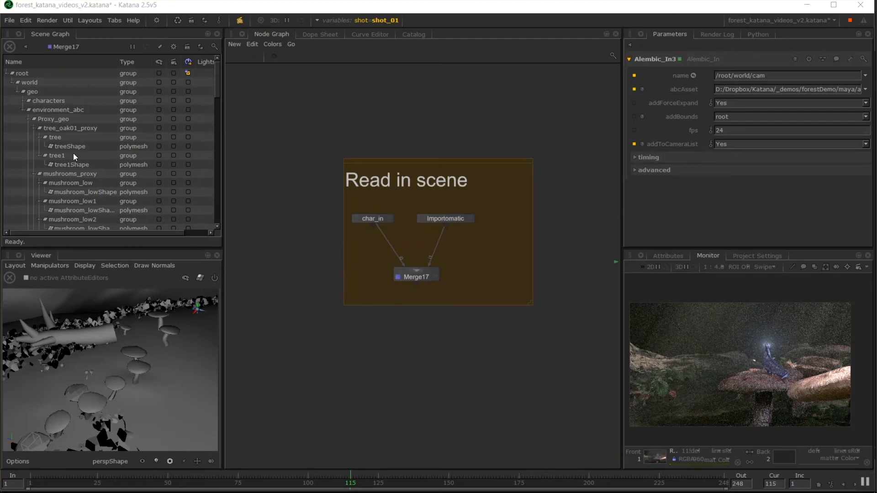
pyautogui.moveTo(64, 146)
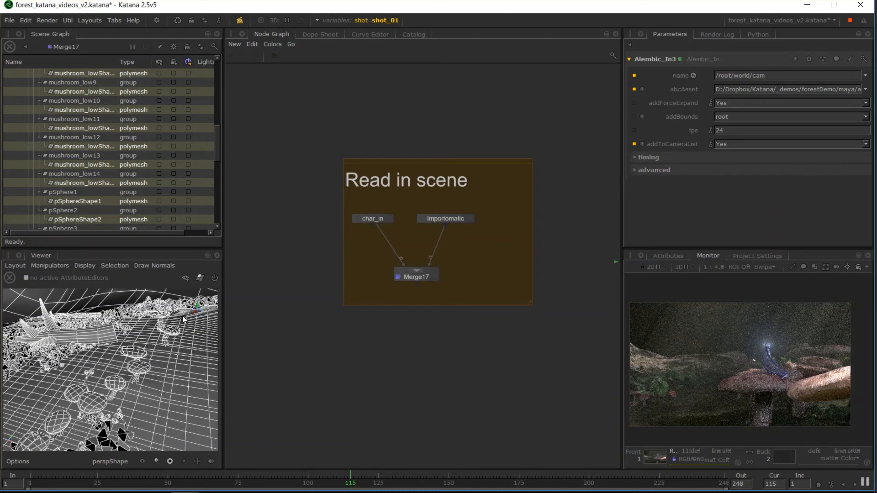
pyautogui.moveTo(151, 380)
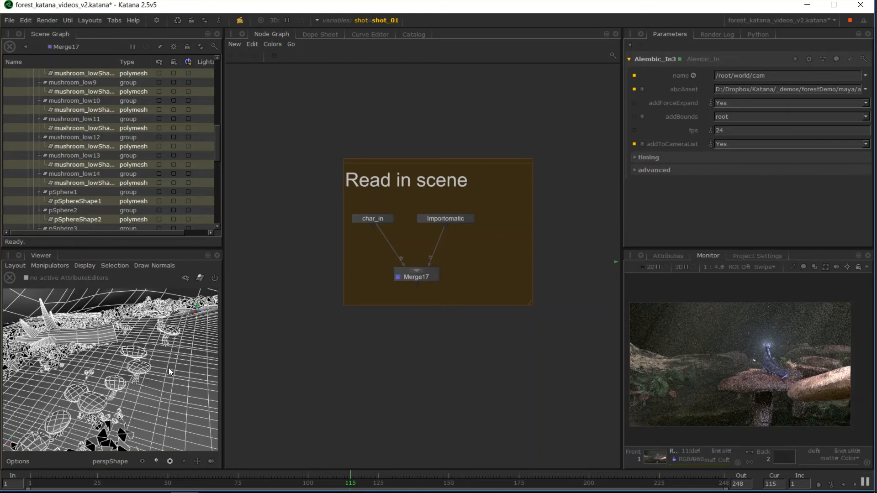
pyautogui.moveTo(385, 319)
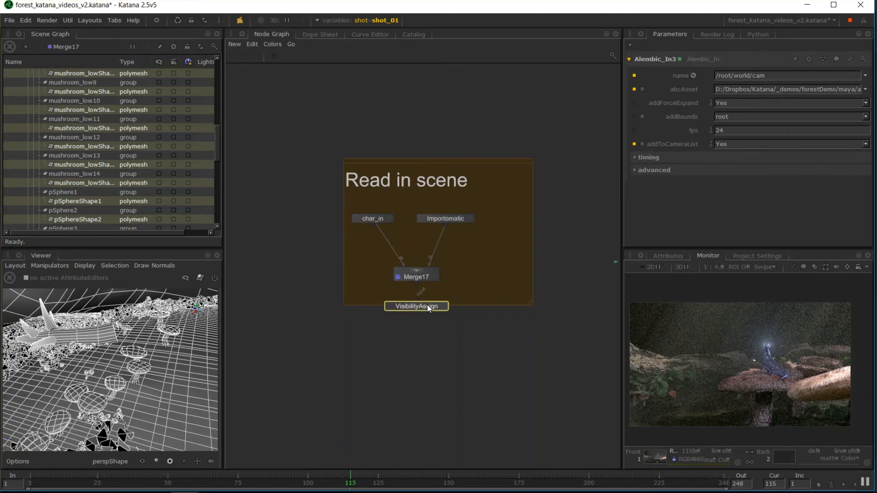
pyautogui.moveTo(398, 321)
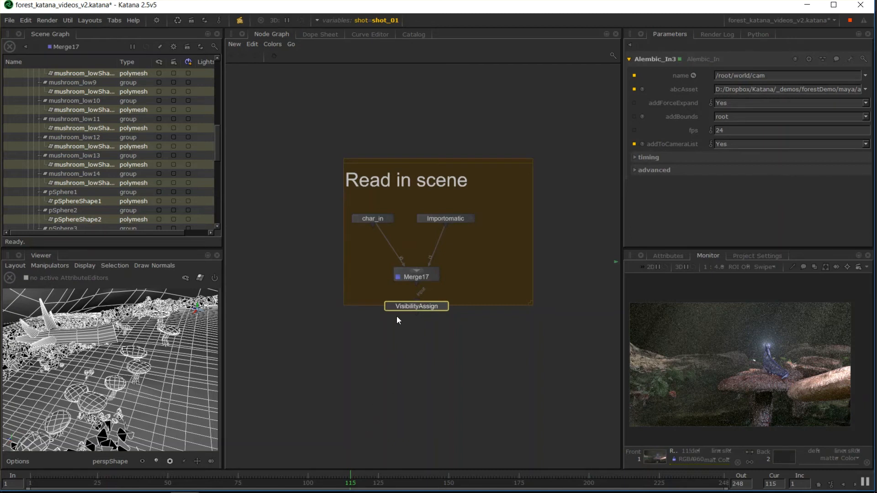
pyautogui.moveTo(310, 308)
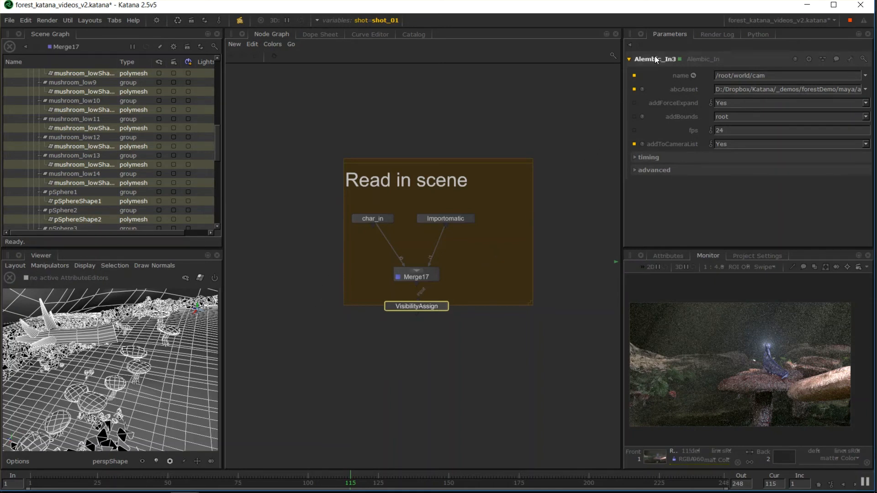
# Step: Rename the new VisibilityAssign node under Merge17 to hideProxyGeo
pyautogui.write('hidePr')
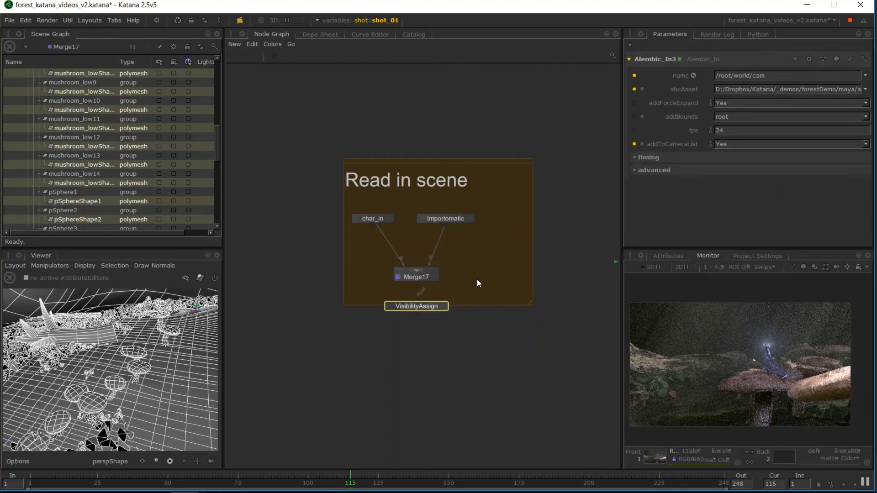
pyautogui.click(416, 306)
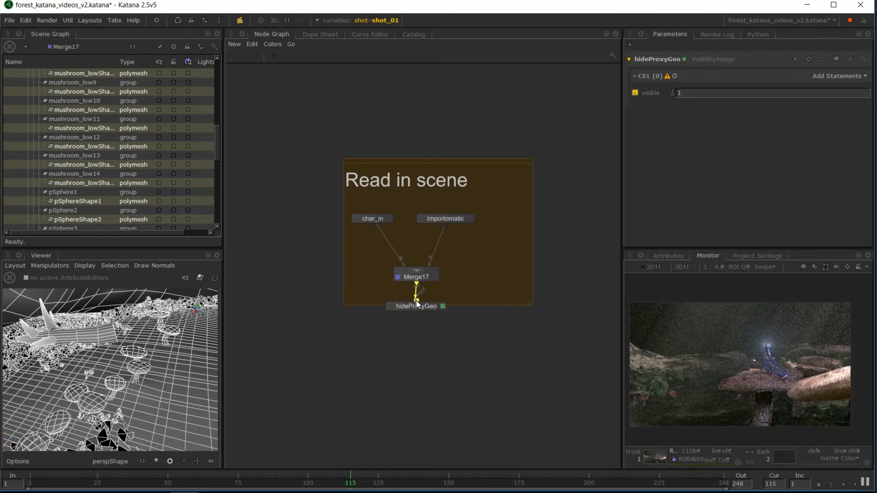
# Step: Select the hideProxyGeo node to edit its CEL paths
pyautogui.click(415, 305)
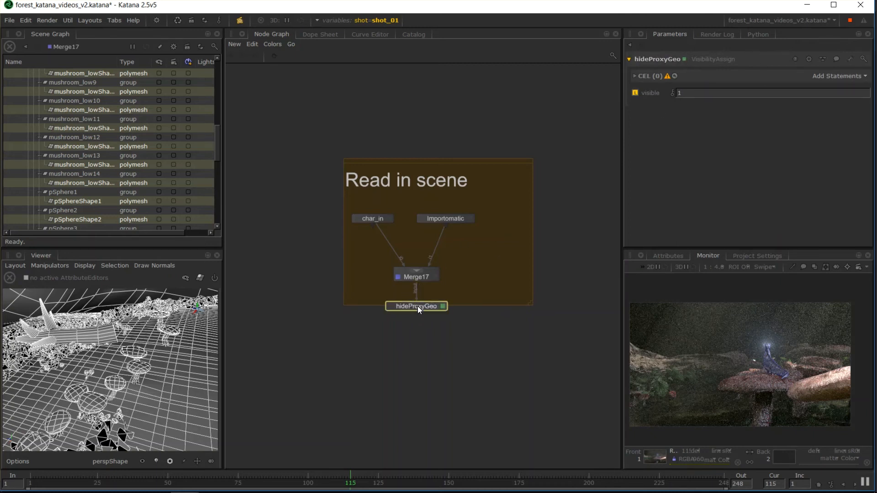
pyautogui.moveTo(410, 290)
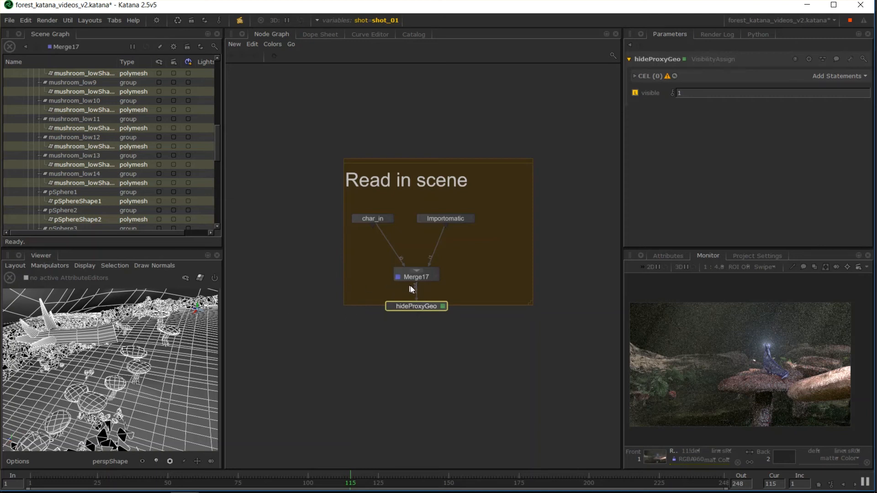
pyautogui.moveTo(218, 152)
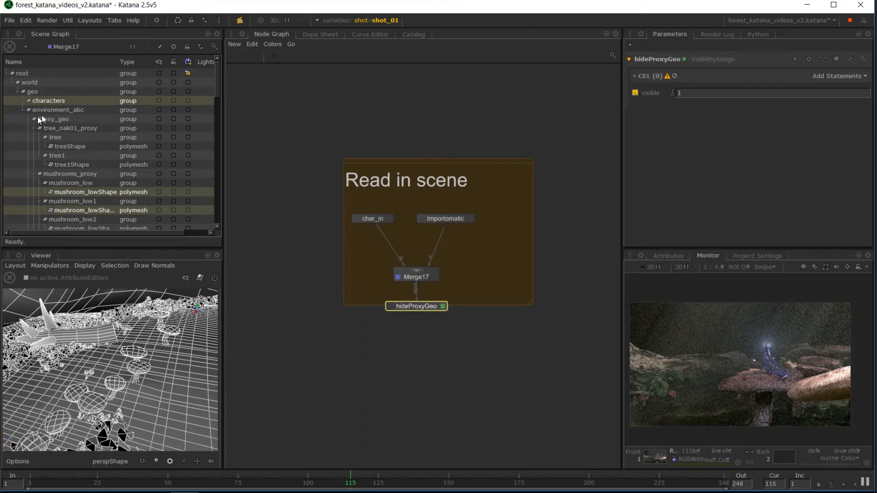
pyautogui.moveTo(44, 118)
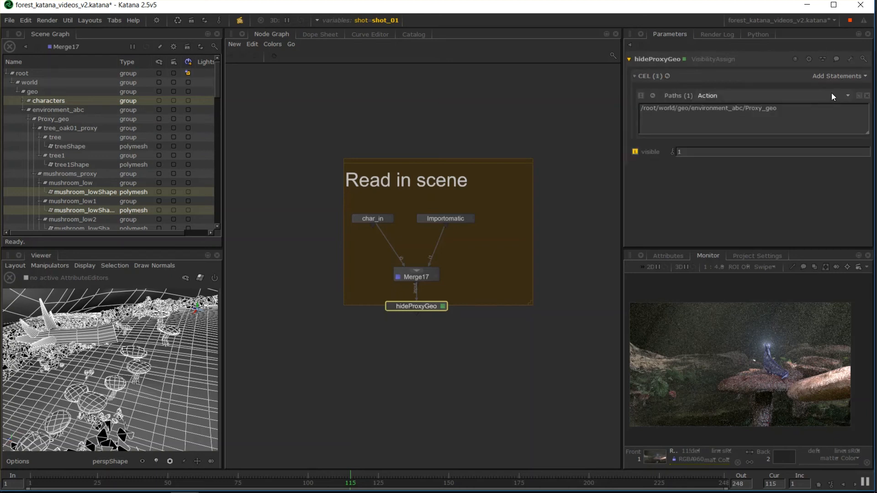
pyautogui.moveTo(748, 111)
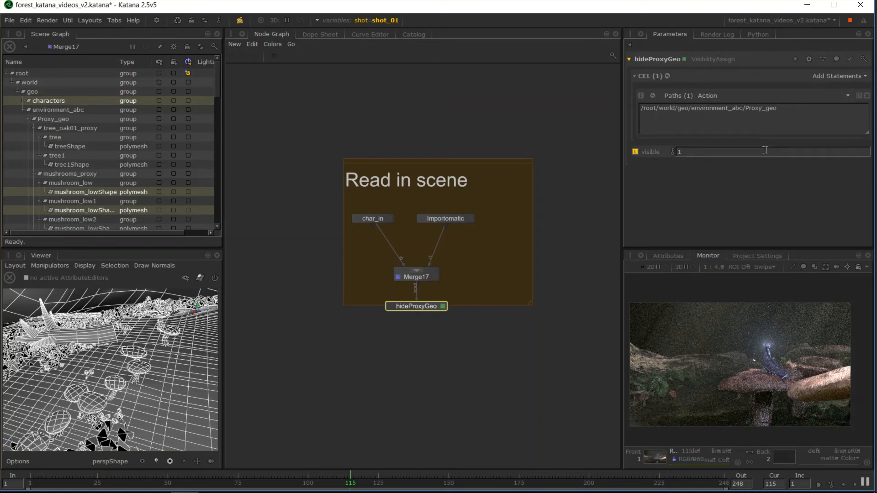
pyautogui.moveTo(626, 74)
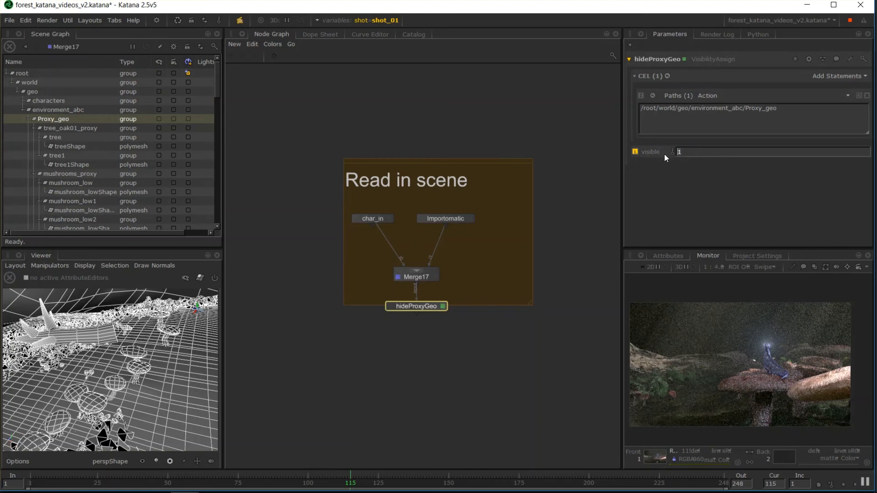
# Step: Set hideProxyGeo's visible value to 0 and check the hidden proxies in the viewer
pyautogui.write('0')
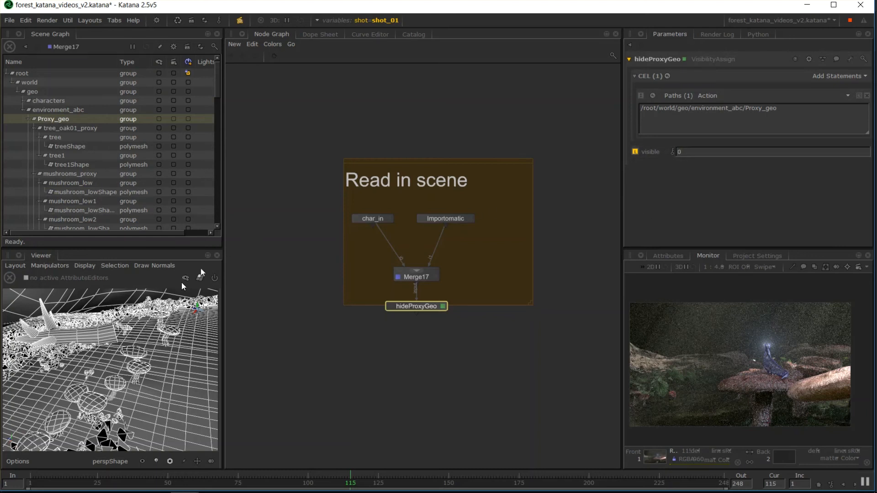
pyautogui.scroll(-3)
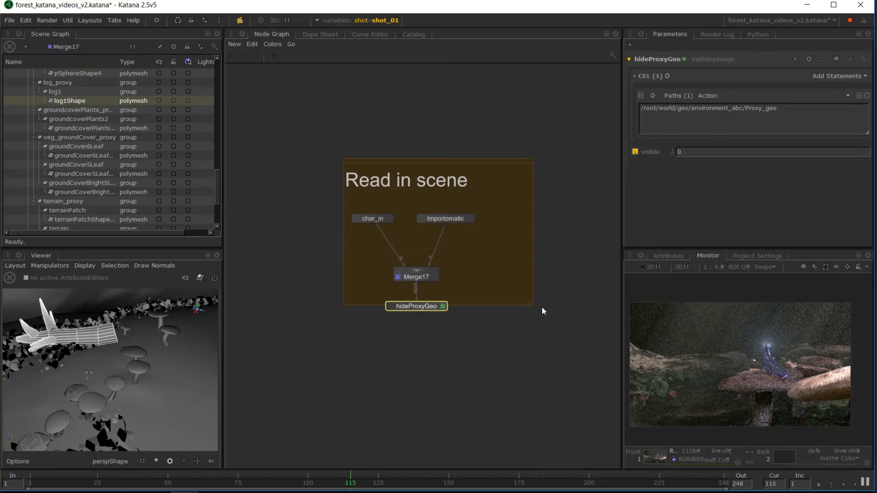
pyautogui.moveTo(417, 312); pyautogui.dragTo(378, 381)
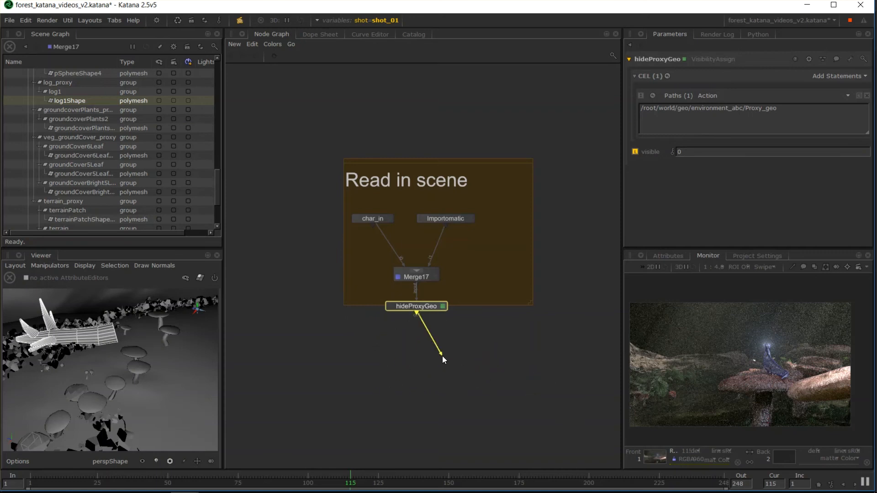
pyautogui.moveTo(463, 358)
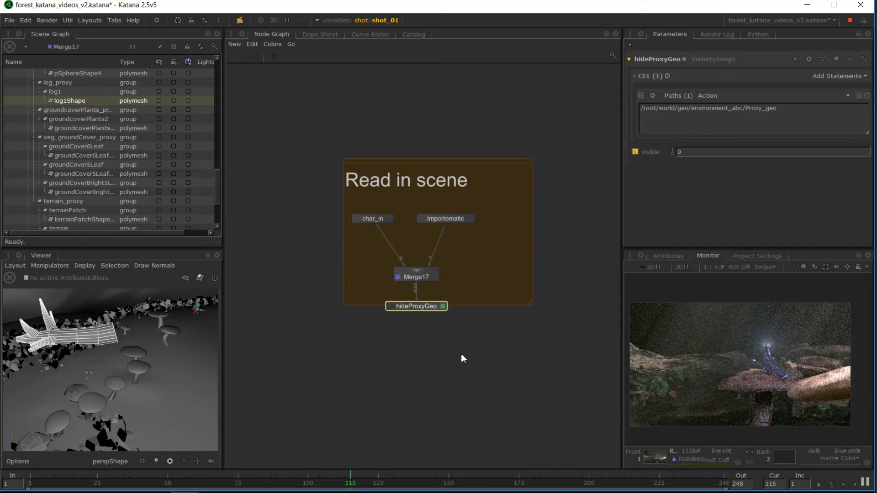
pyautogui.moveTo(143, 357)
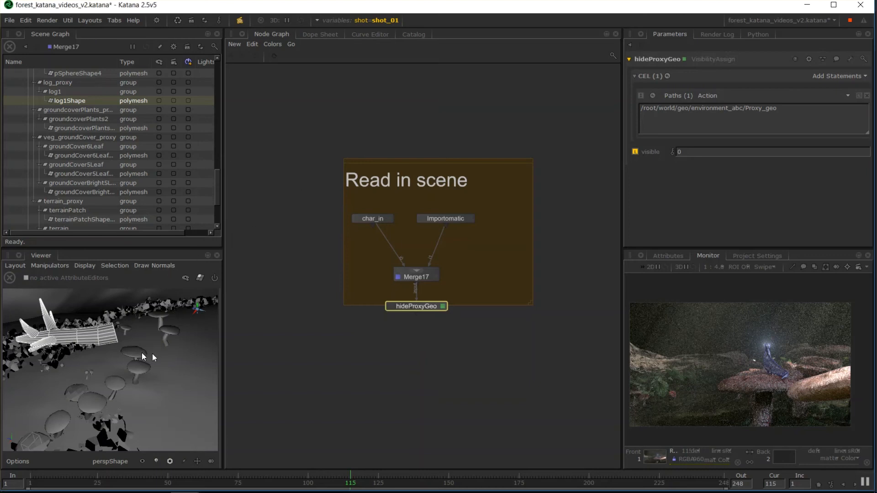
pyautogui.moveTo(143, 358); pyautogui.dragTo(150, 319)
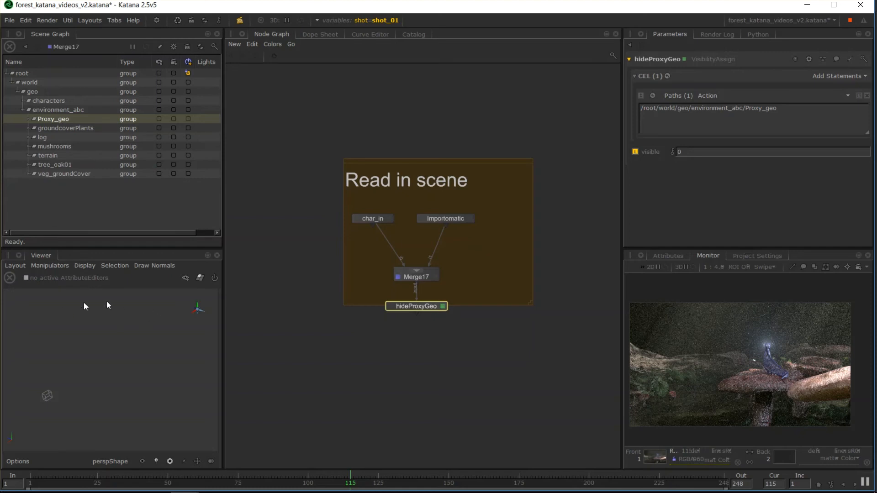
# Step: Pin the visible leaf shapes beneath Proxy_geo, then collapse the location
pyautogui.click(27, 119)
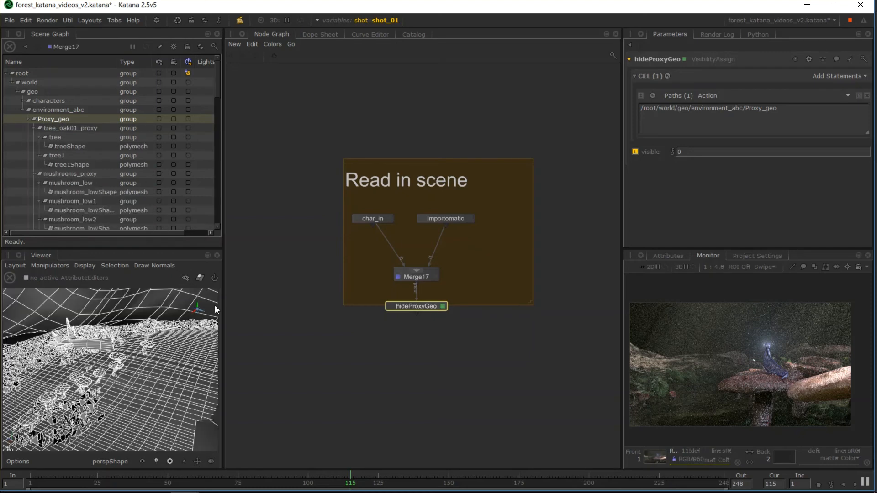
pyautogui.moveTo(196, 377)
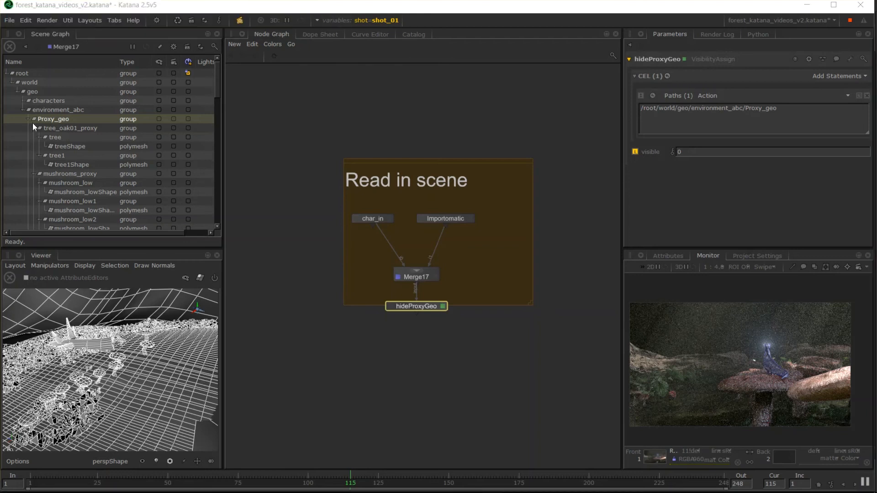
pyautogui.click(33, 119)
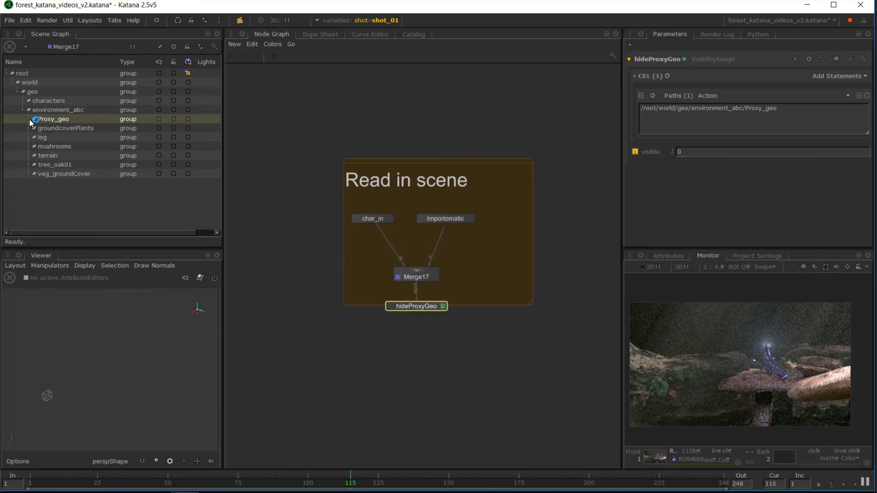
pyautogui.click(30, 119)
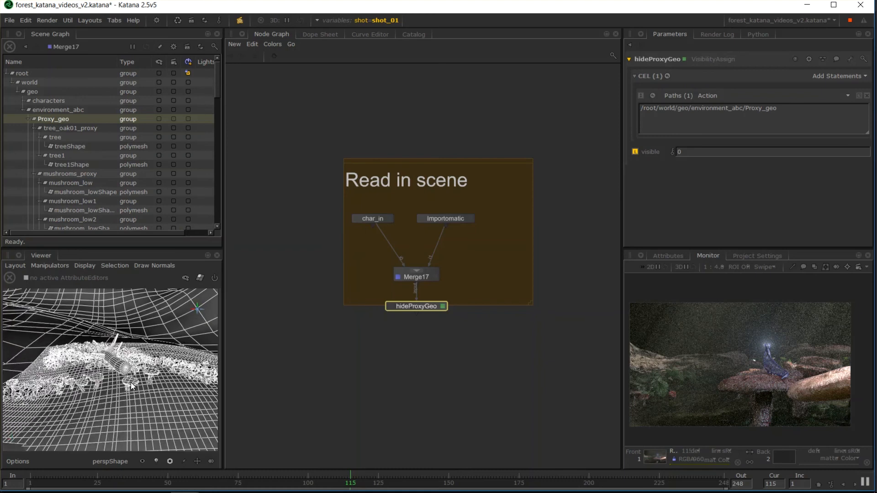
pyautogui.scroll(-3)
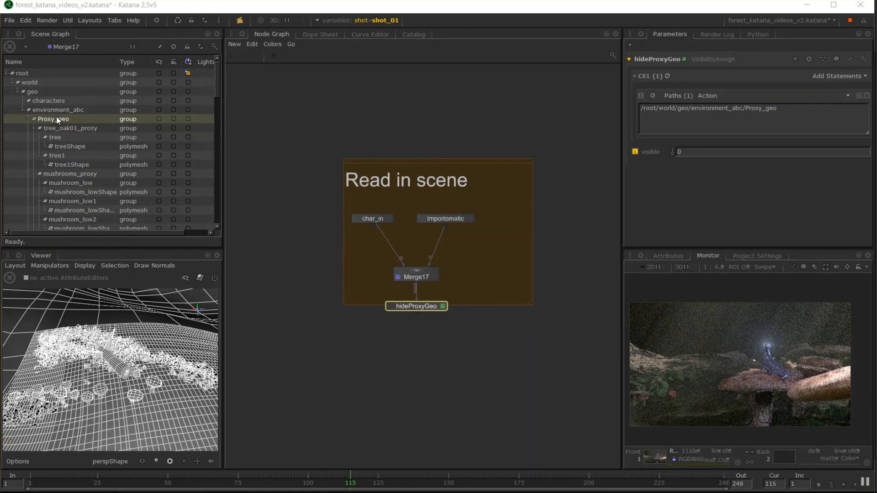
pyautogui.rightClick(53, 119)
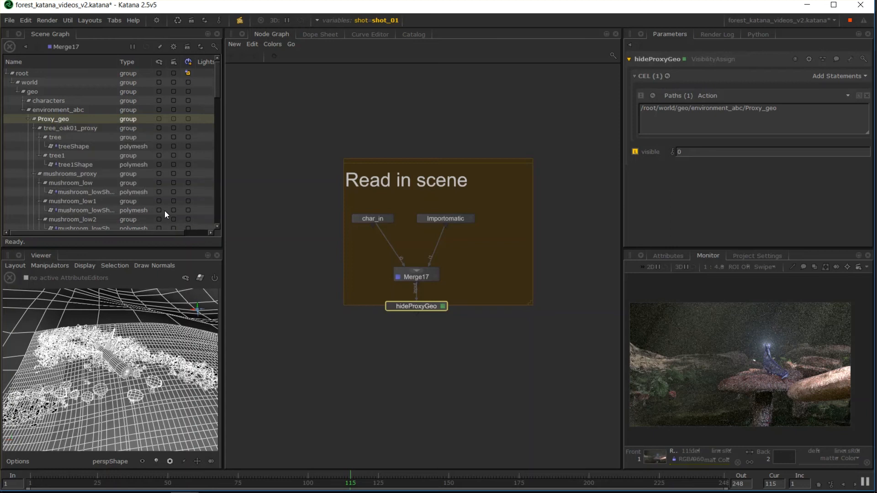
pyautogui.scroll(-3)
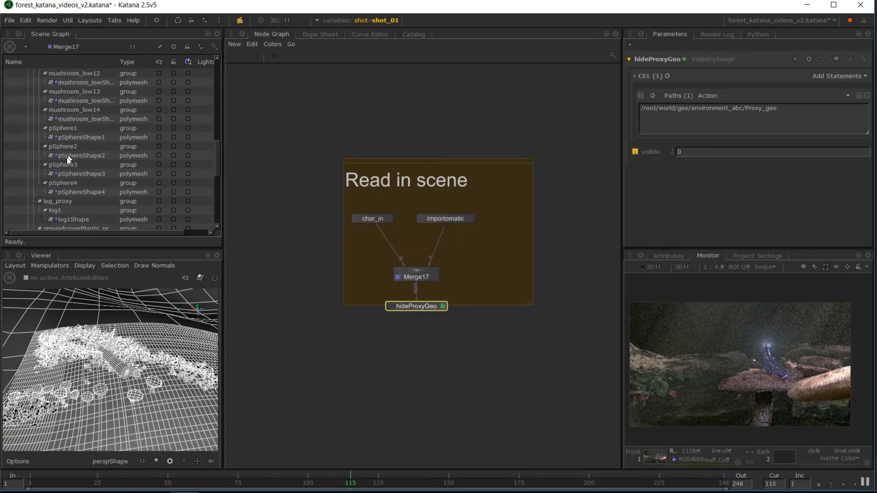
pyautogui.scroll(-3)
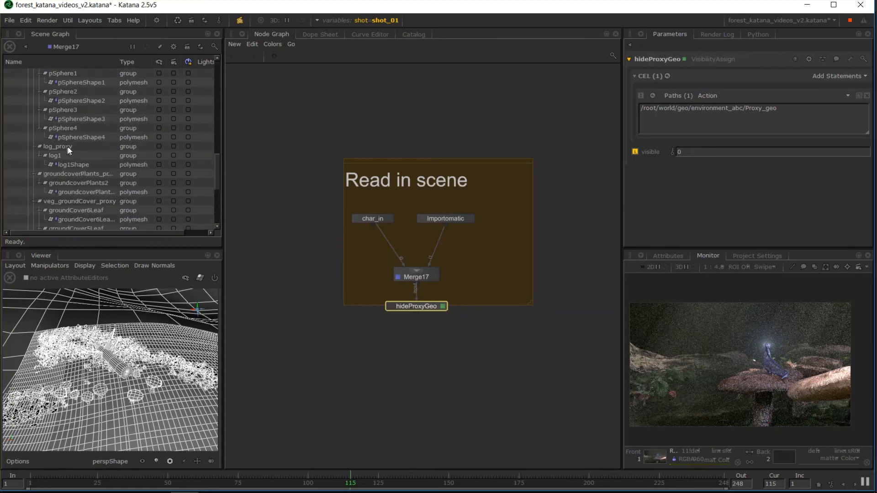
pyautogui.click(29, 118)
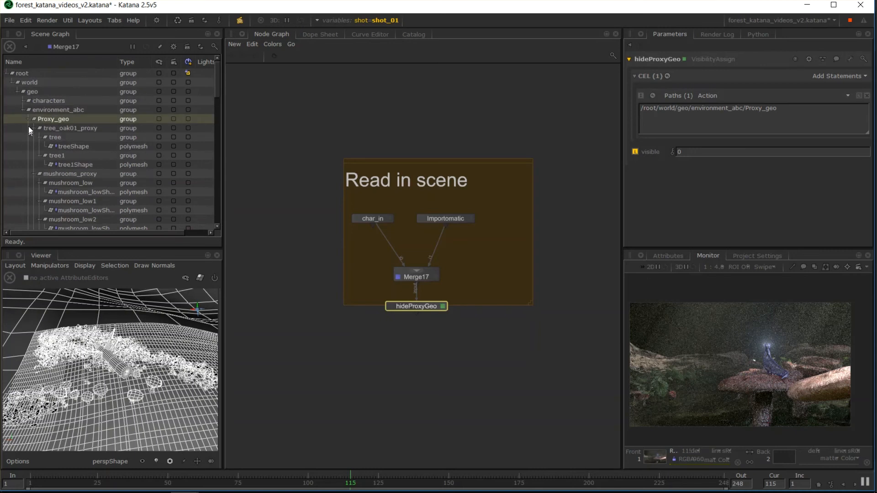
pyautogui.click(29, 118)
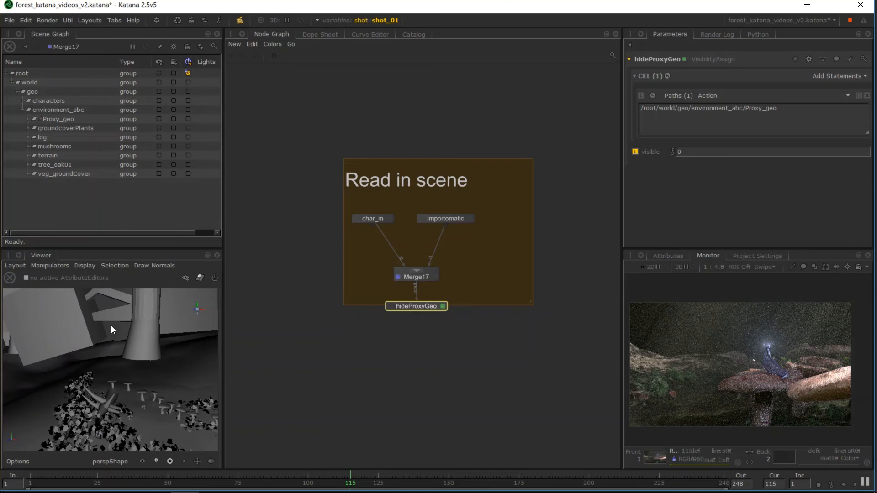
pyautogui.moveTo(106, 314)
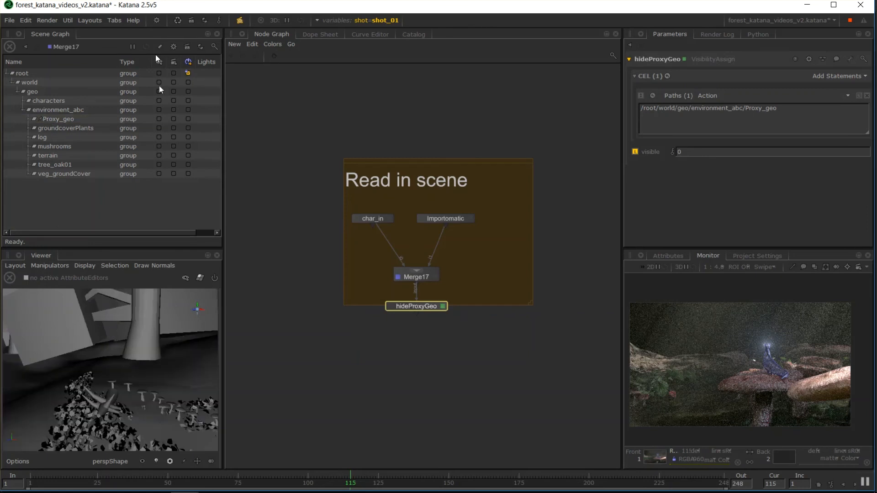
pyautogui.moveTo(132, 38)
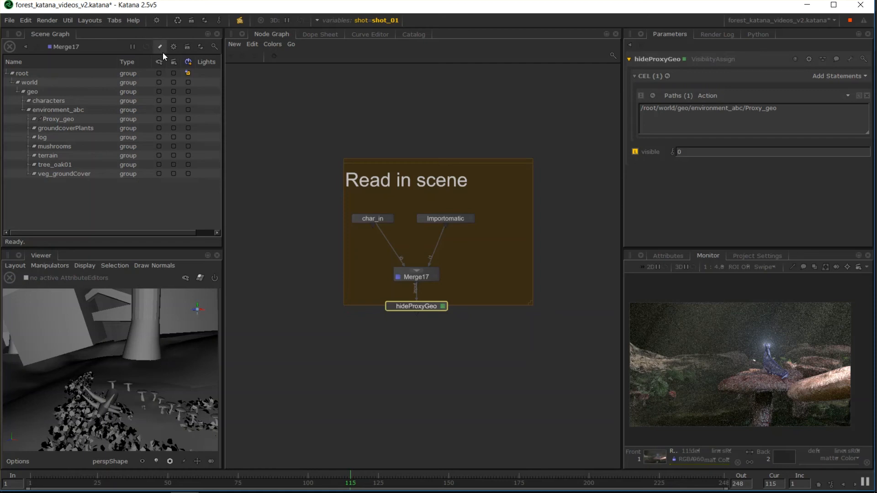
# Step: Create a scene graph bookmark and name it tutorialVis
pyautogui.click(159, 47)
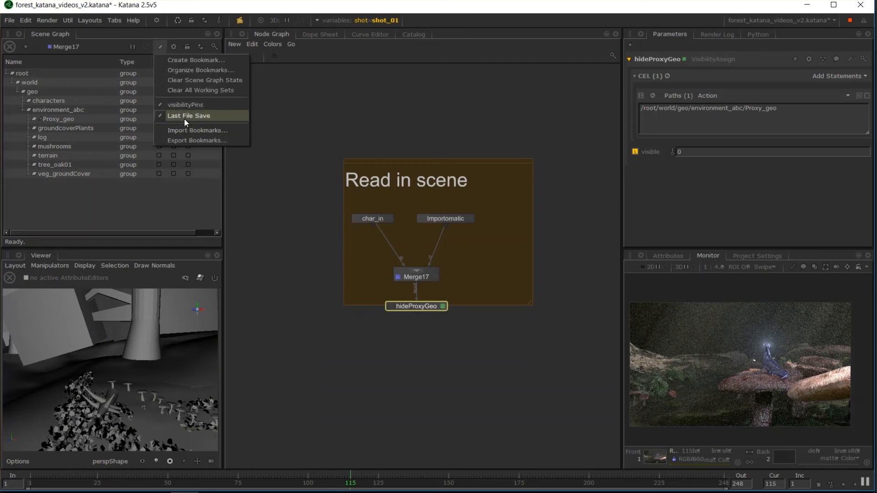
pyautogui.moveTo(138, 93)
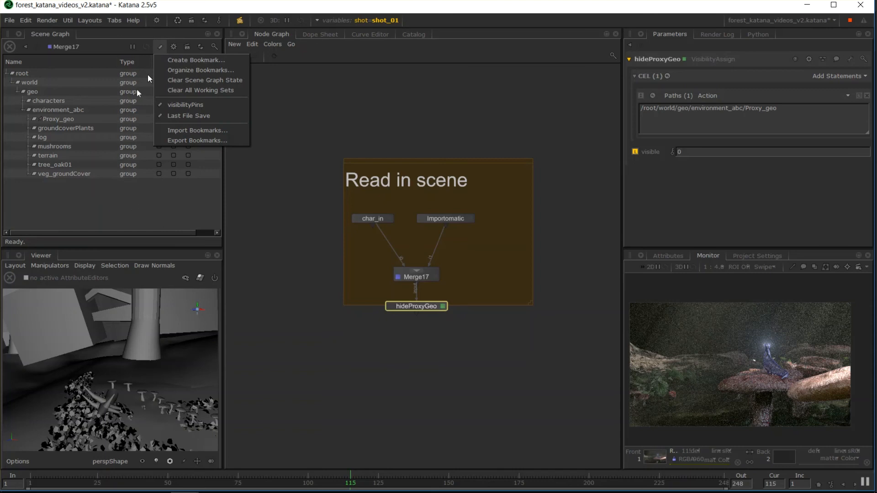
pyautogui.click(195, 60)
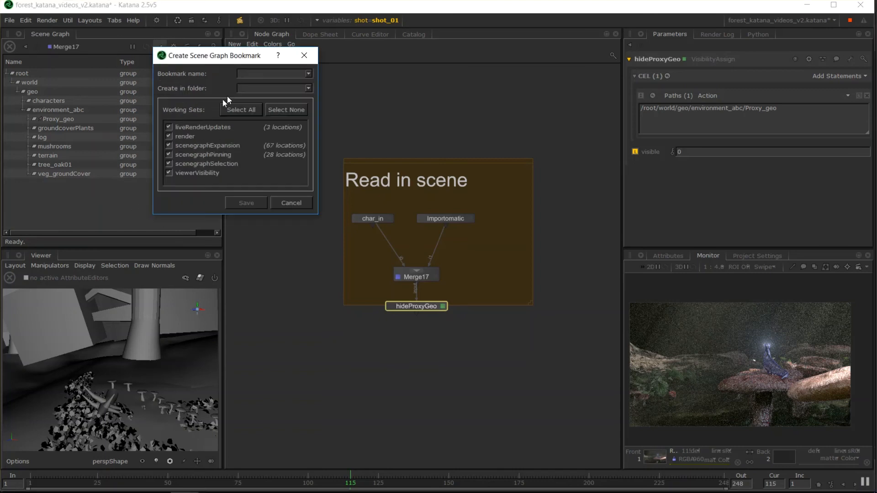
pyautogui.moveTo(272, 84)
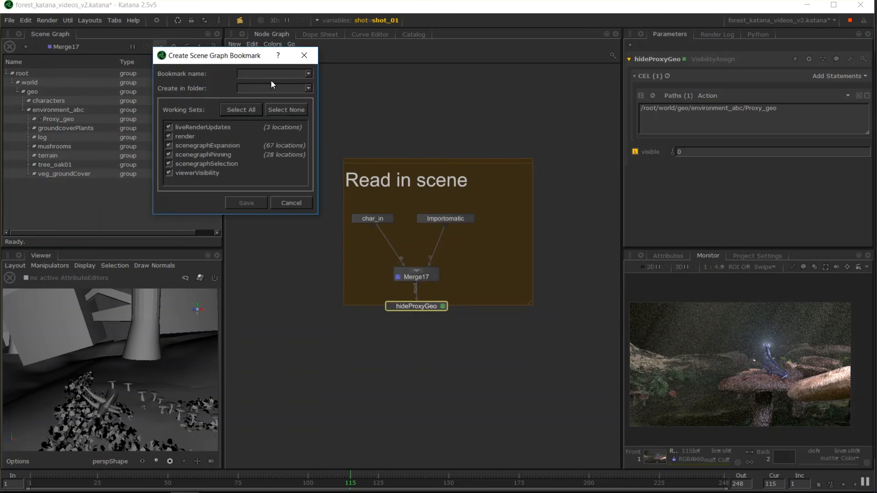
pyautogui.write('tutorialVis')
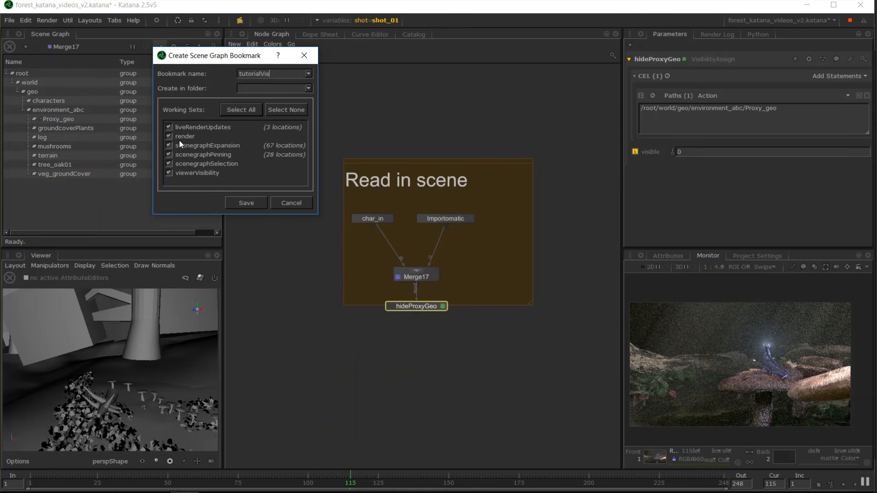
pyautogui.moveTo(115, 135)
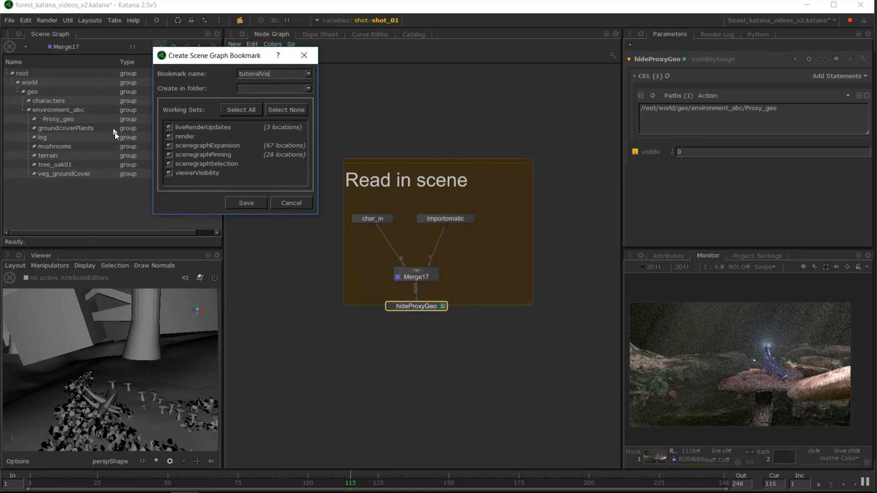
pyautogui.moveTo(207, 60)
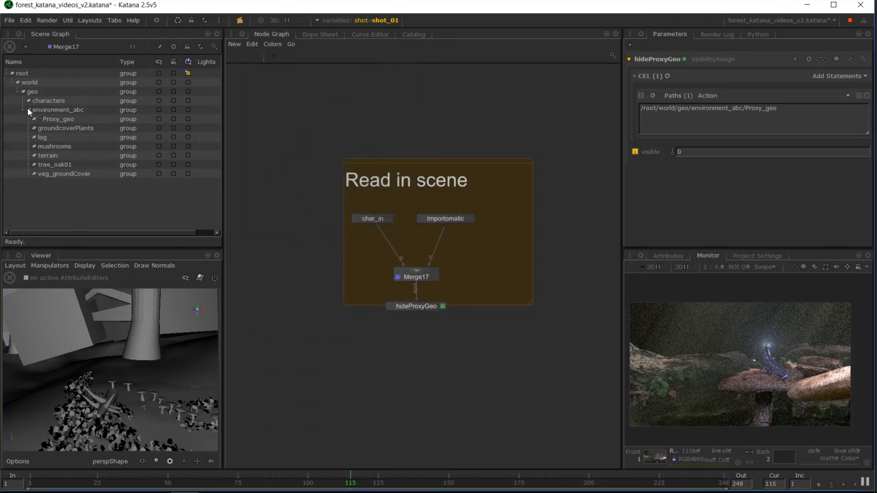
# Step: Clear the pins under Proxy_geo and show the scene geometry in the viewer
pyautogui.rightClick(58, 119)
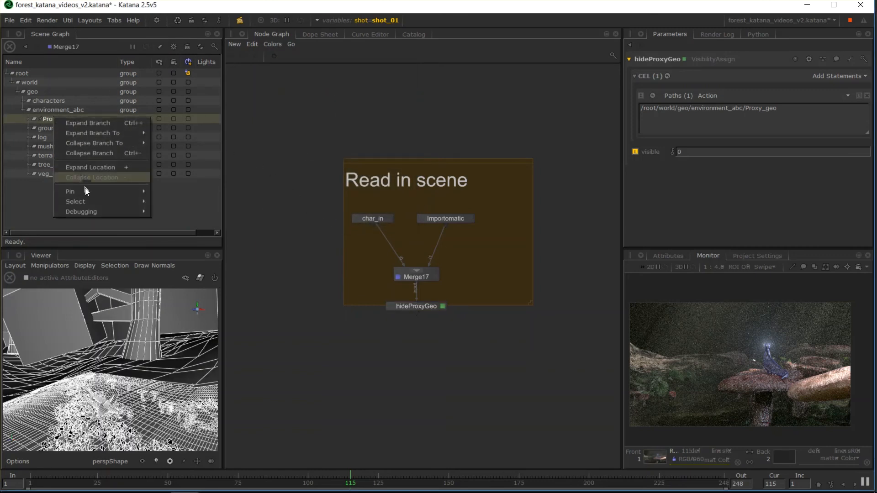
pyautogui.moveTo(70, 191)
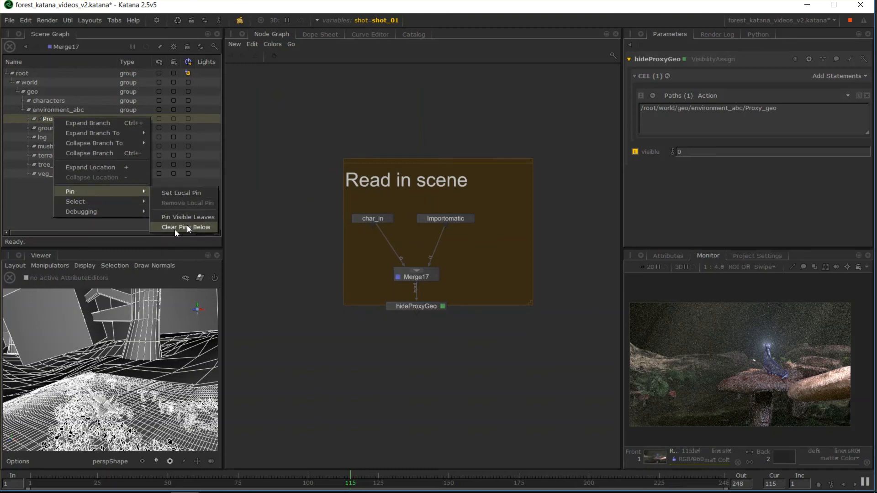
pyautogui.click(186, 228)
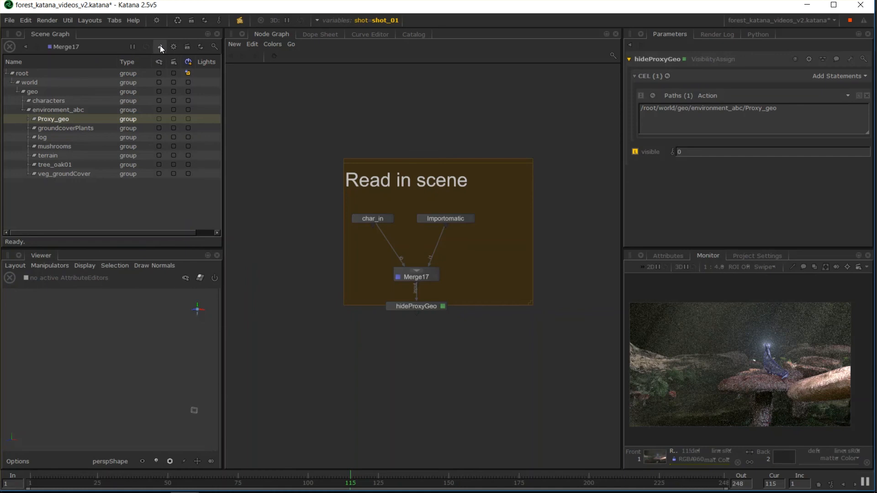
pyautogui.click(160, 47)
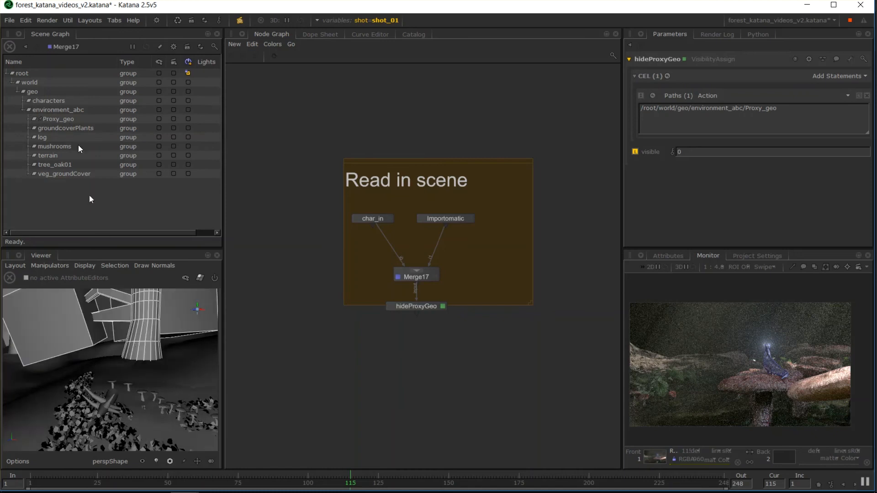
pyautogui.moveTo(187, 313)
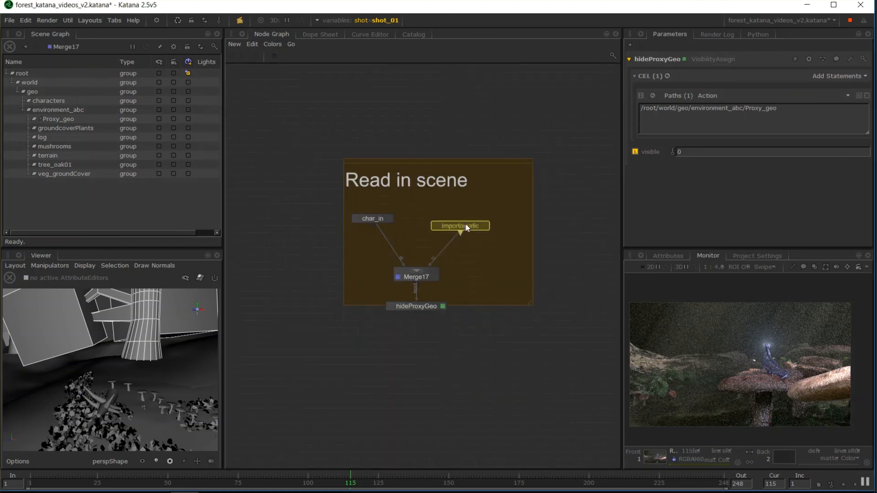
# Step: Inspect the environment importer node, then make hideProxyGeo the viewed node
pyautogui.click(459, 225)
pyautogui.write('environment')
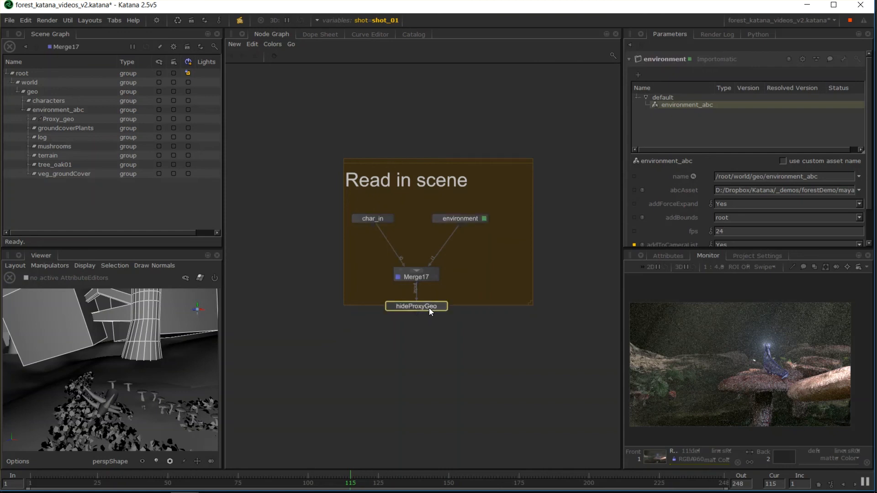
pyautogui.click(415, 306)
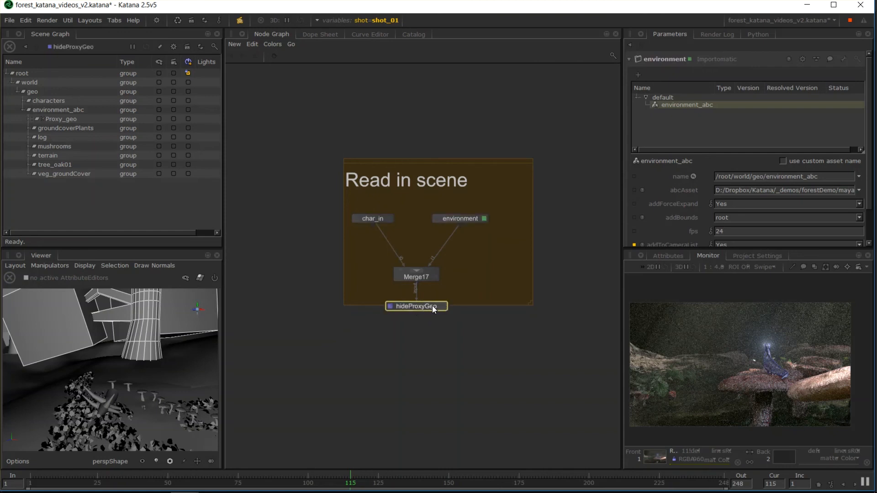
pyautogui.click(415, 306)
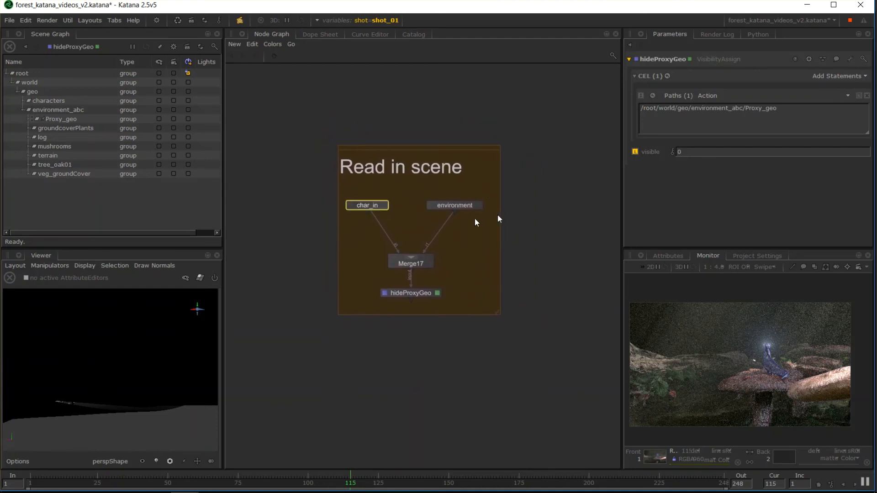
pyautogui.moveTo(442, 240)
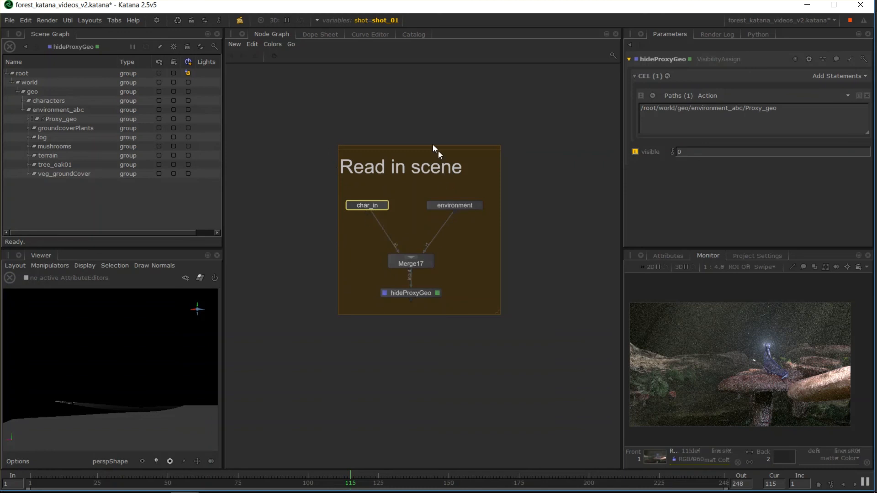
pyautogui.moveTo(512, 229)
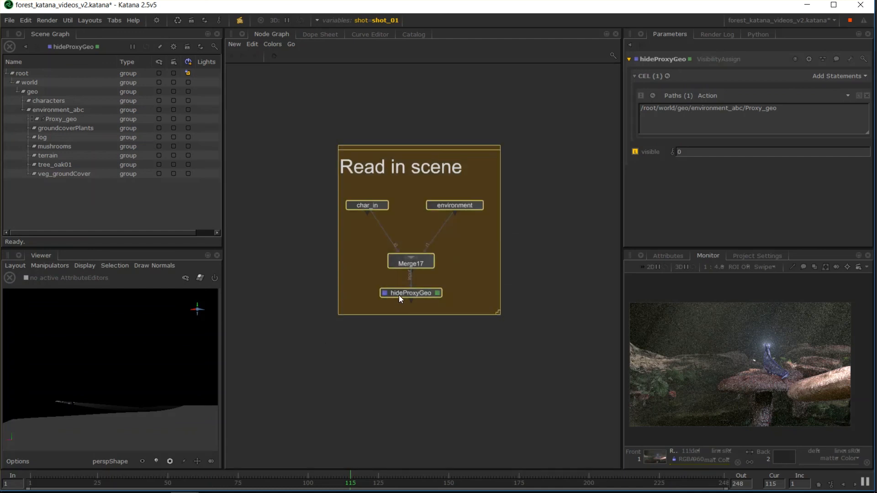
pyautogui.moveTo(439, 201)
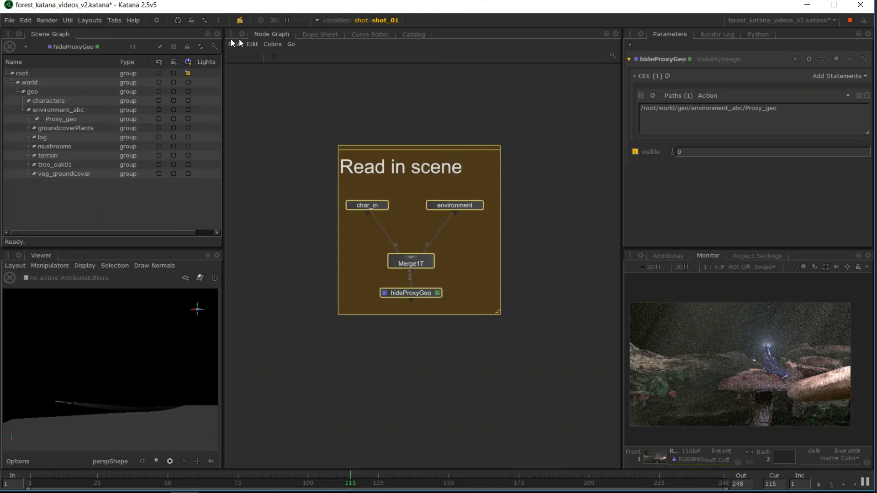
# Step: Show the user shelf script list containing prmanBake
pyautogui.click(156, 20)
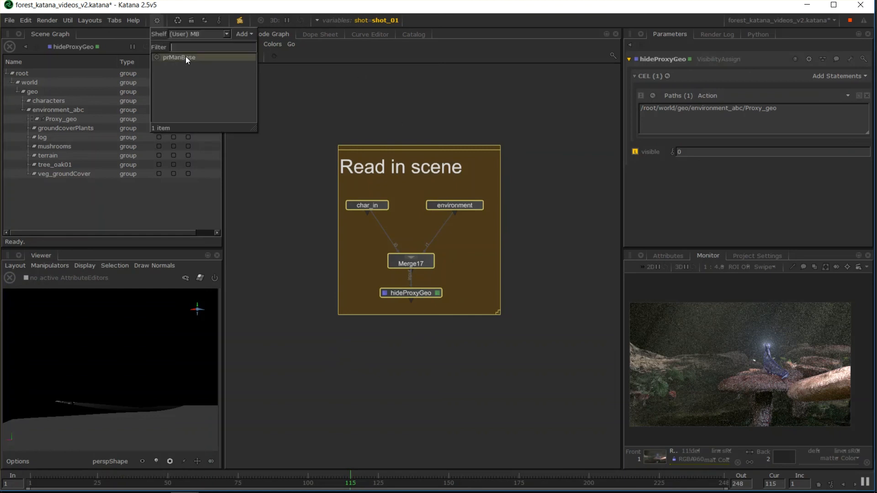
pyautogui.moveTo(178, 57)
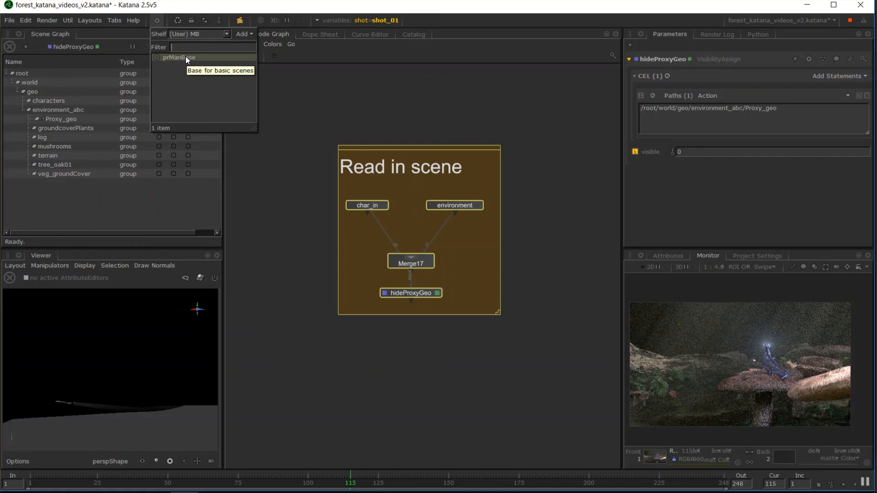
pyautogui.moveTo(179, 56)
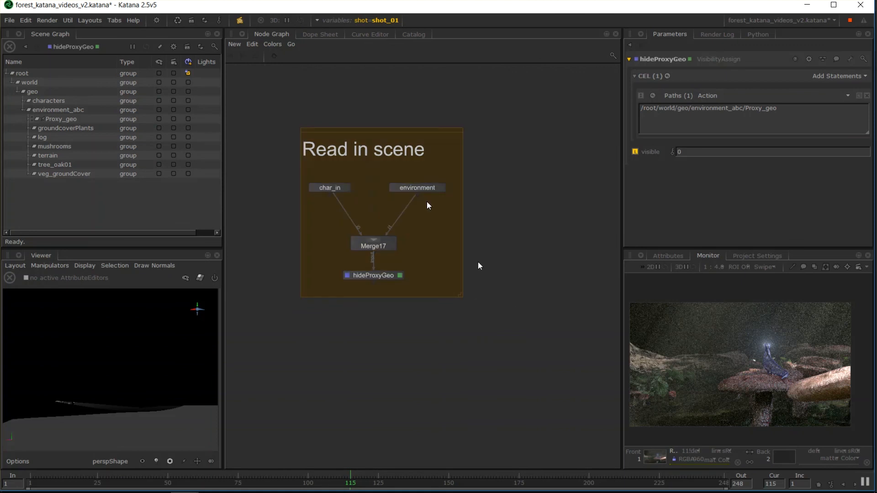
pyautogui.moveTo(372, 253)
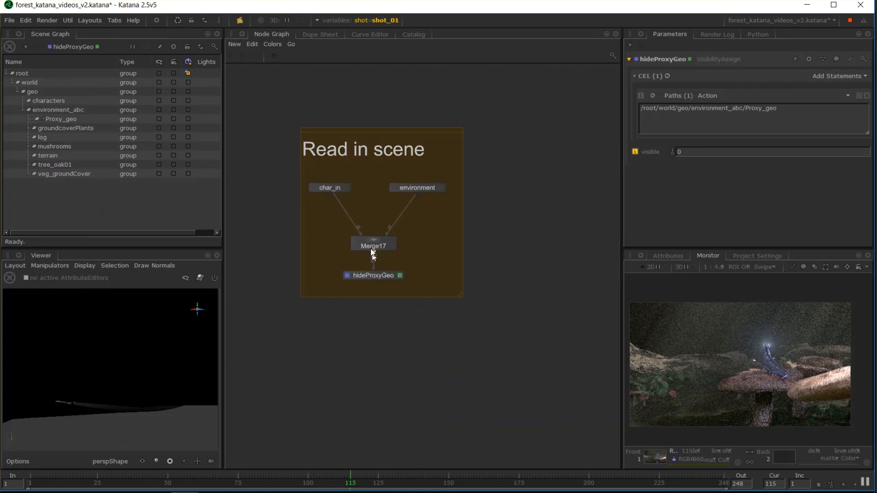
pyautogui.moveTo(422, 170)
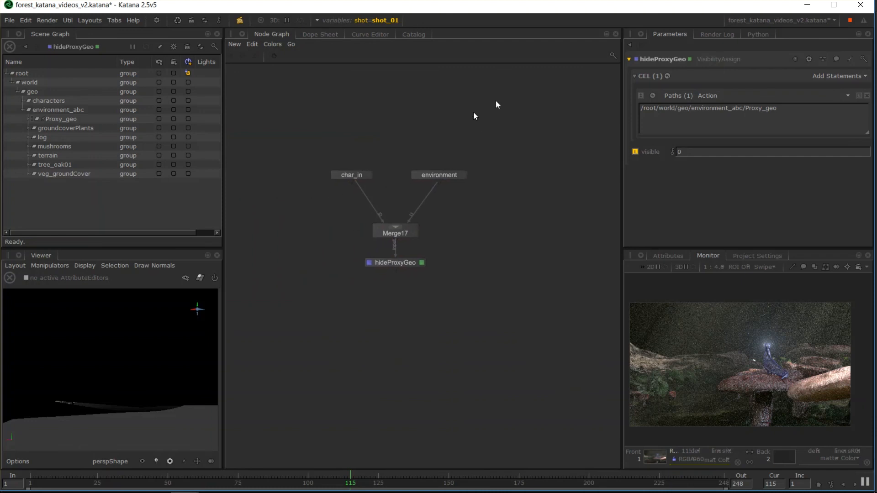
# Step: Fit a new backdrop node around the four selected nodes via the Edit menu
pyautogui.click(252, 43)
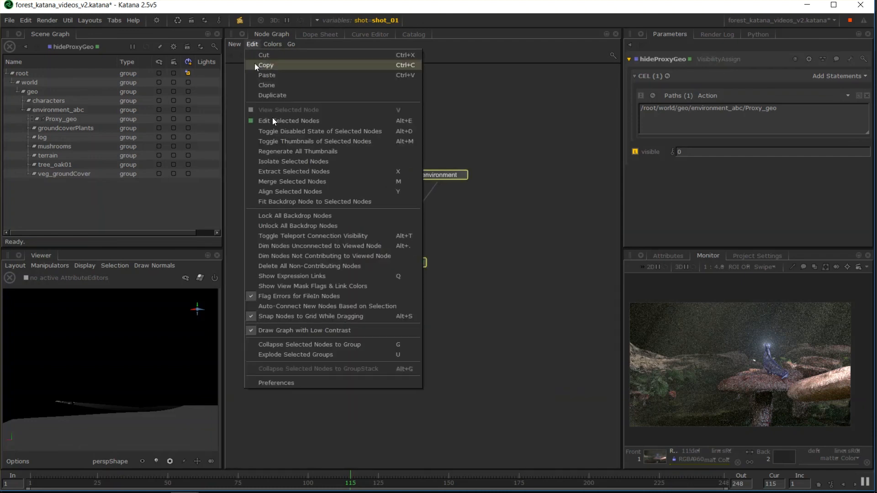
pyautogui.moveTo(295, 201)
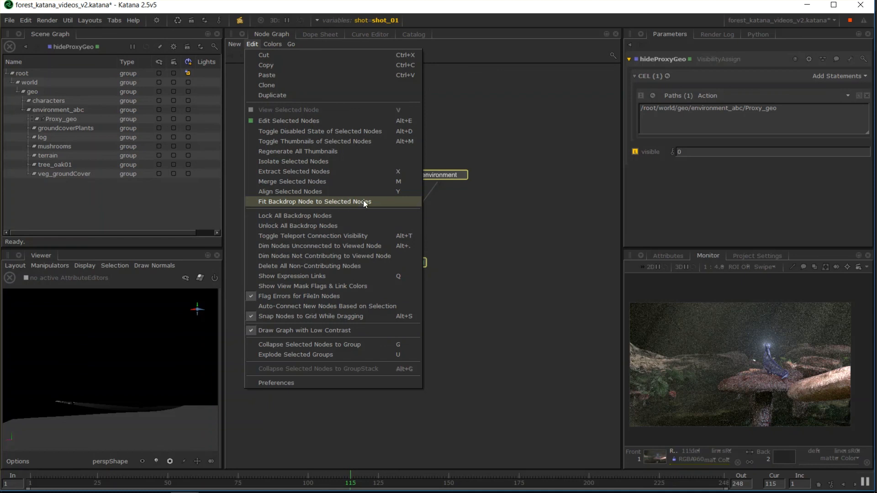
pyautogui.click(313, 200)
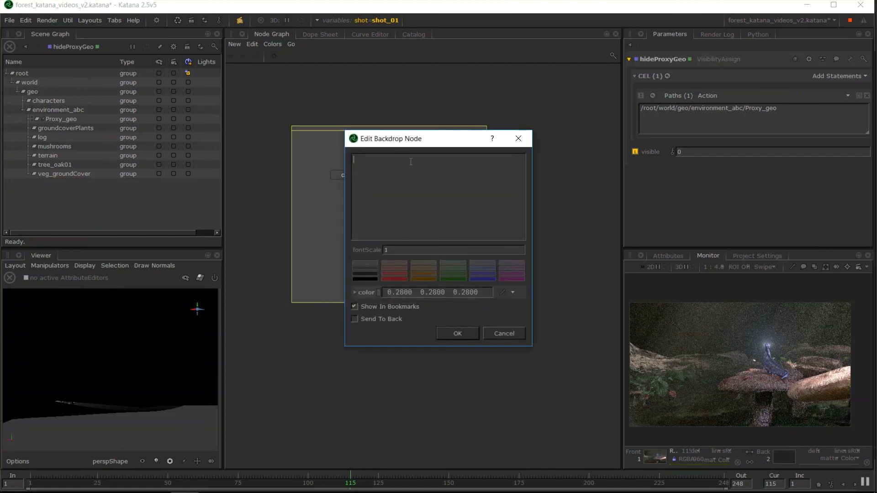
# Step: Title the backdrop 'Scene In' and set its fontScale to 3
pyautogui.write('Scene')
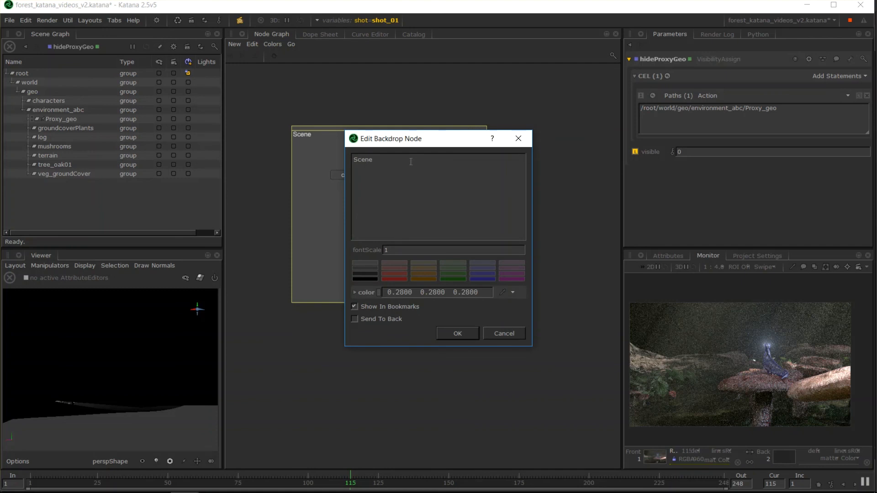
pyautogui.write('In')
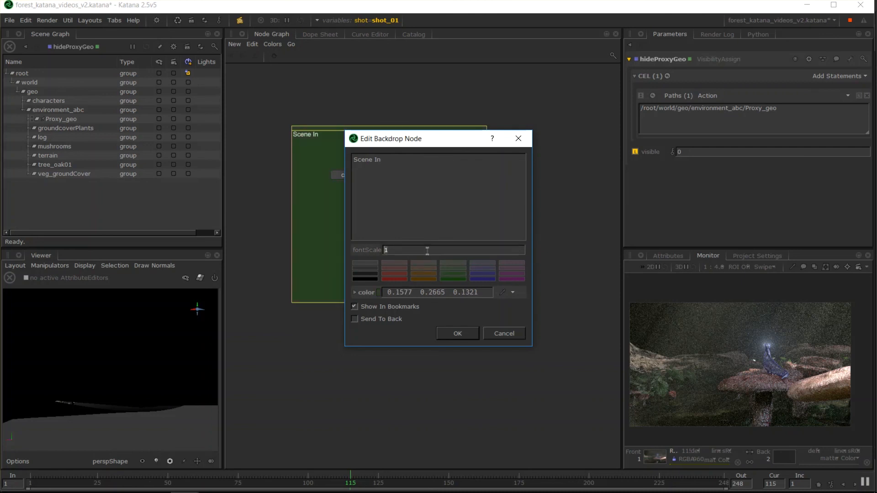
pyautogui.write('3')
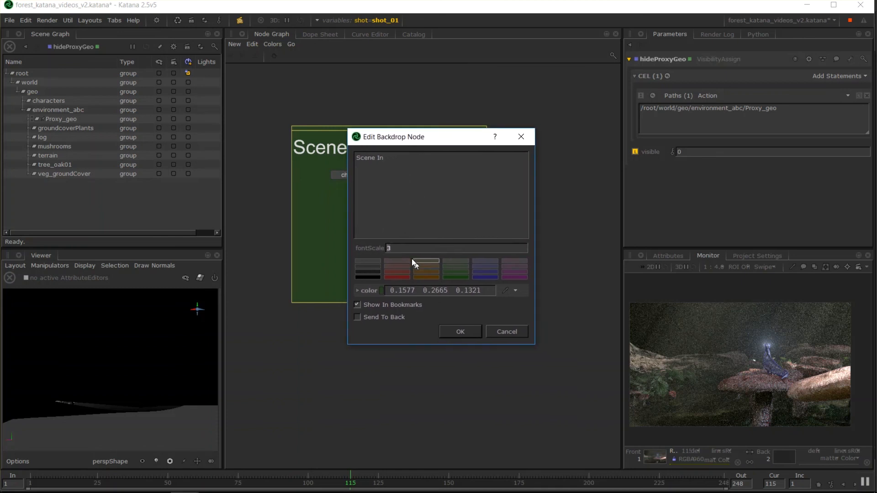
pyautogui.write('1')
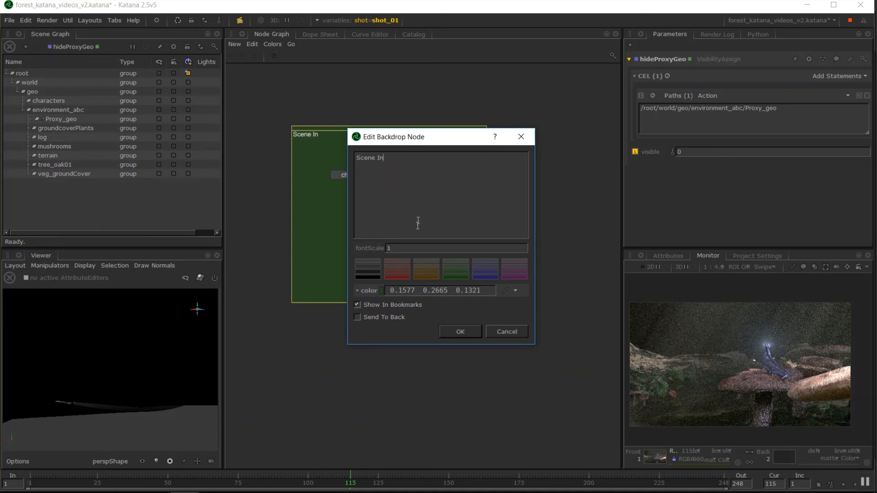
pyautogui.write('3')
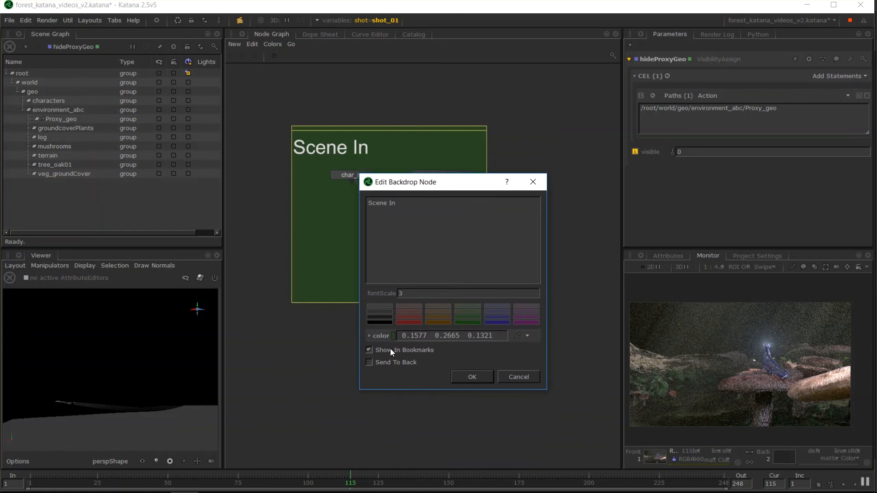
# Step: Keep Show In Bookmarks enabled and apply the backdrop settings
pyautogui.click(369, 350)
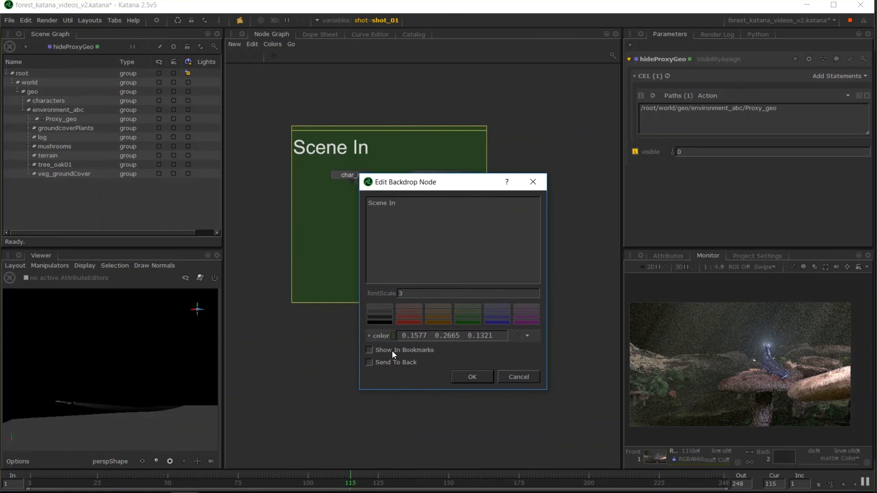
pyautogui.click(368, 350)
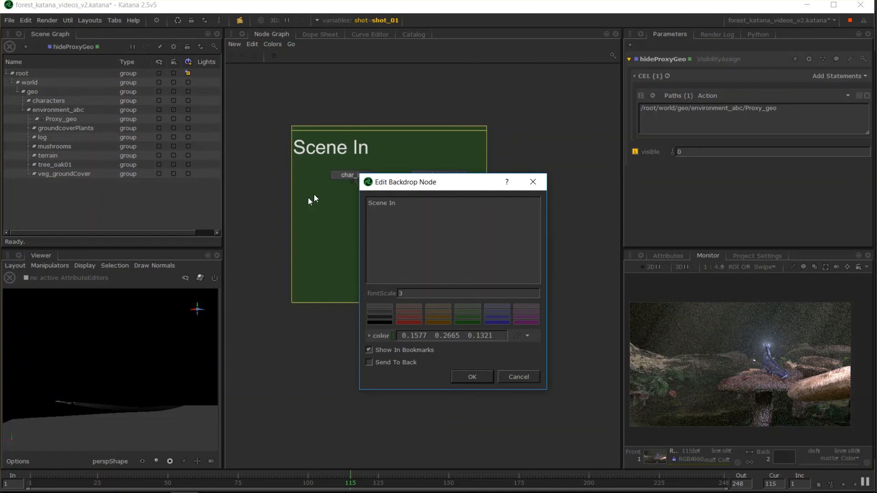
pyautogui.click(471, 376)
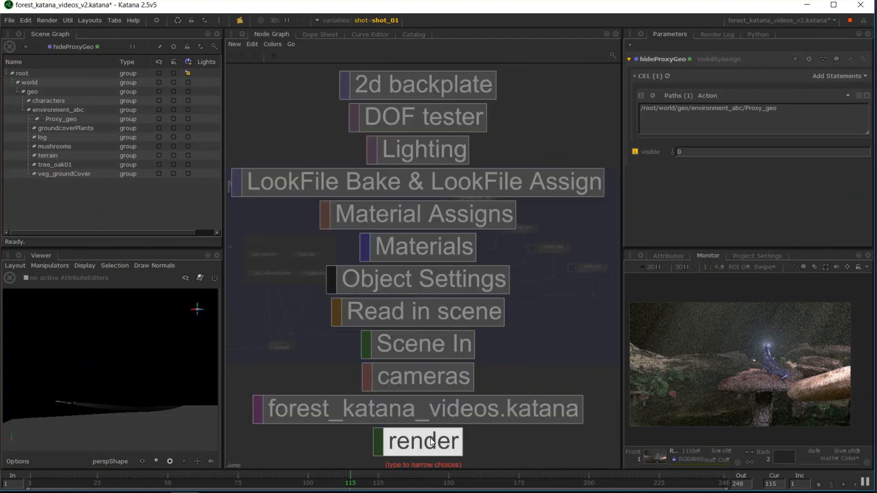
pyautogui.moveTo(472, 395)
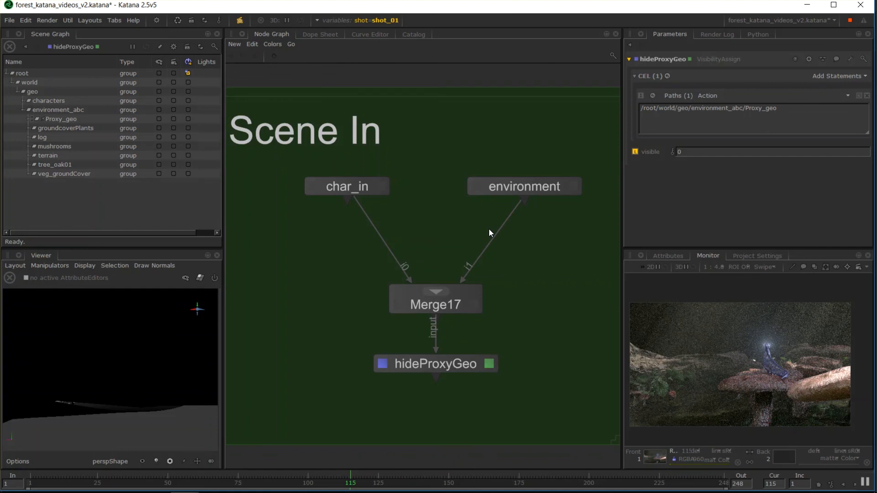
pyautogui.moveTo(447, 197)
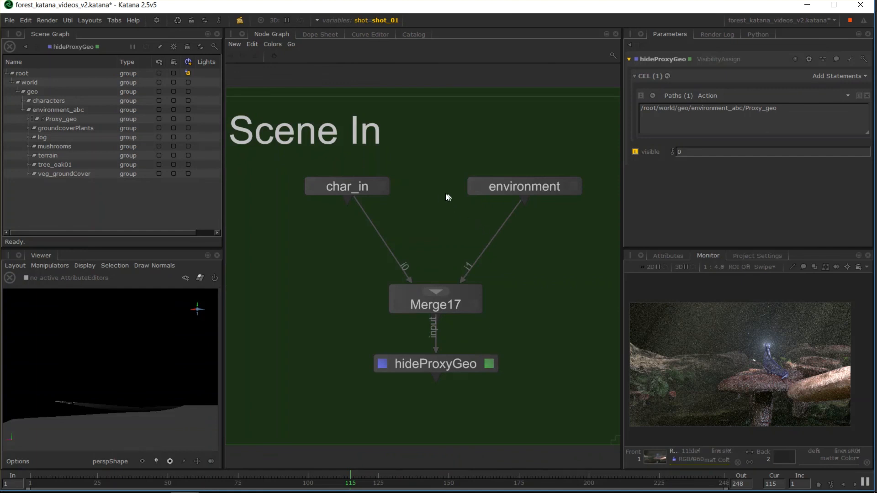
pyautogui.moveTo(457, 178)
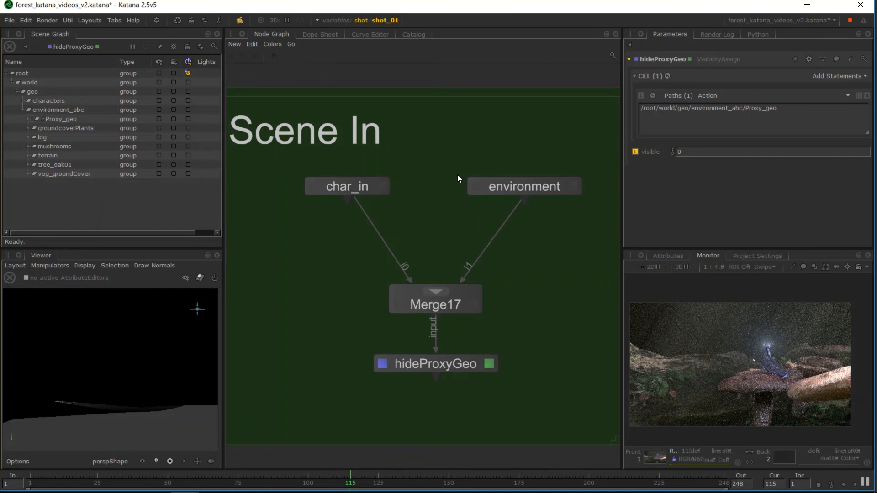